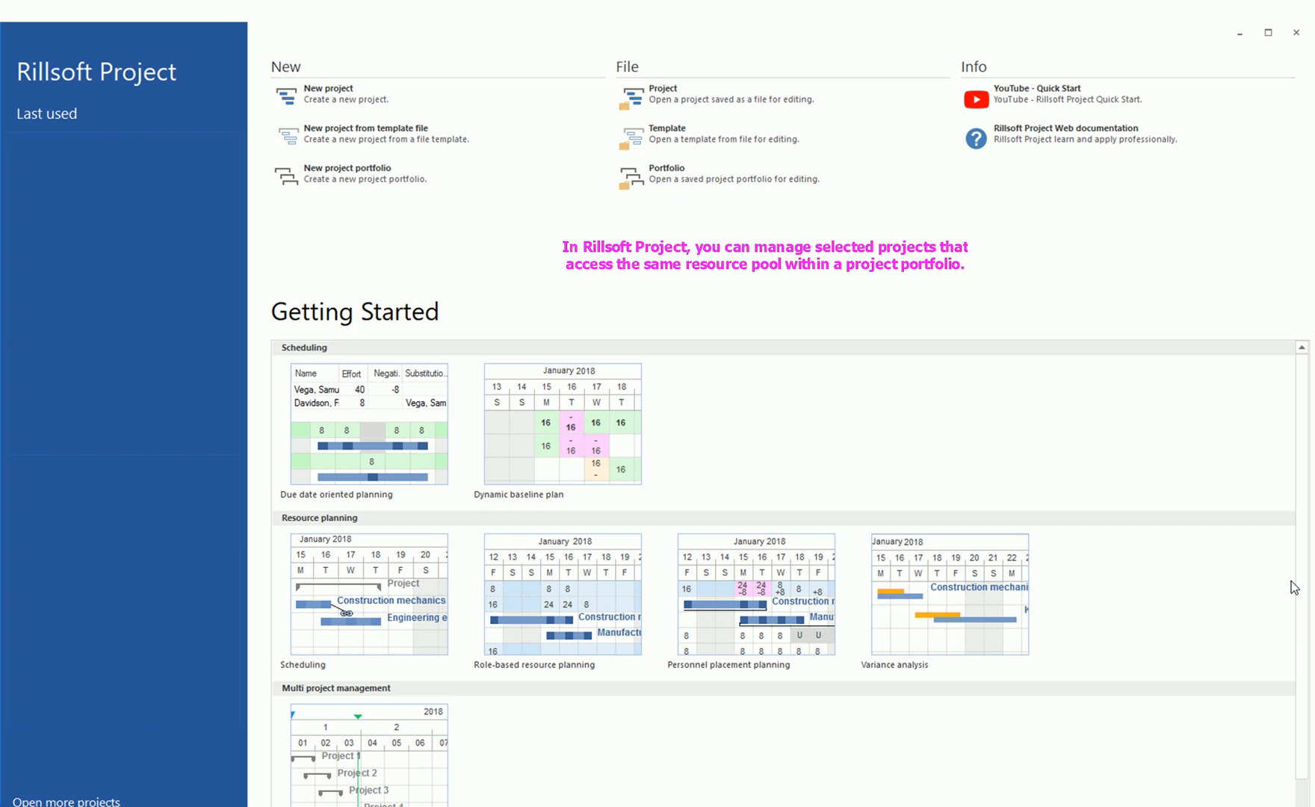
mouse_move(924, 327)
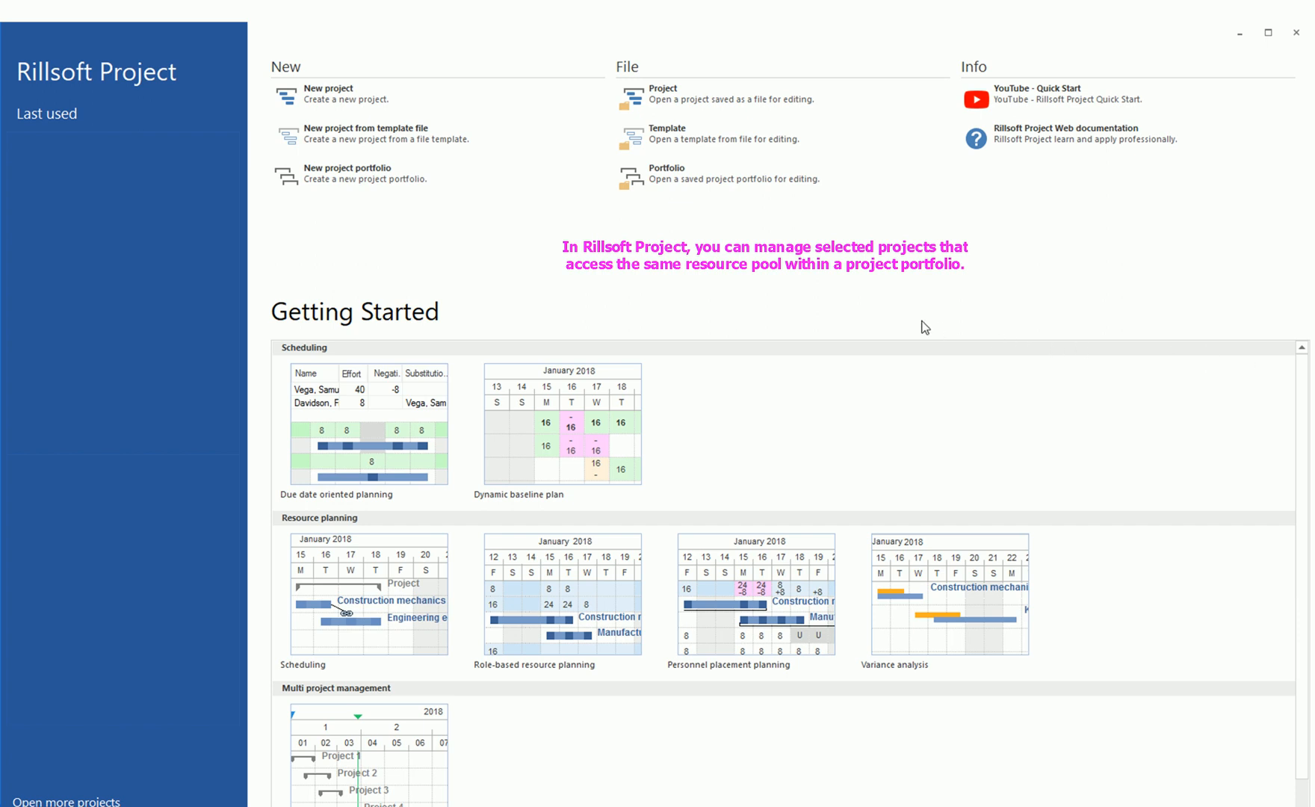
mouse_move(788, 296)
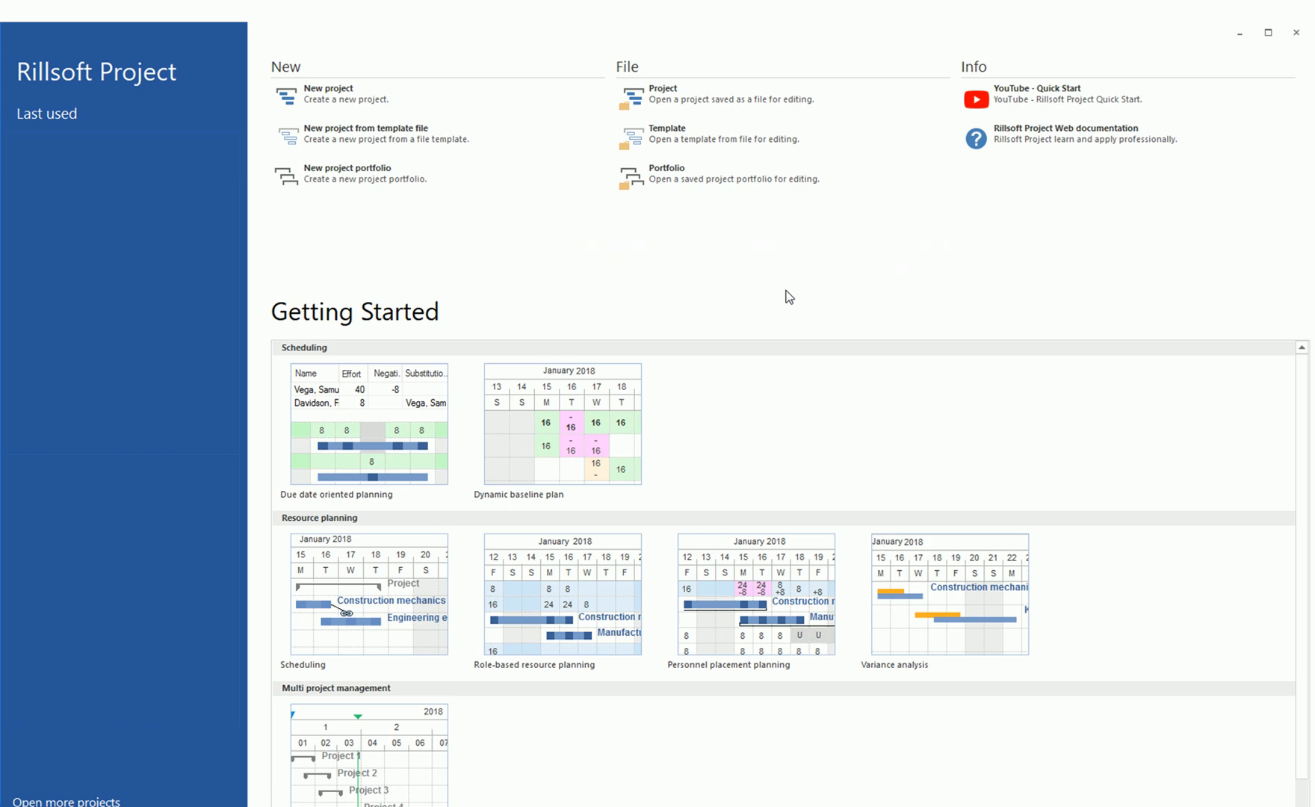
mouse_move(351, 179)
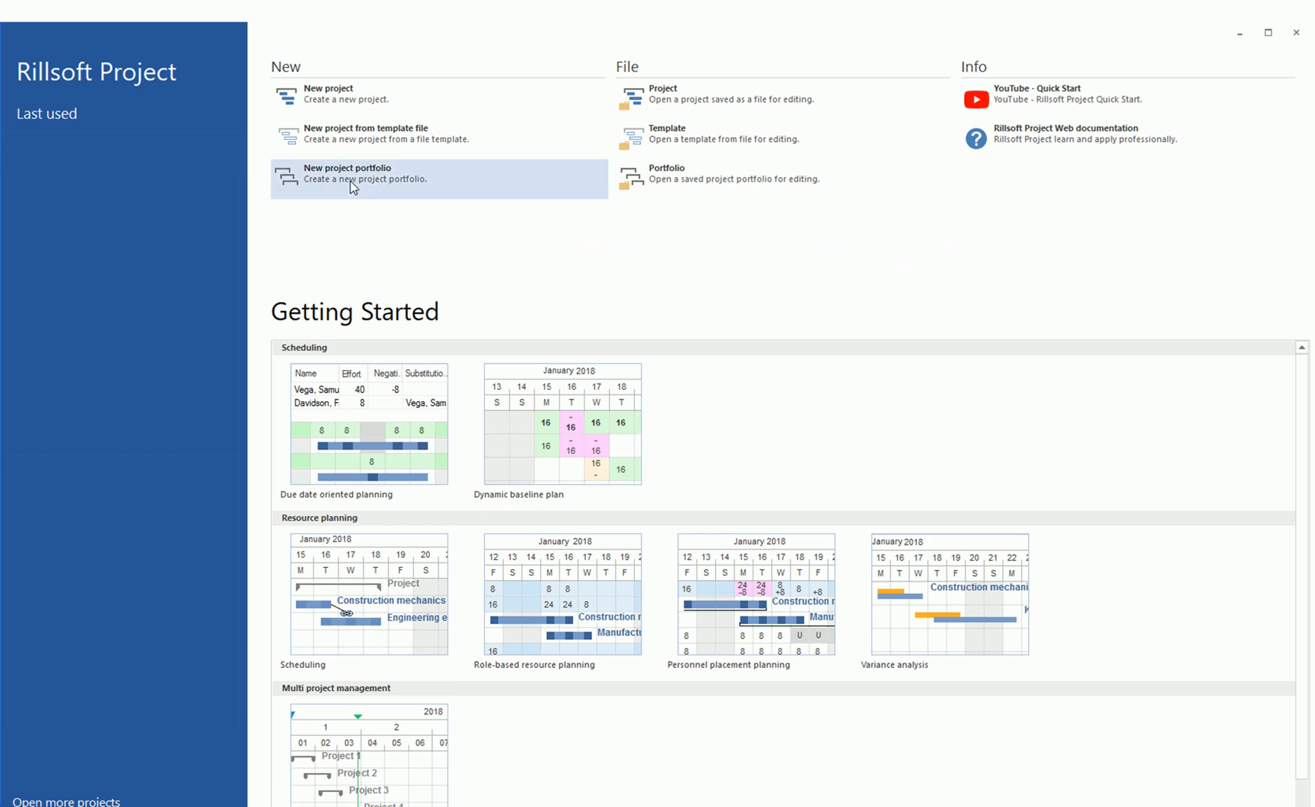
- Create a new project portfolio and add all five projects from the 07_Multiproject folder
left_click(347, 173)
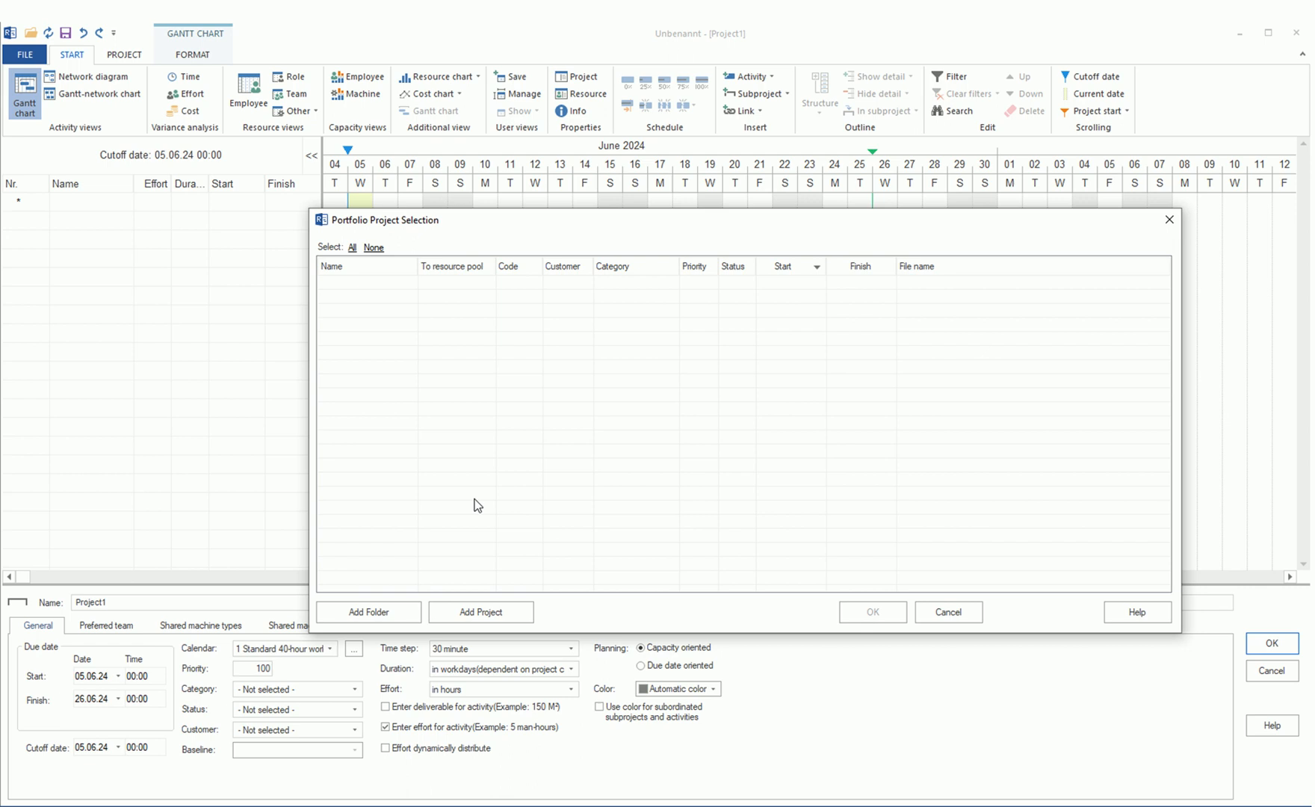
mouse_move(449, 236)
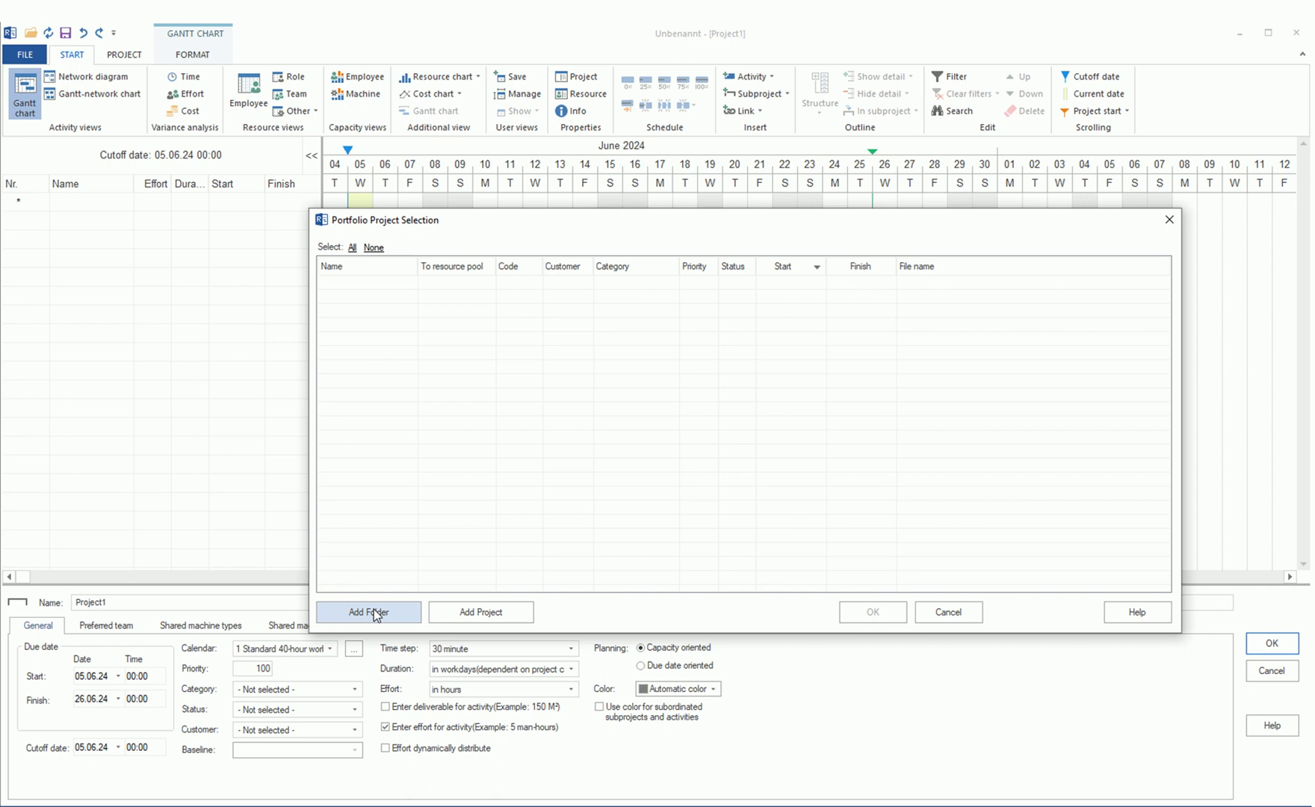
left_click(368, 611)
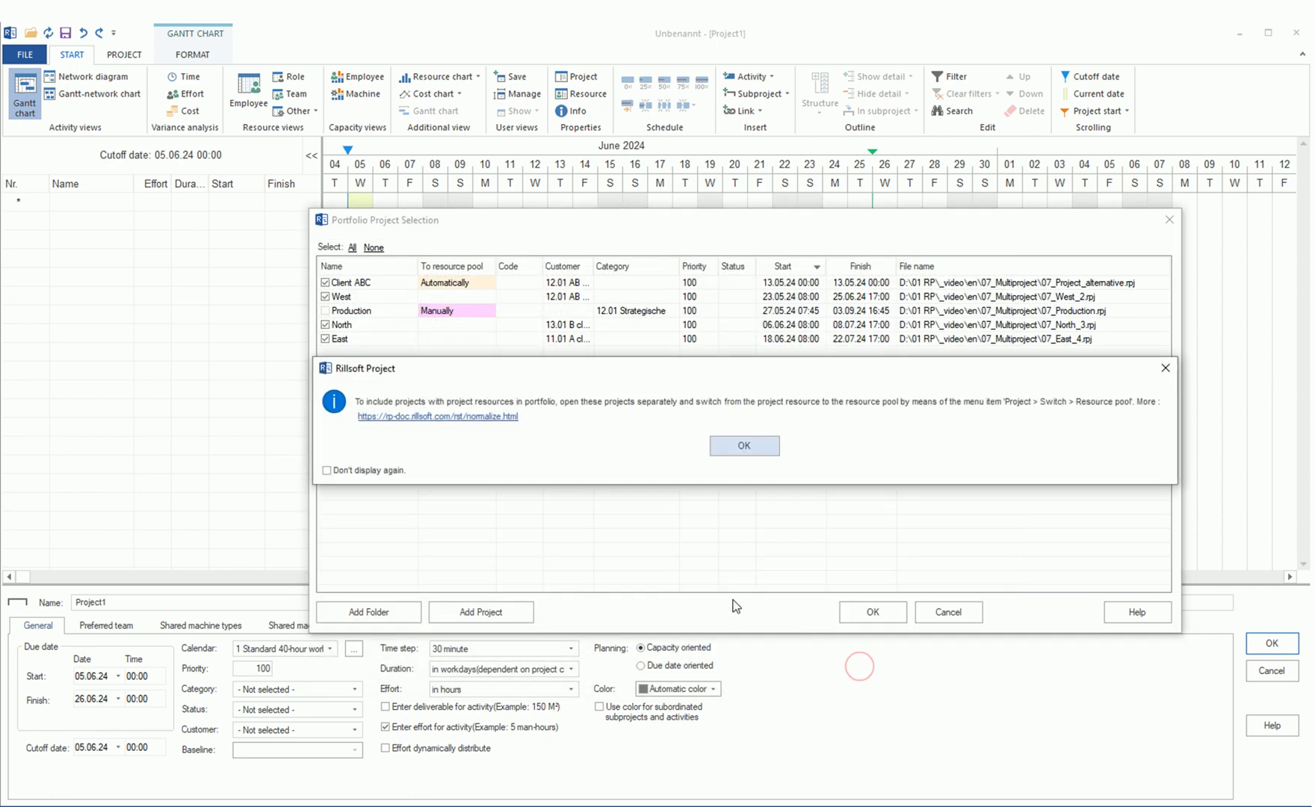
mouse_move(375, 402)
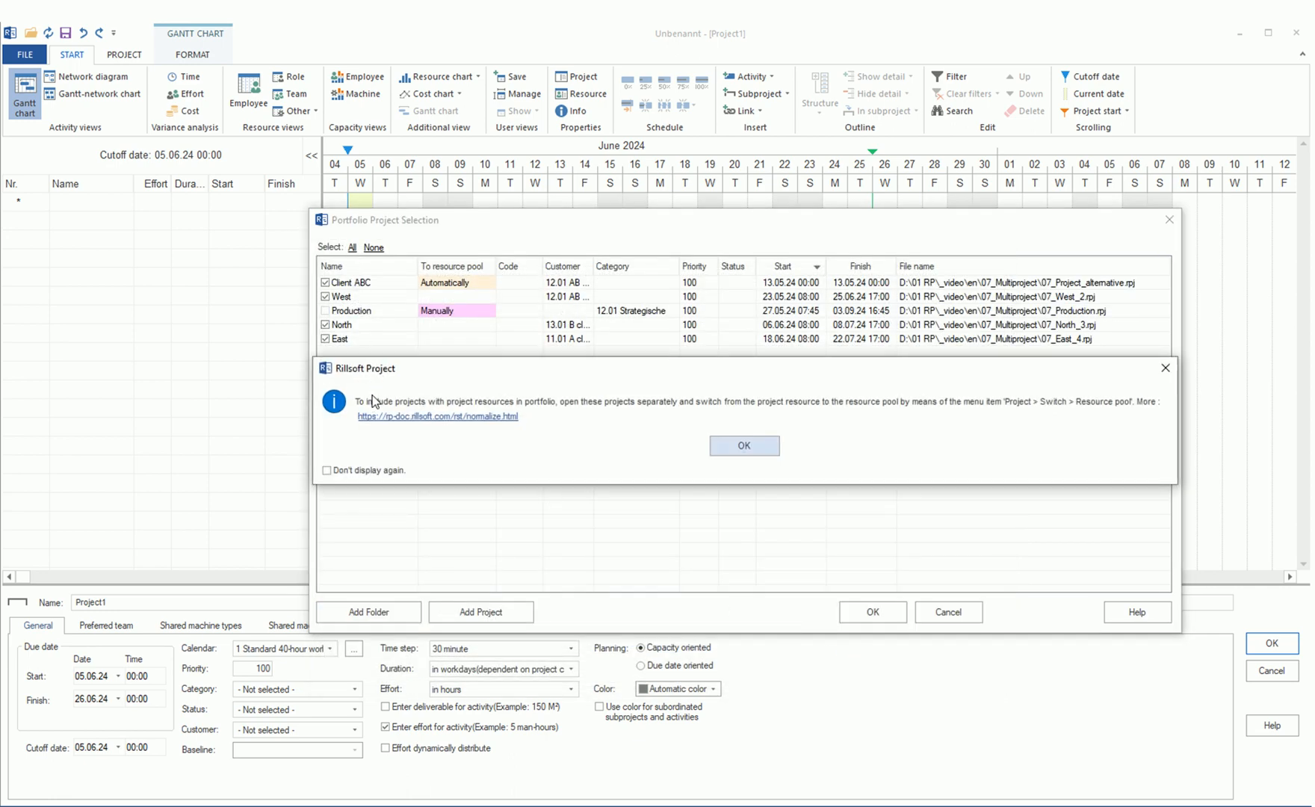
mouse_move(620, 232)
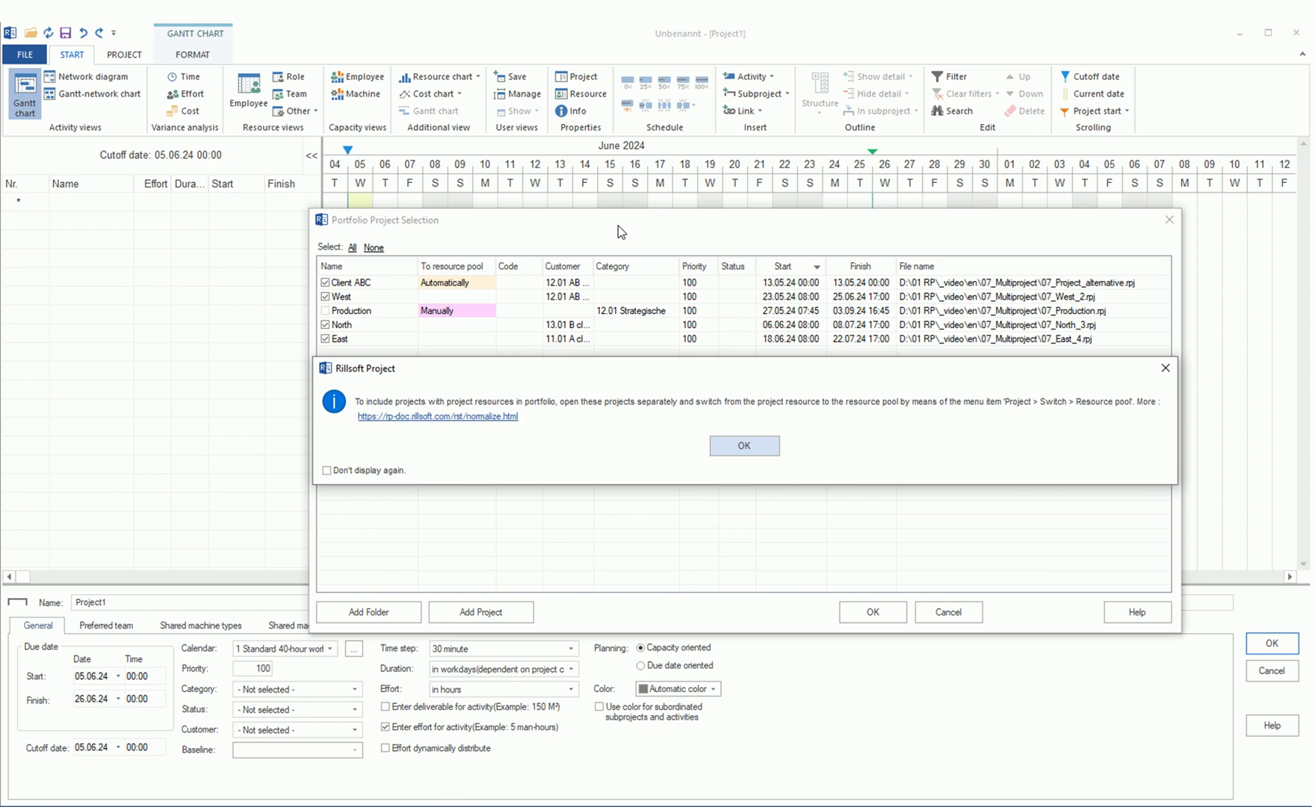
mouse_move(669, 353)
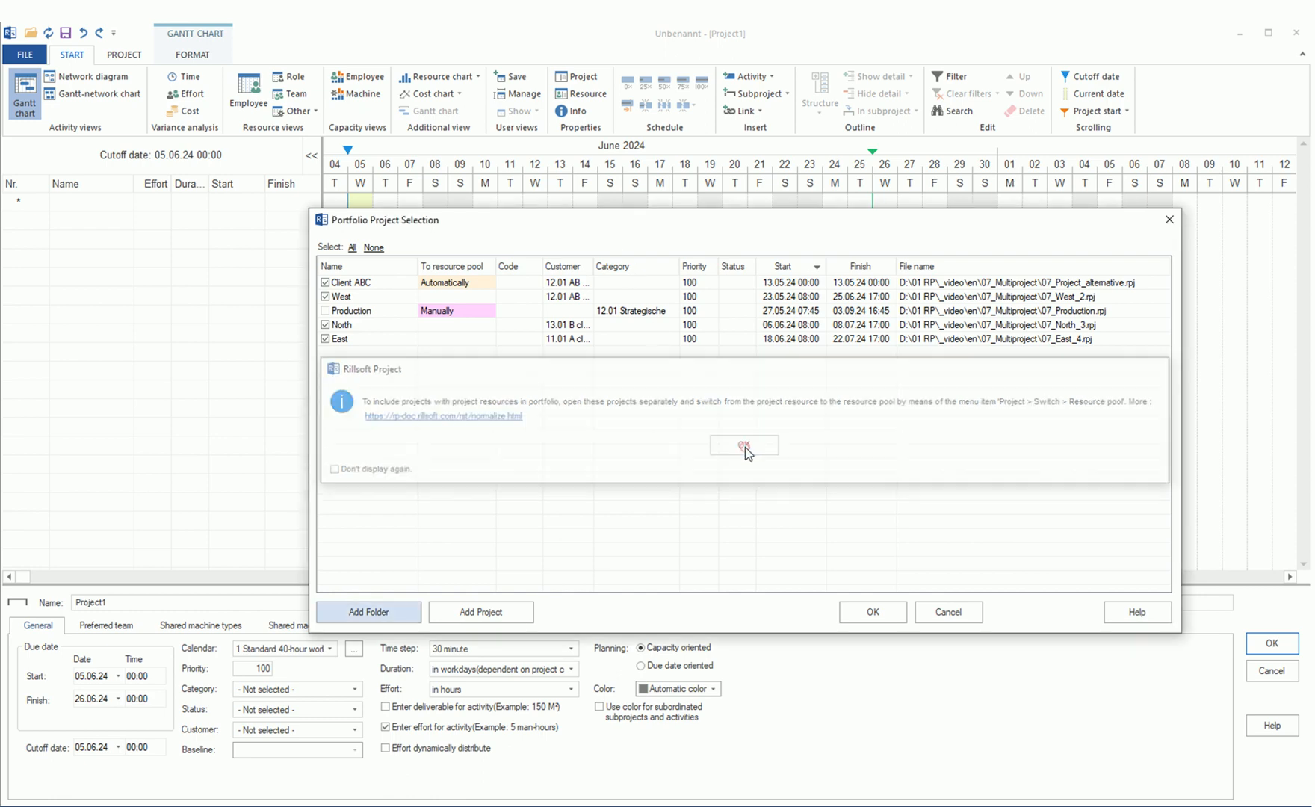
left_click(742, 445)
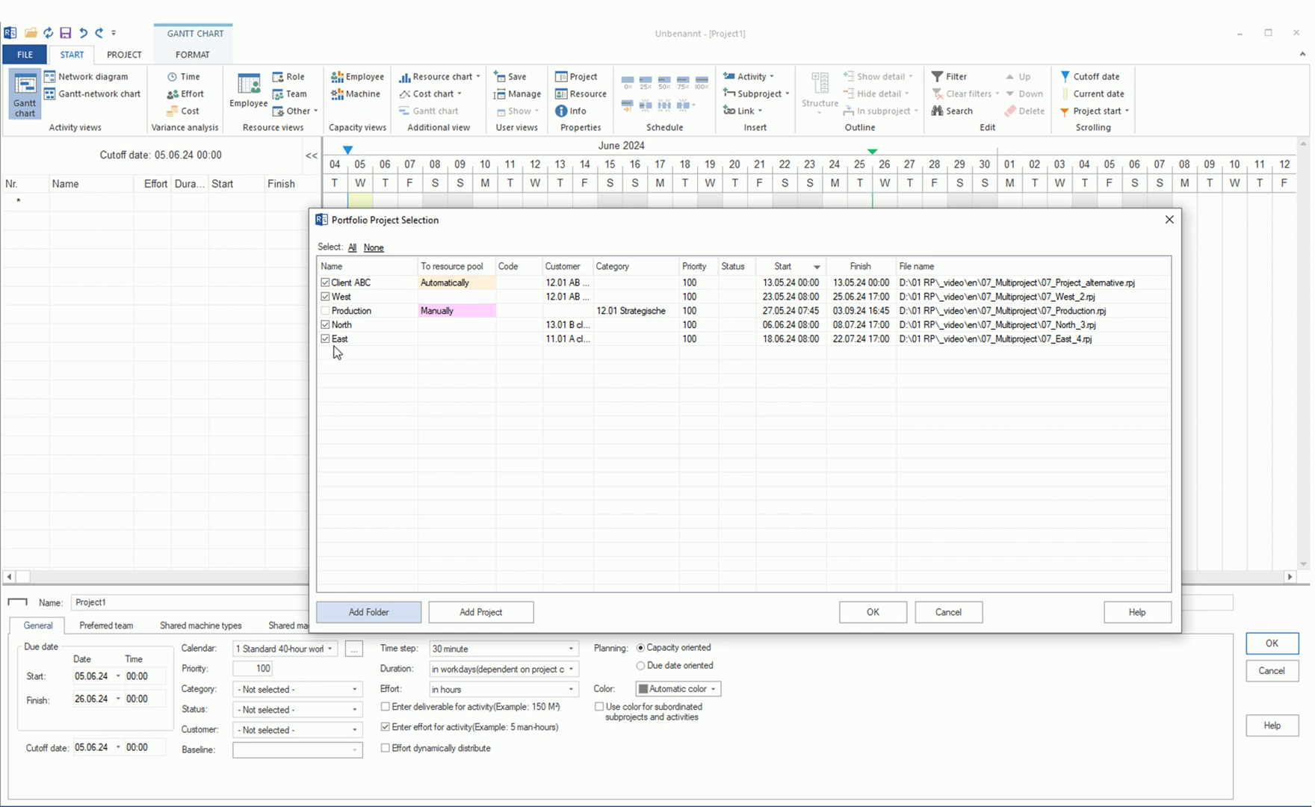
mouse_move(351, 303)
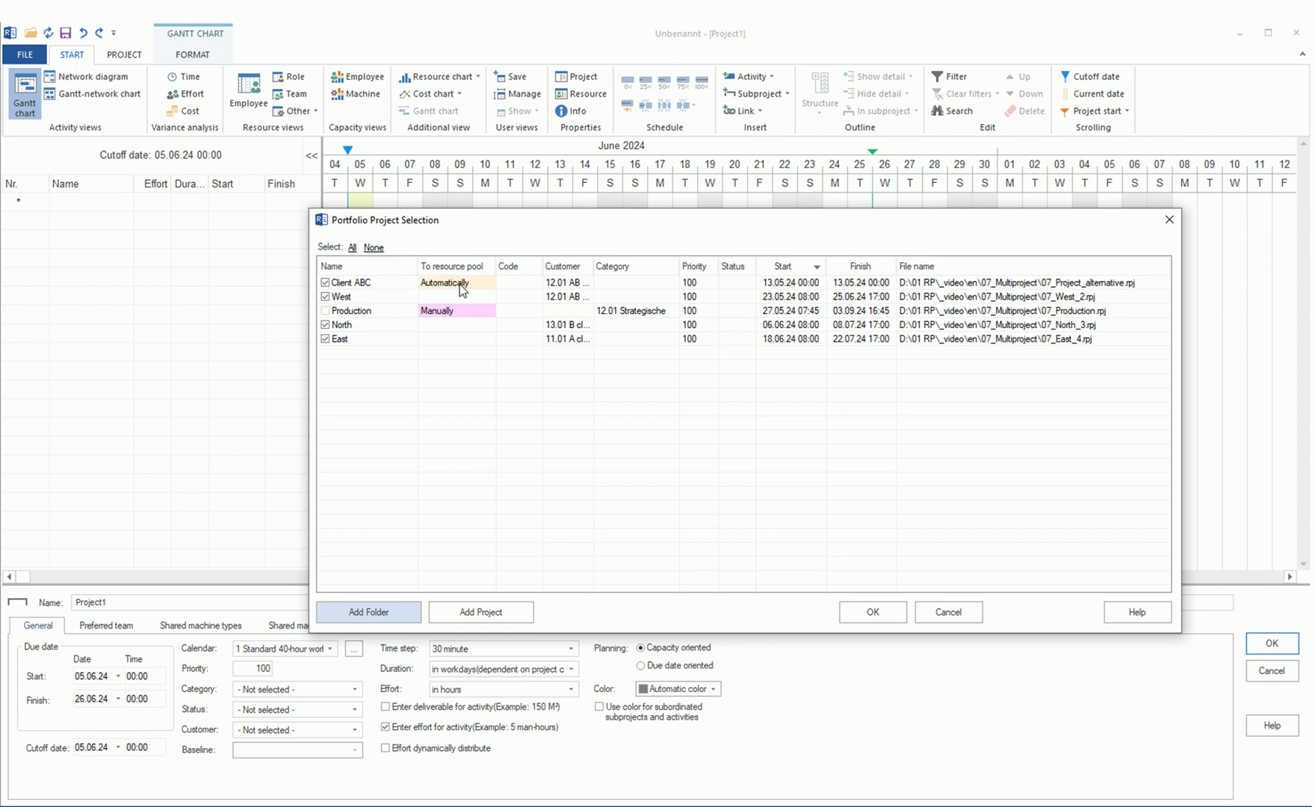
mouse_move(478, 299)
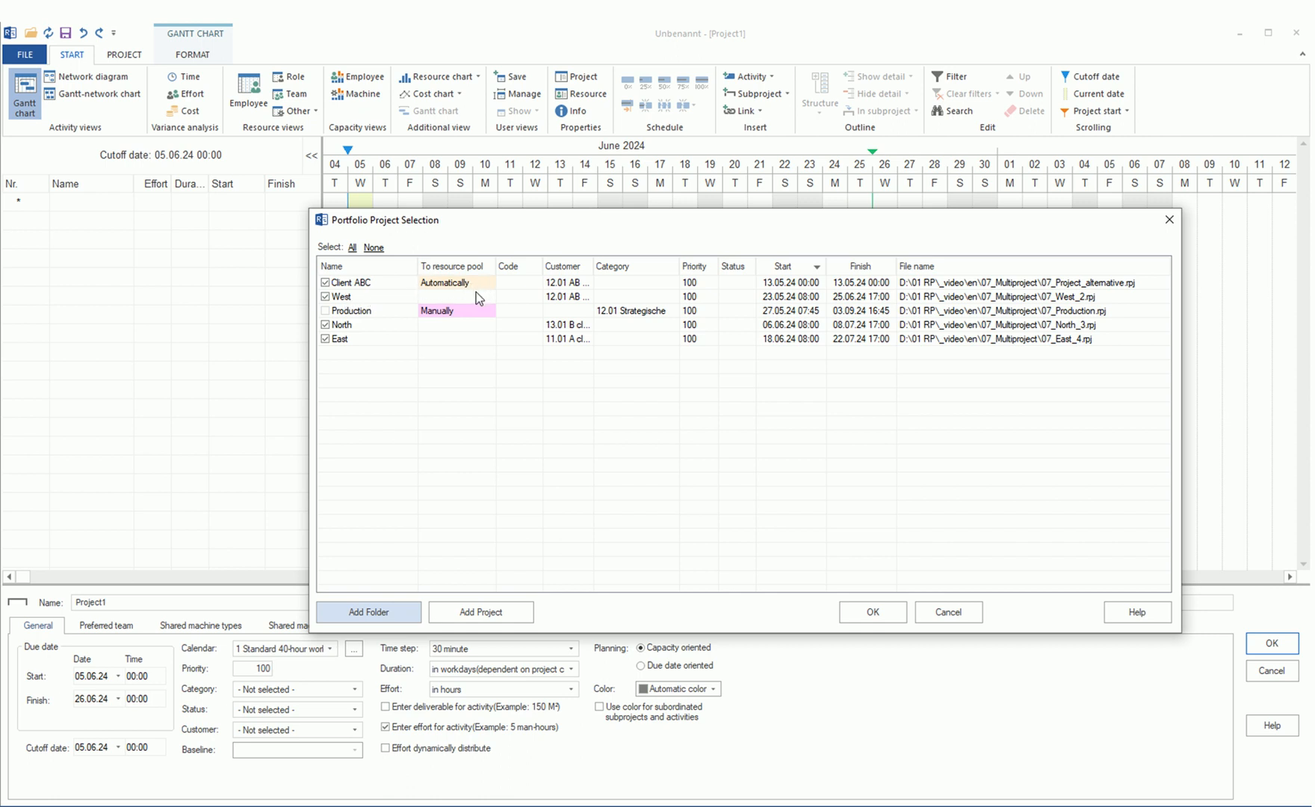
mouse_move(474, 276)
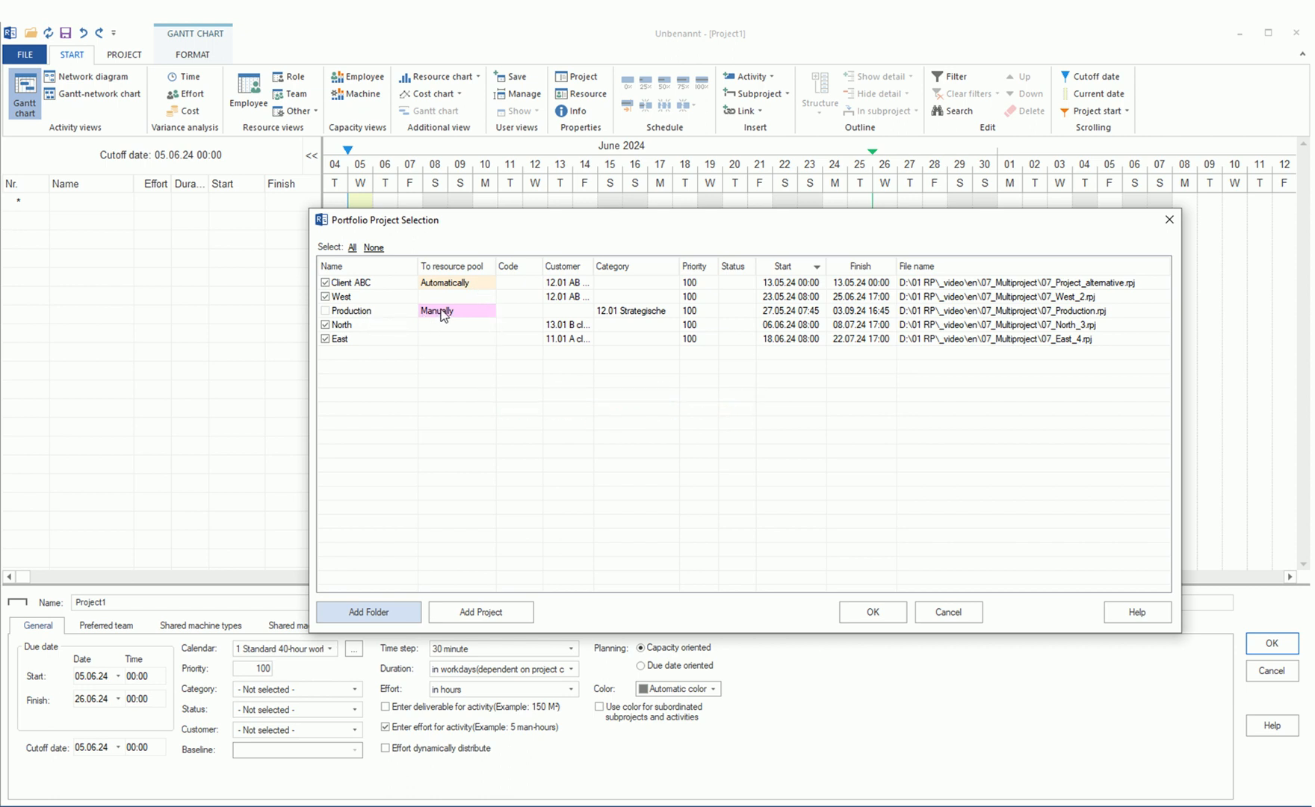
mouse_move(455, 316)
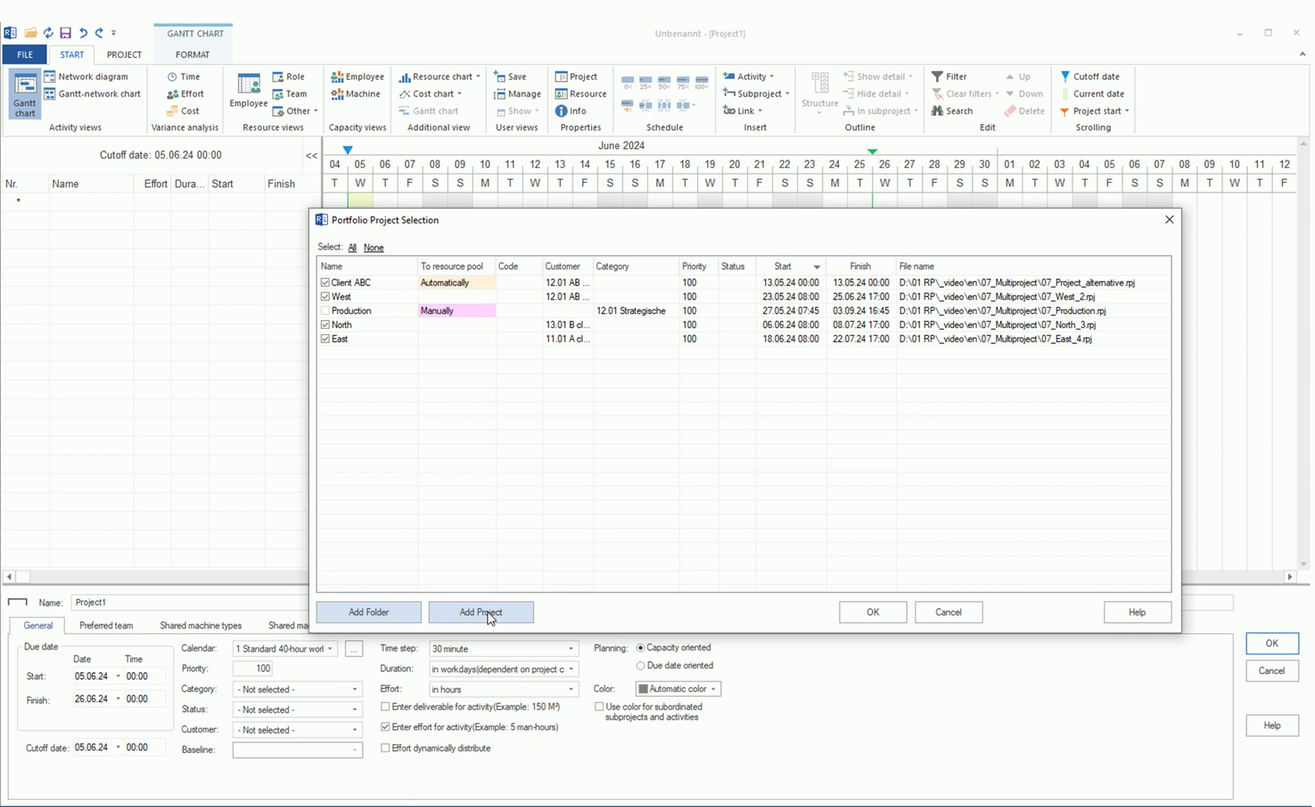
left_click(480, 611)
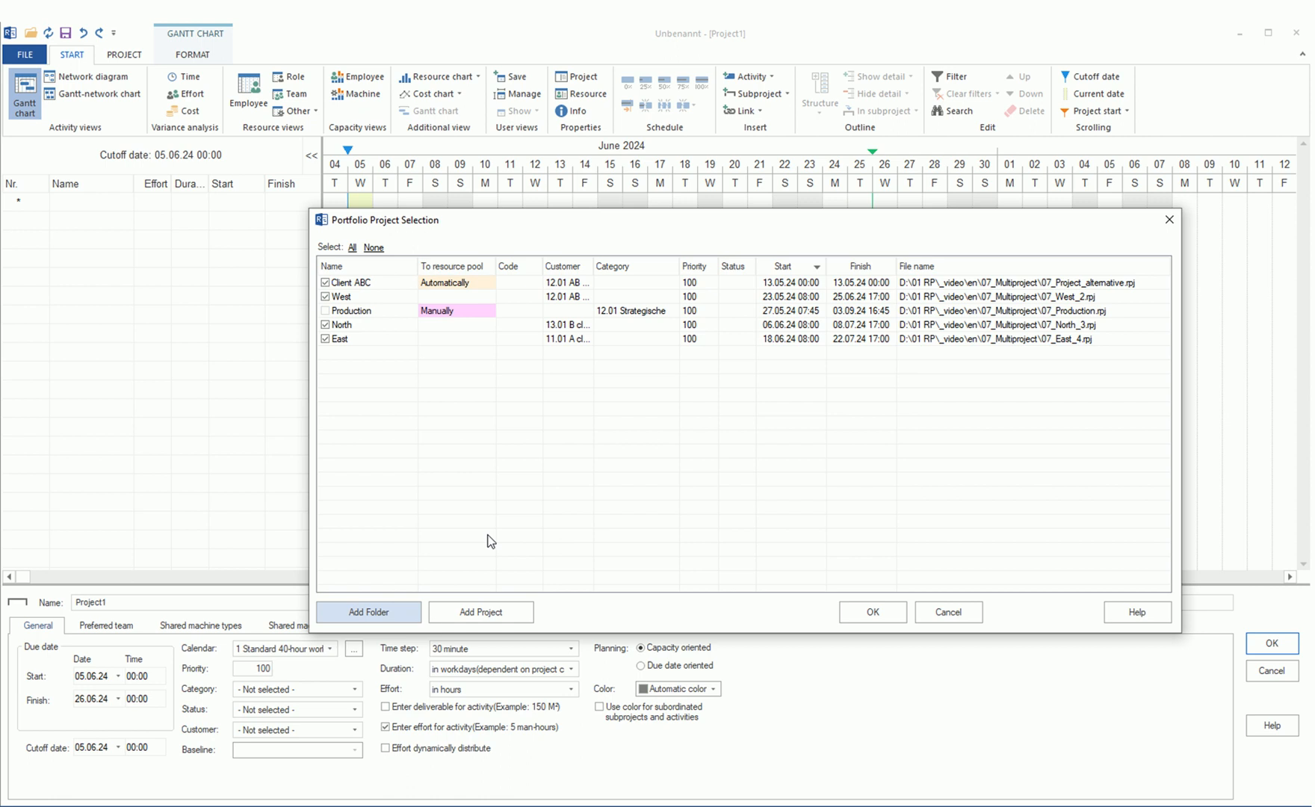
mouse_move(449, 484)
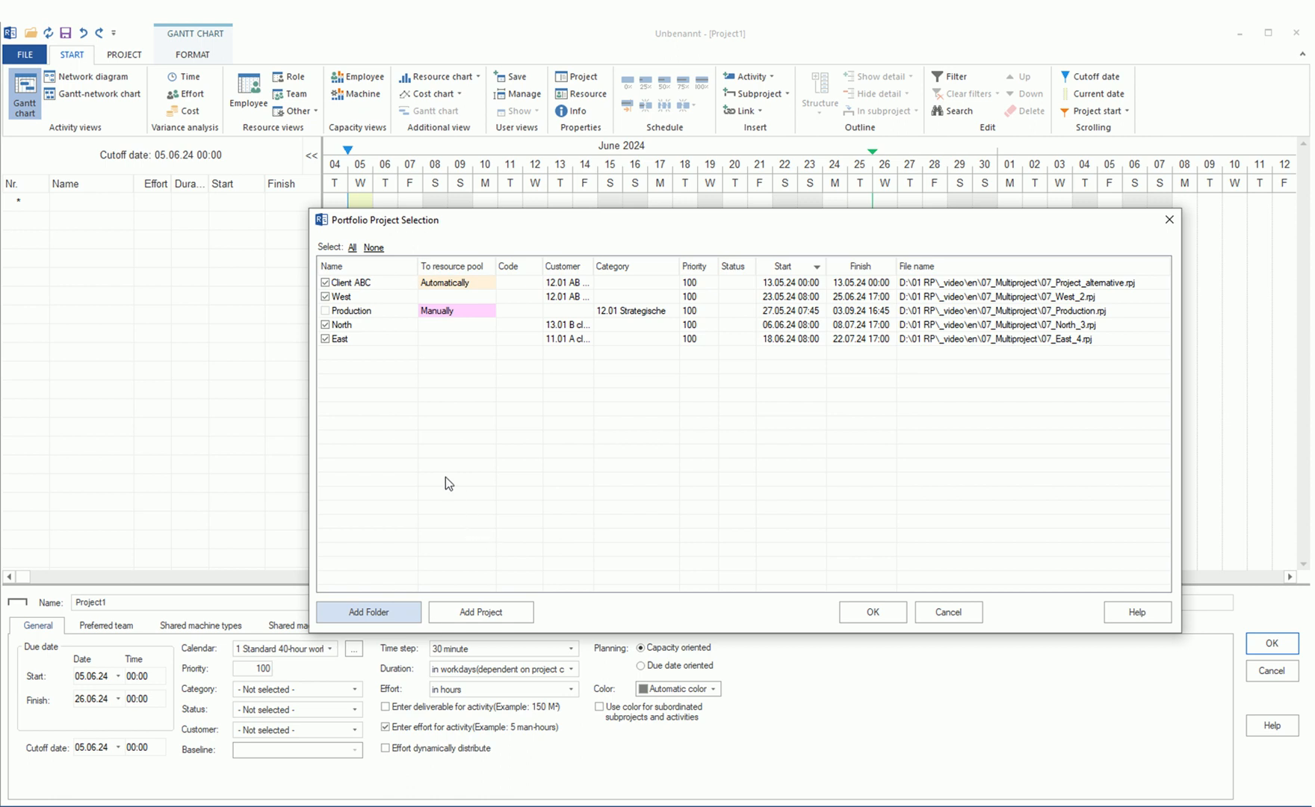
mouse_move(382, 316)
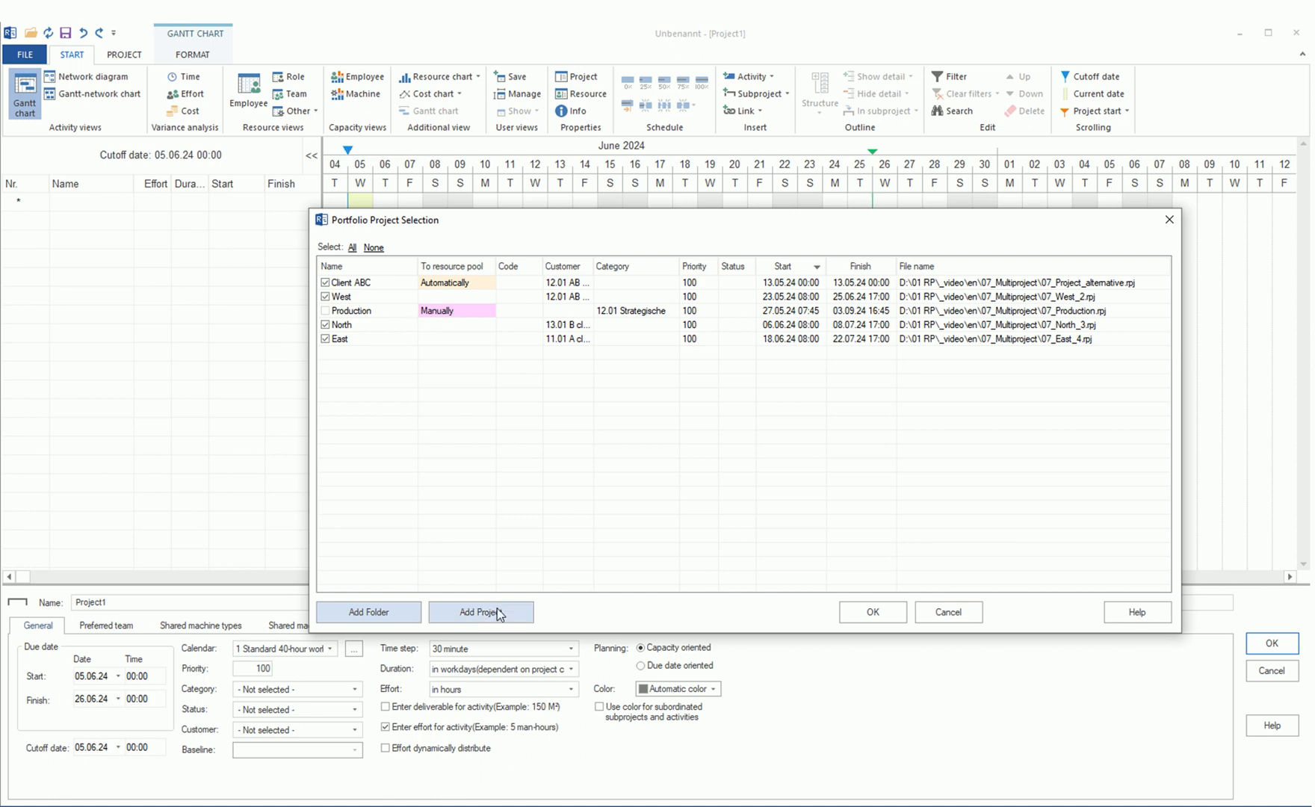
- Add 07_Multiproject_1.rpj from the Add_Projekt folder to the portfolio list
left_click(481, 611)
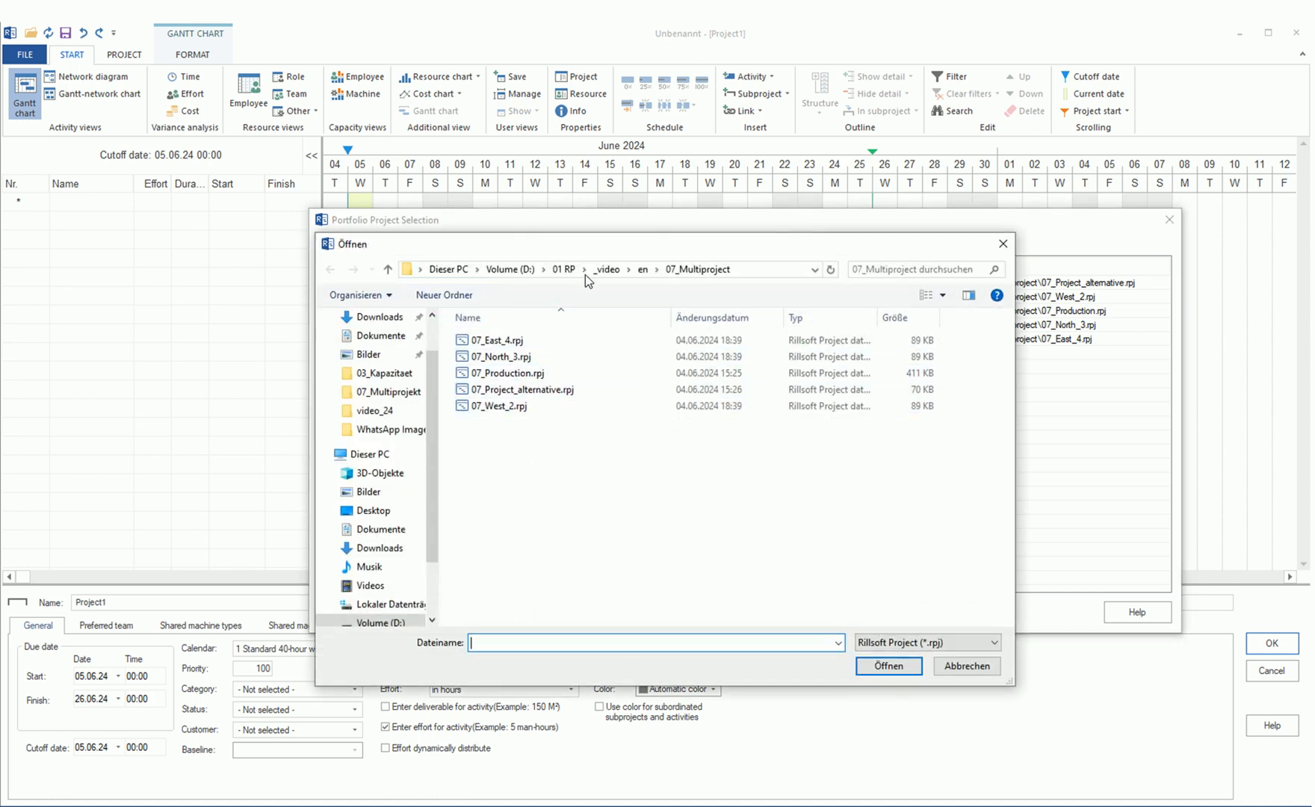
left_click(386, 269)
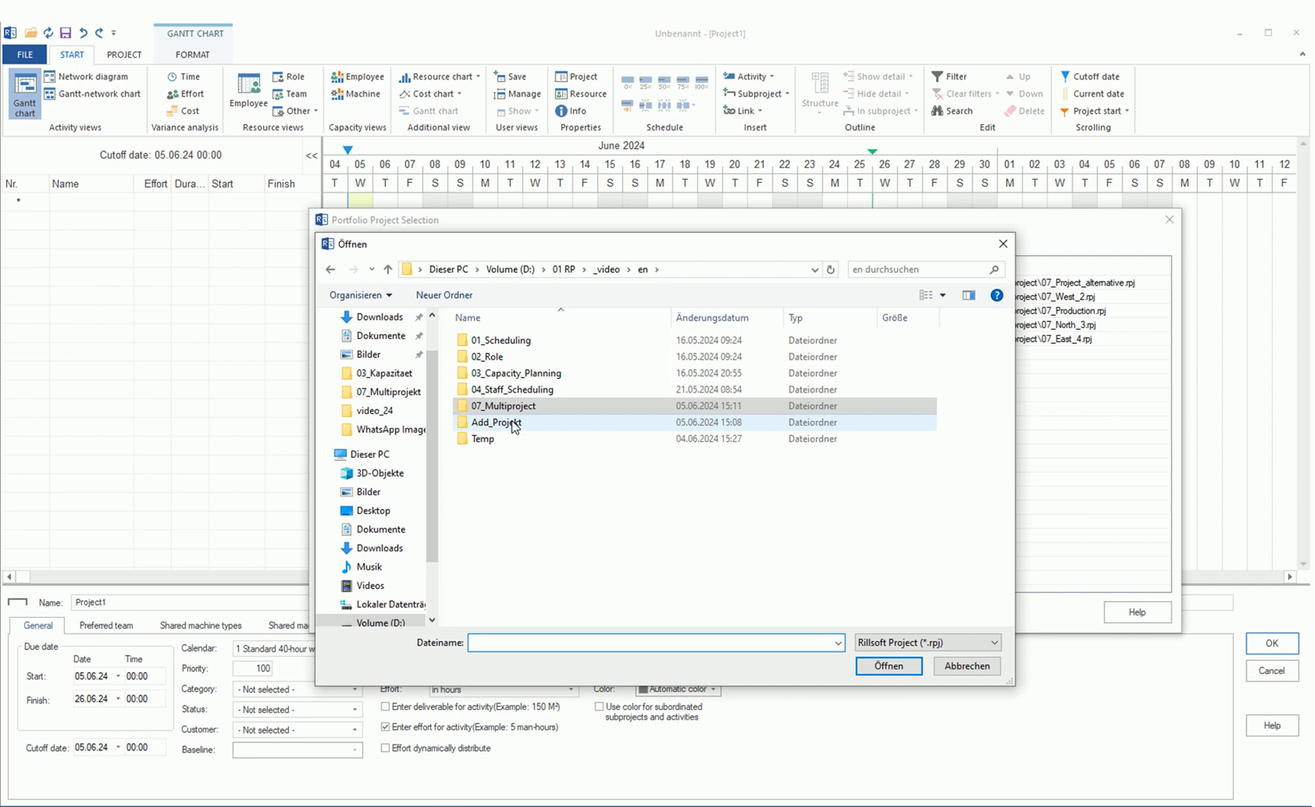
double_click(495, 422)
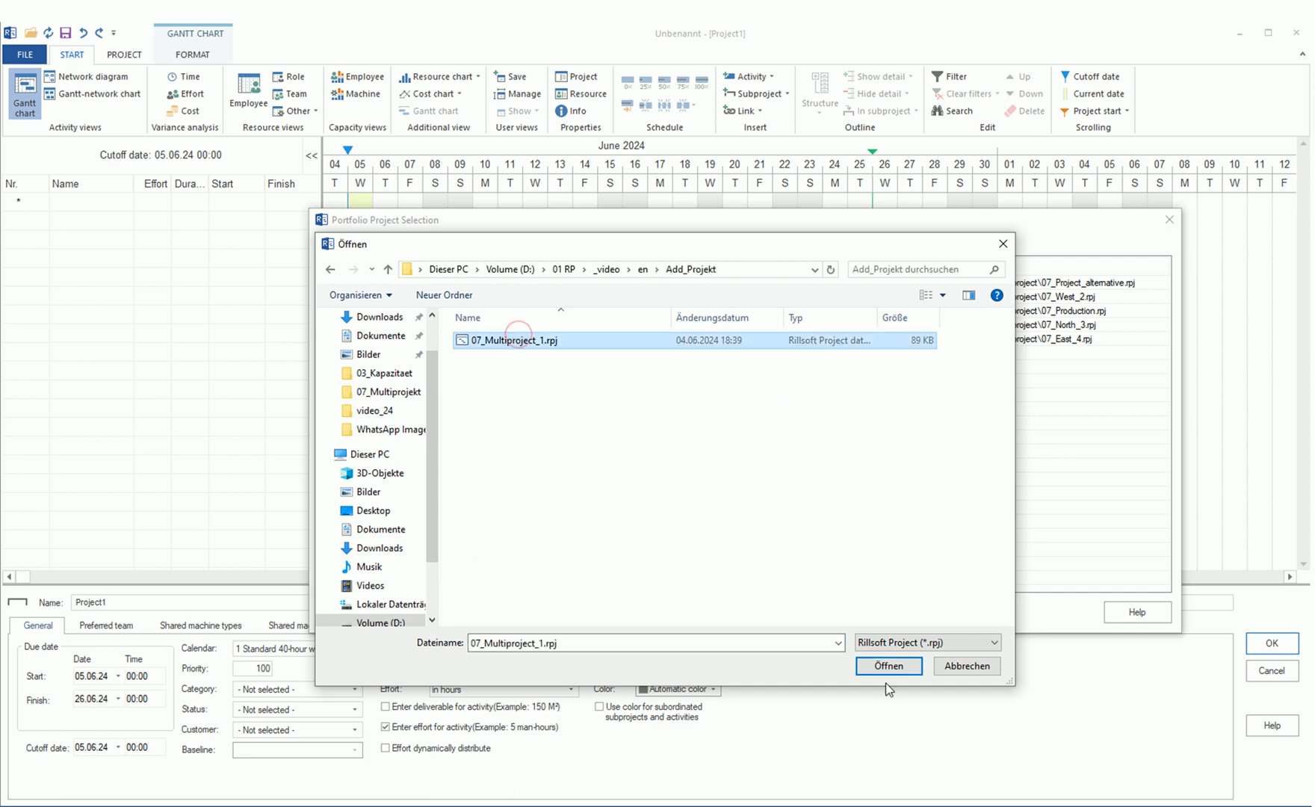
left_click(887, 665)
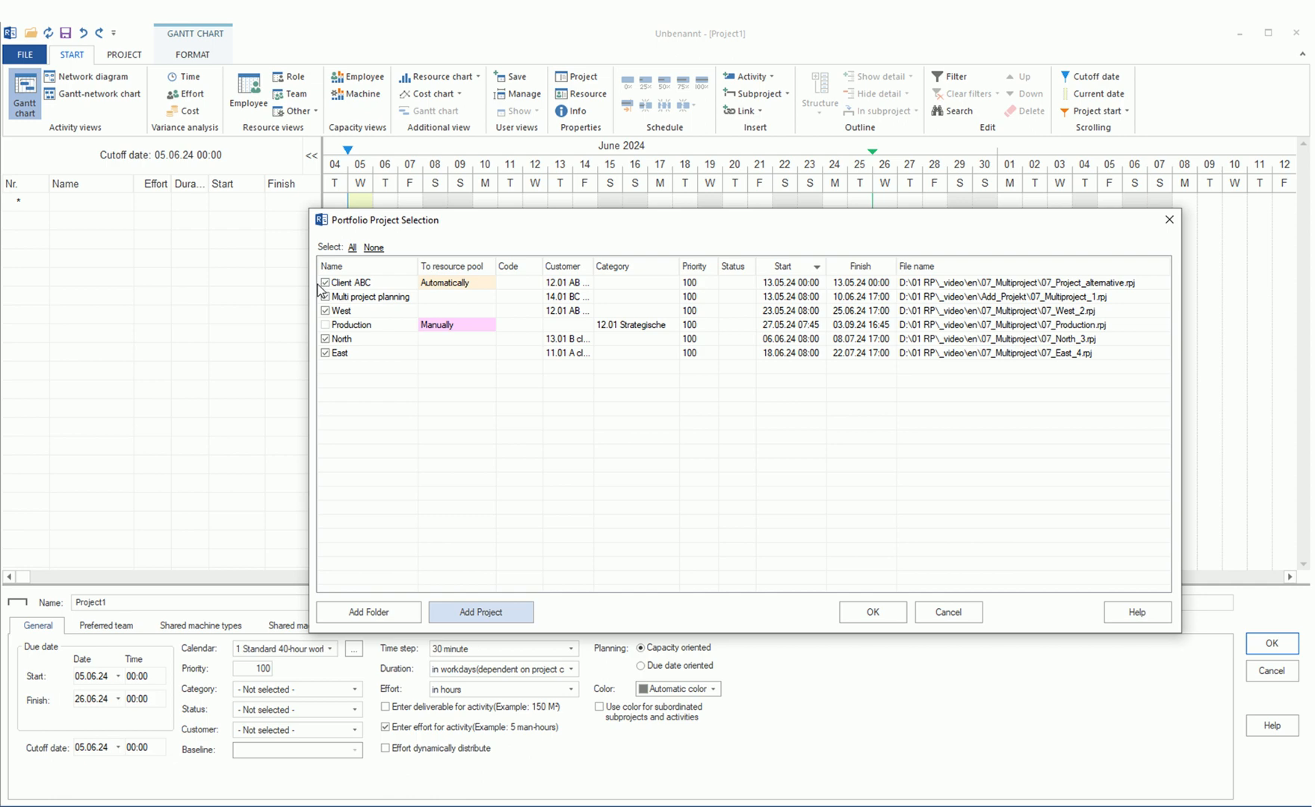
- Untick Client ABC, confirm the project selection and save the portfolio
left_click(323, 282)
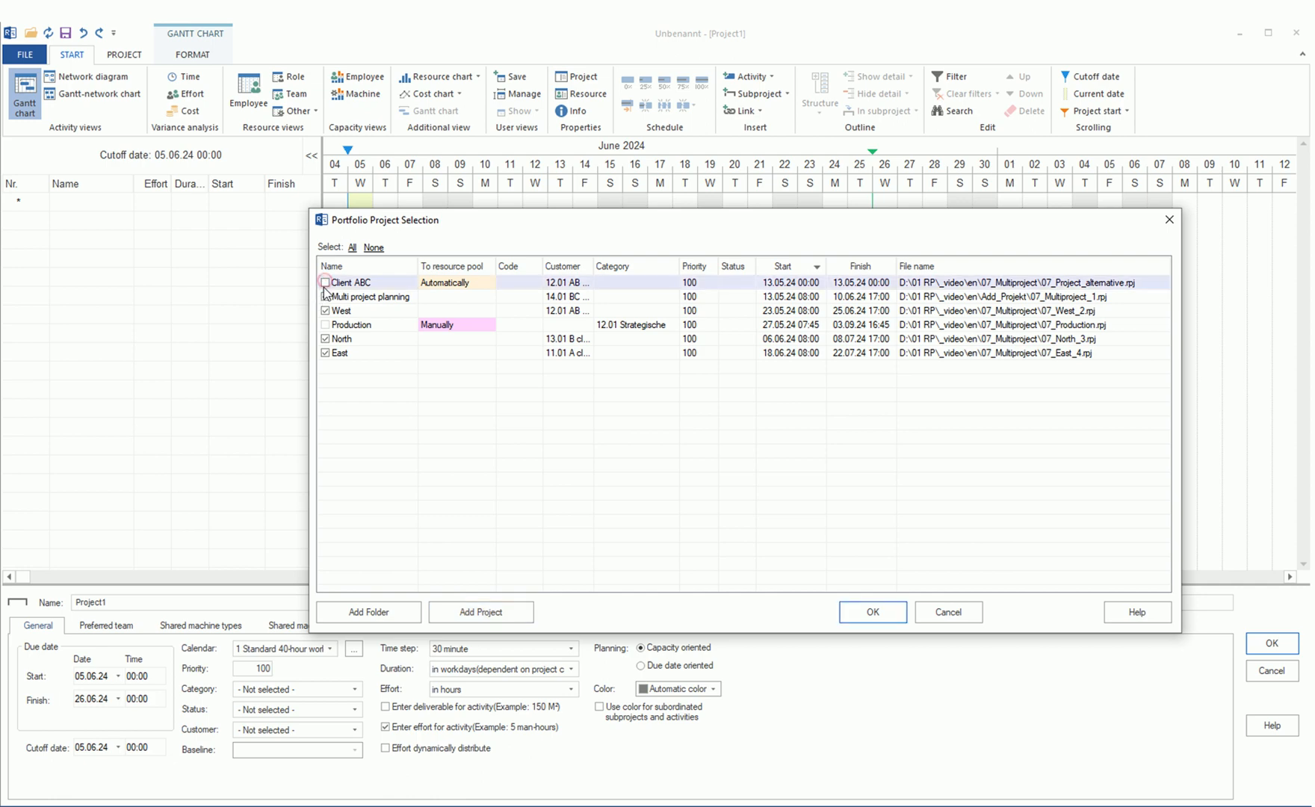
left_click(325, 282)
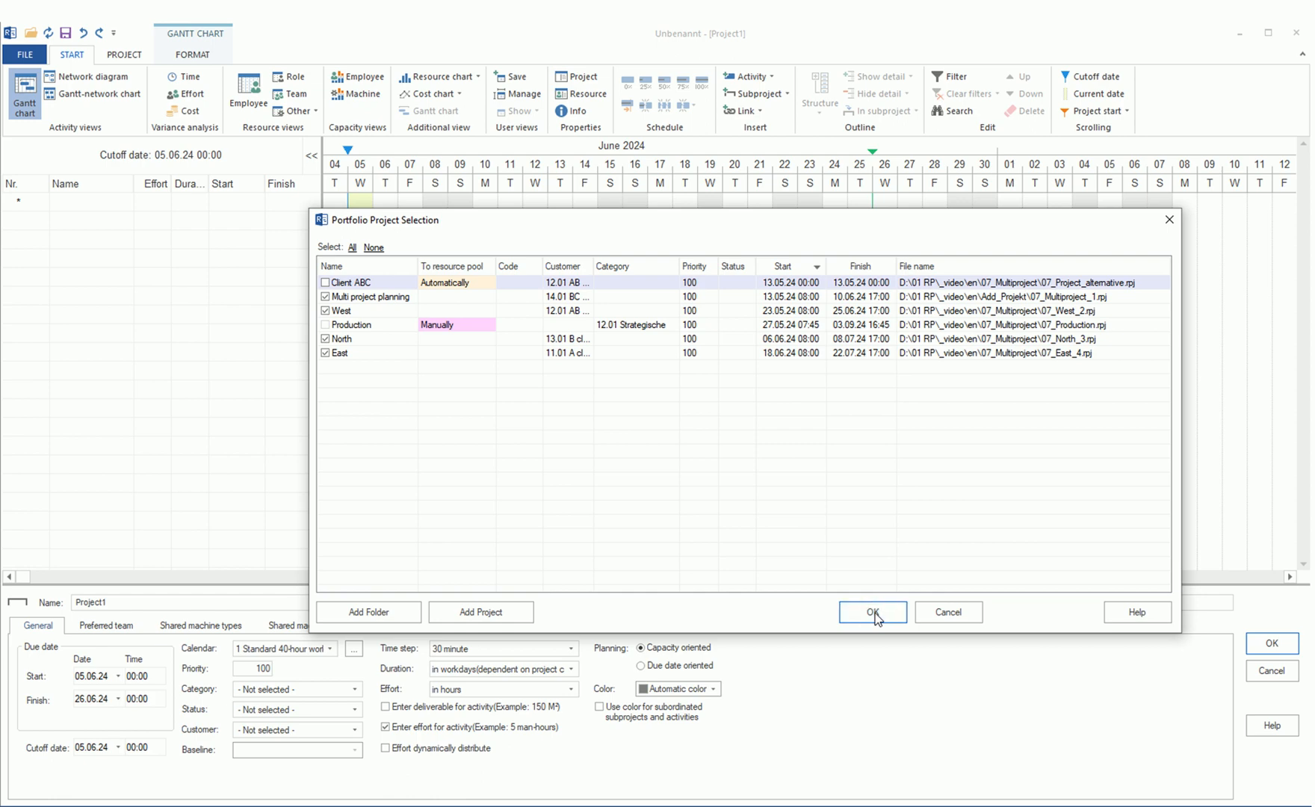
left_click(872, 611)
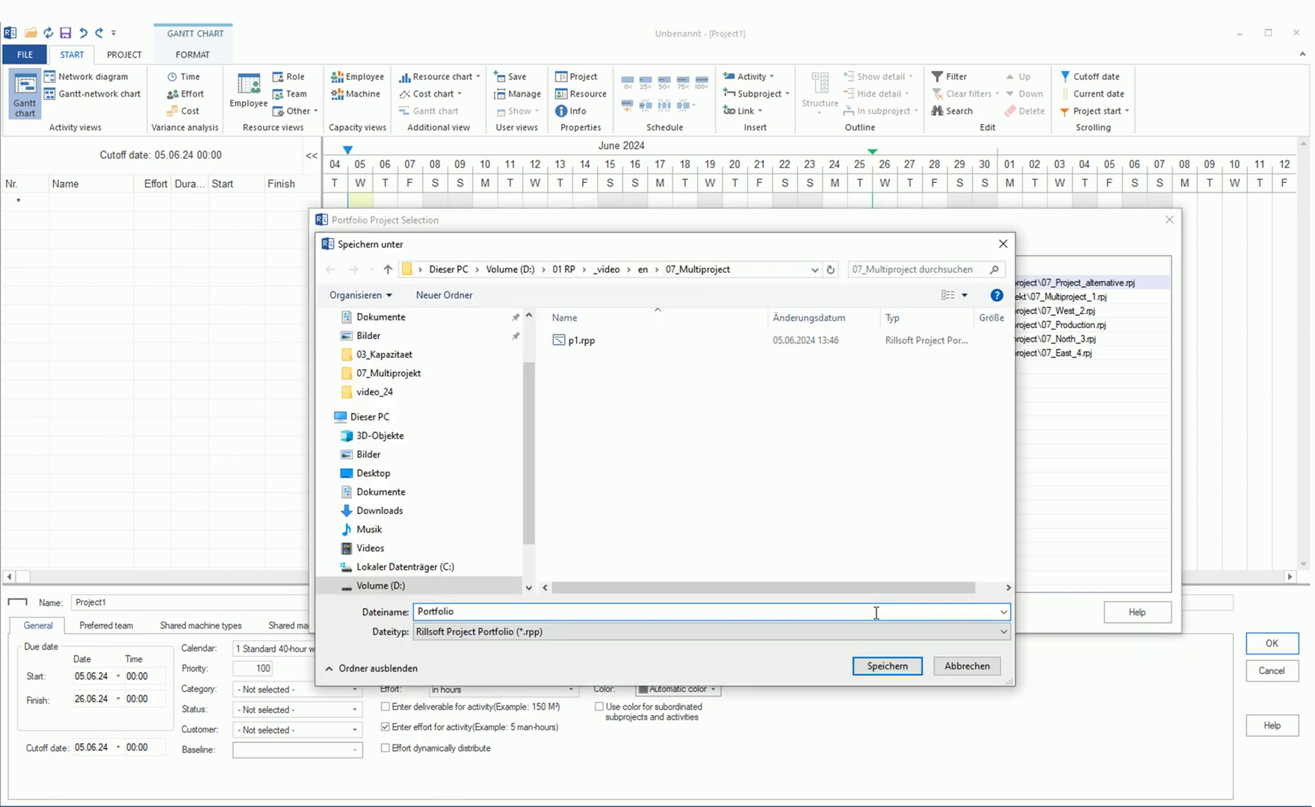
left_click(886, 665)
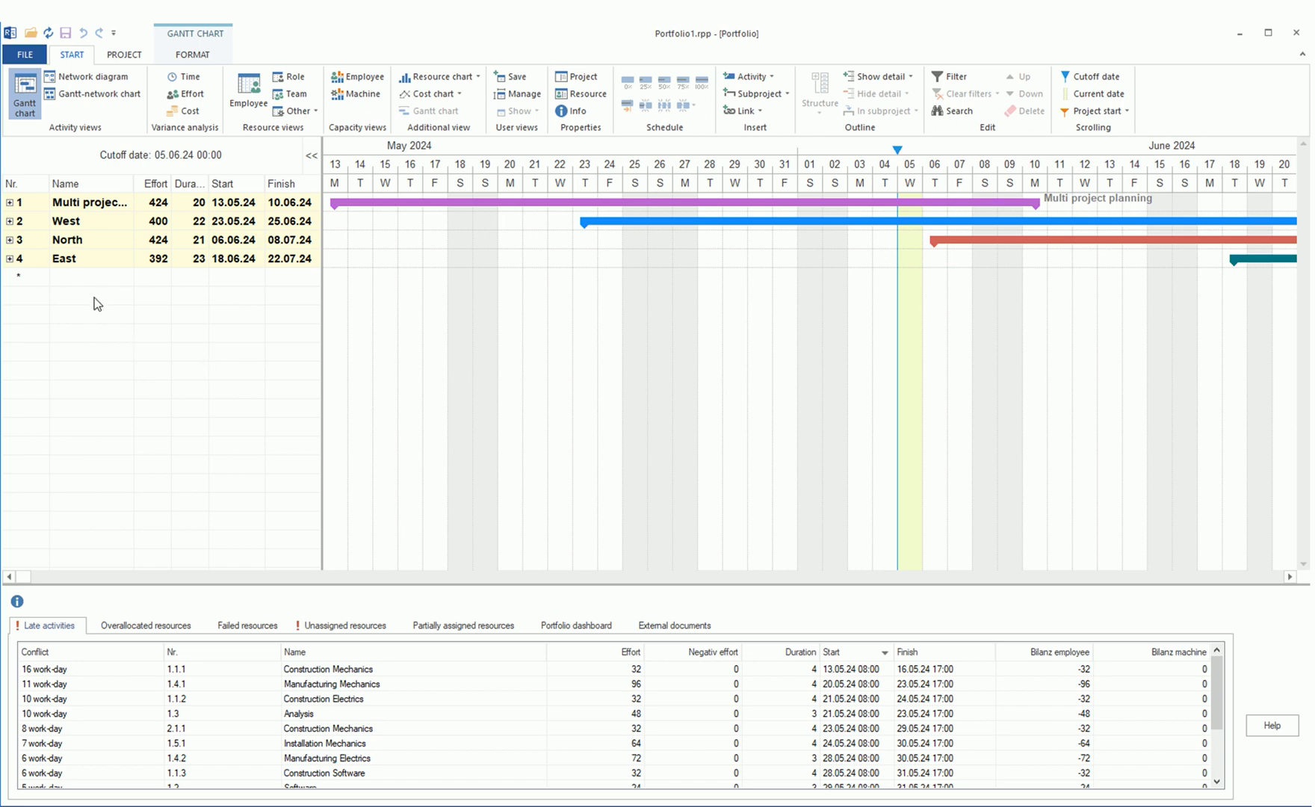
- Open the Multi project planning details, expand all activities, then collapse to subprojects
double_click(88, 203)
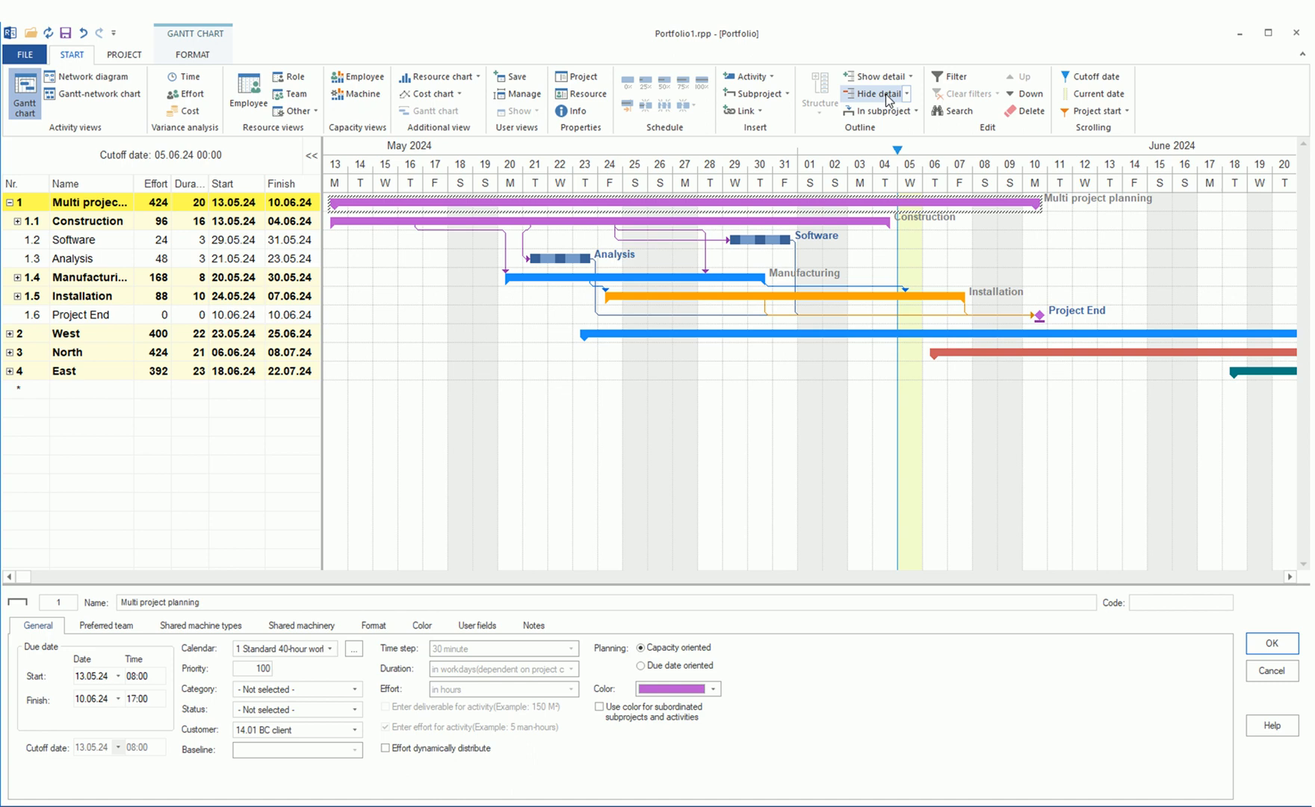
left_click(880, 75)
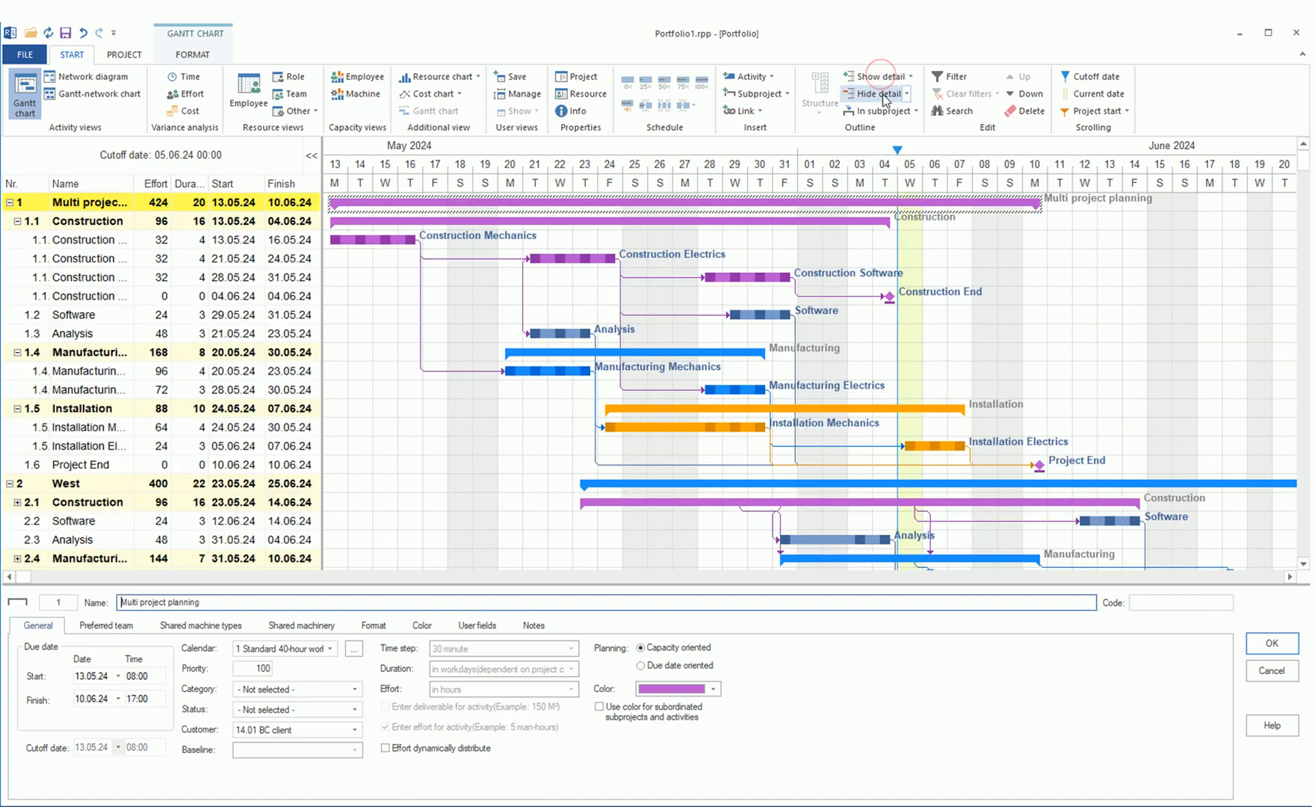
left_click(877, 94)
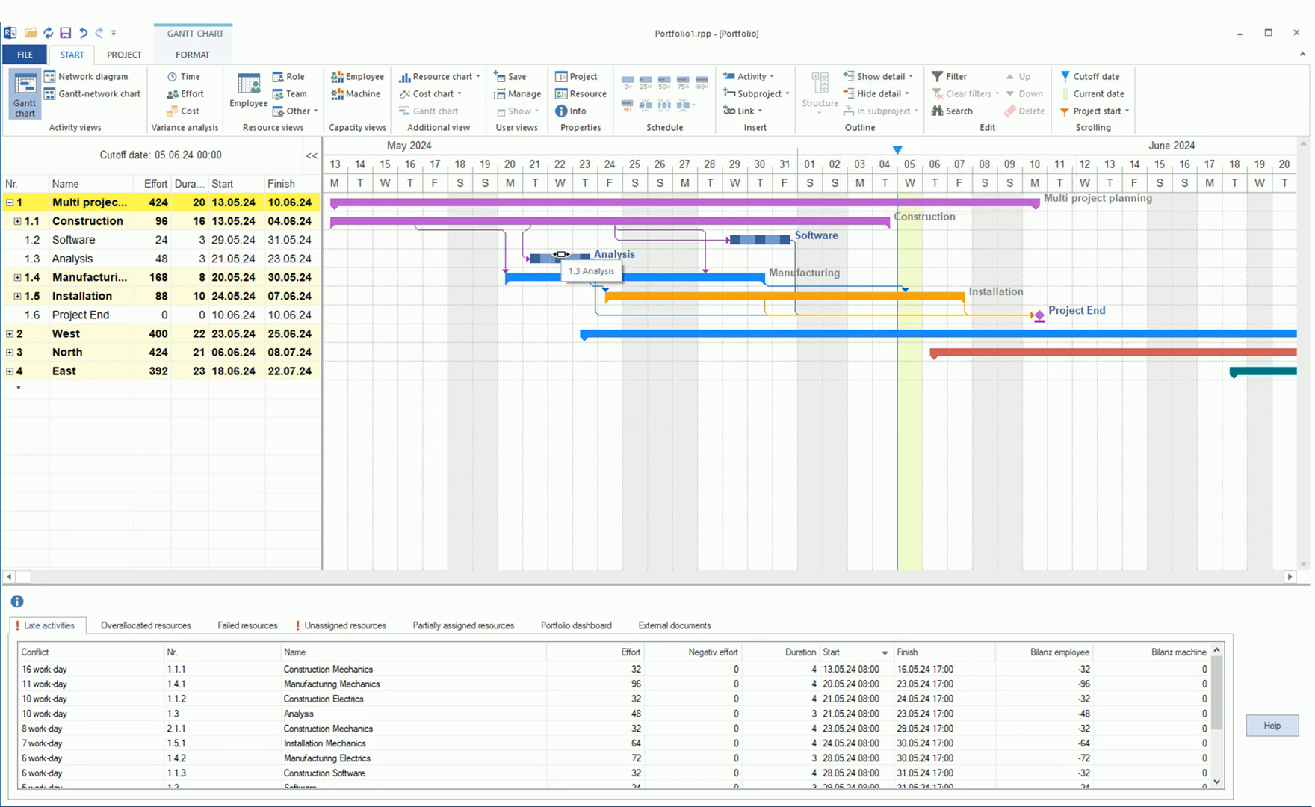
- Review the Analysis activity's required roles, then show the Role resource view
double_click(549, 262)
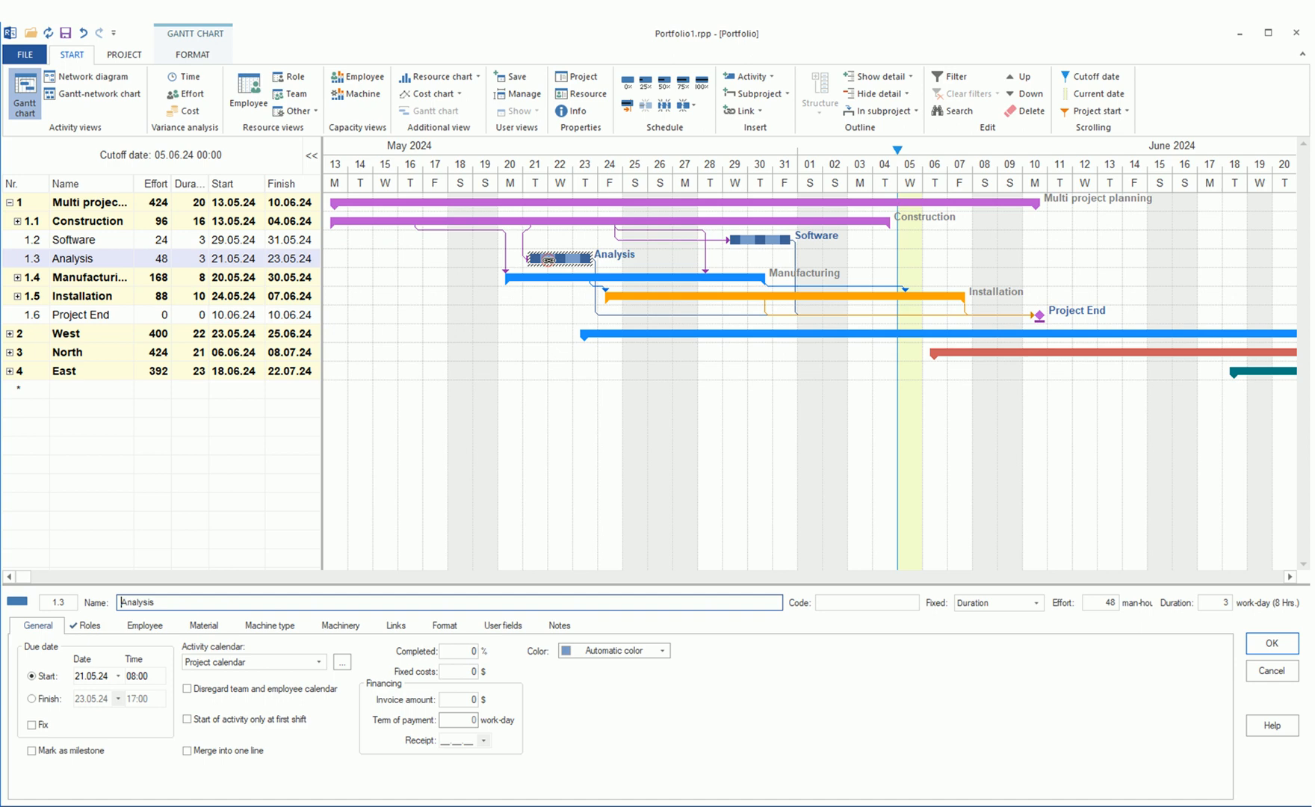
left_click(88, 624)
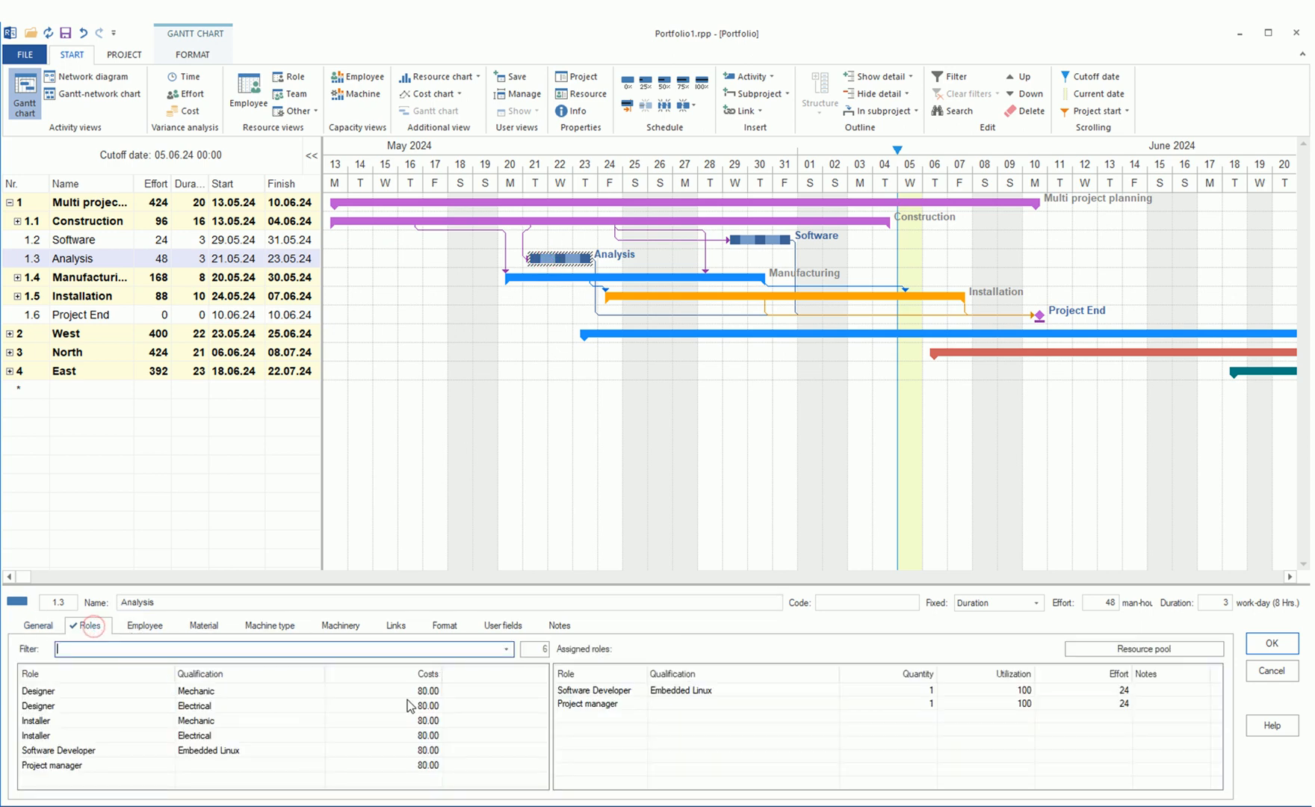
left_click(290, 76)
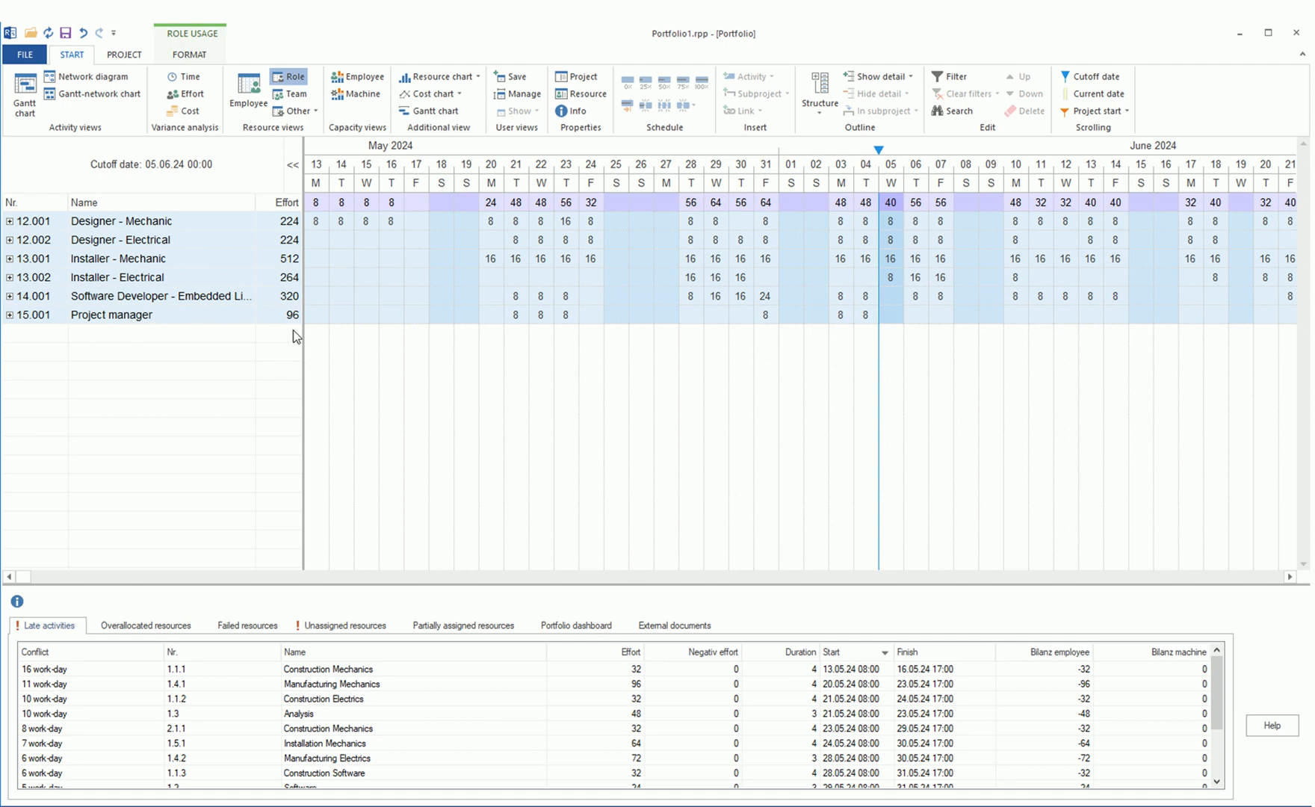
mouse_move(443, 212)
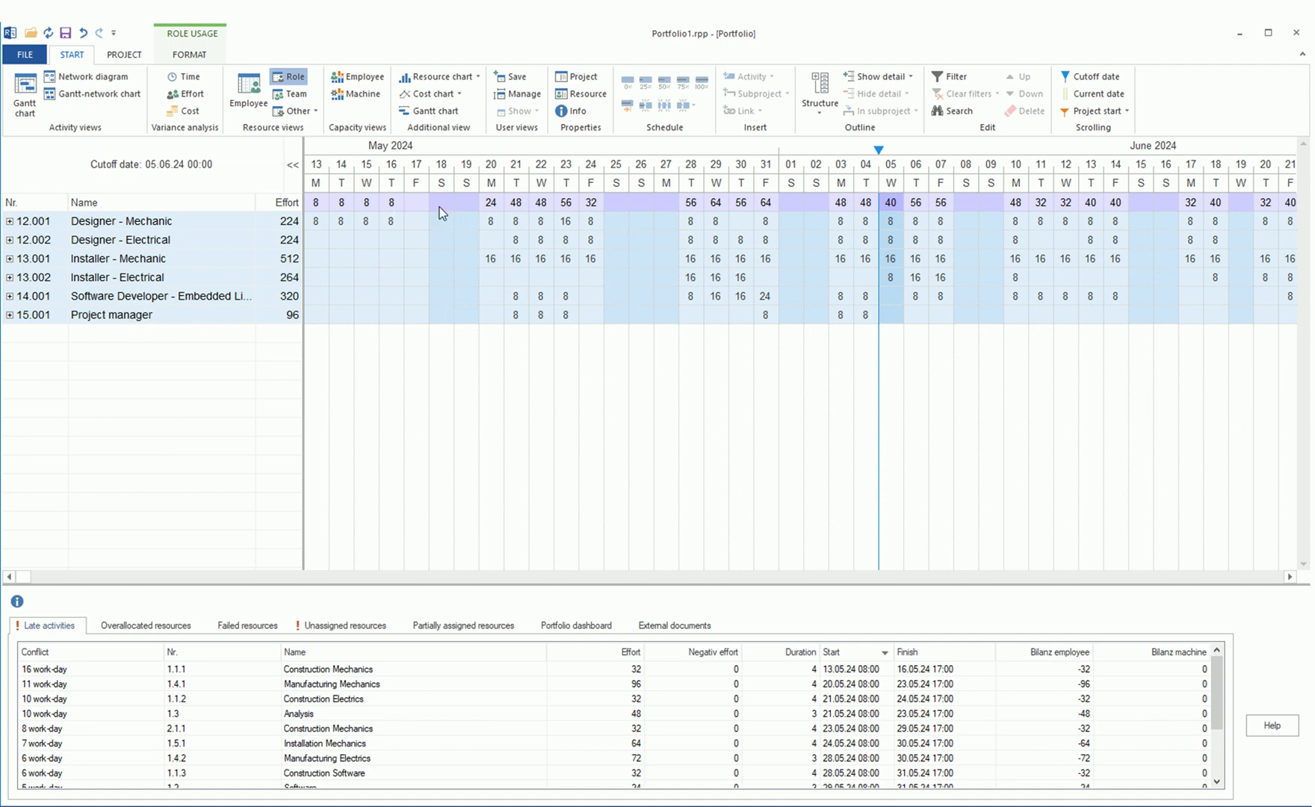
mouse_move(360, 132)
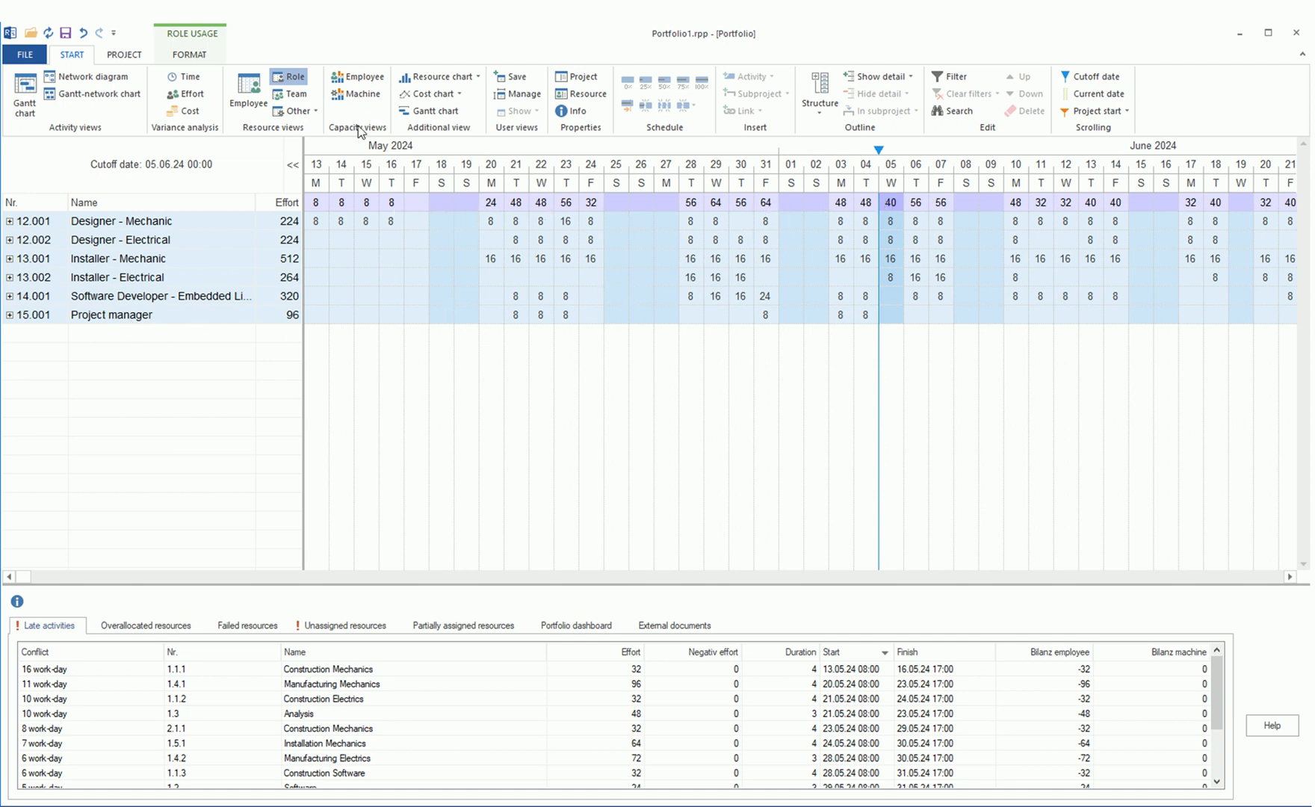
- Open Employee capacity planning to see per-role loads such as -32 (10%)
left_click(355, 81)
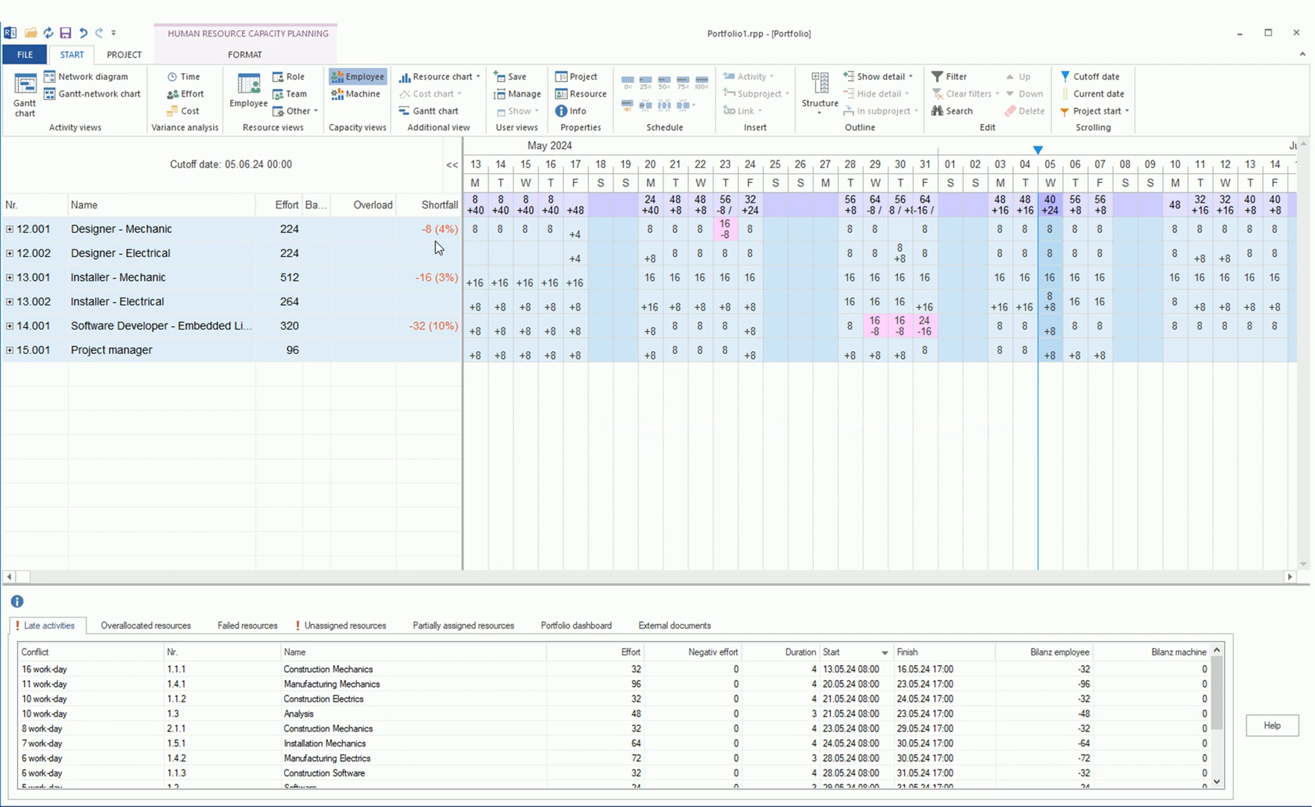
left_click(438, 204)
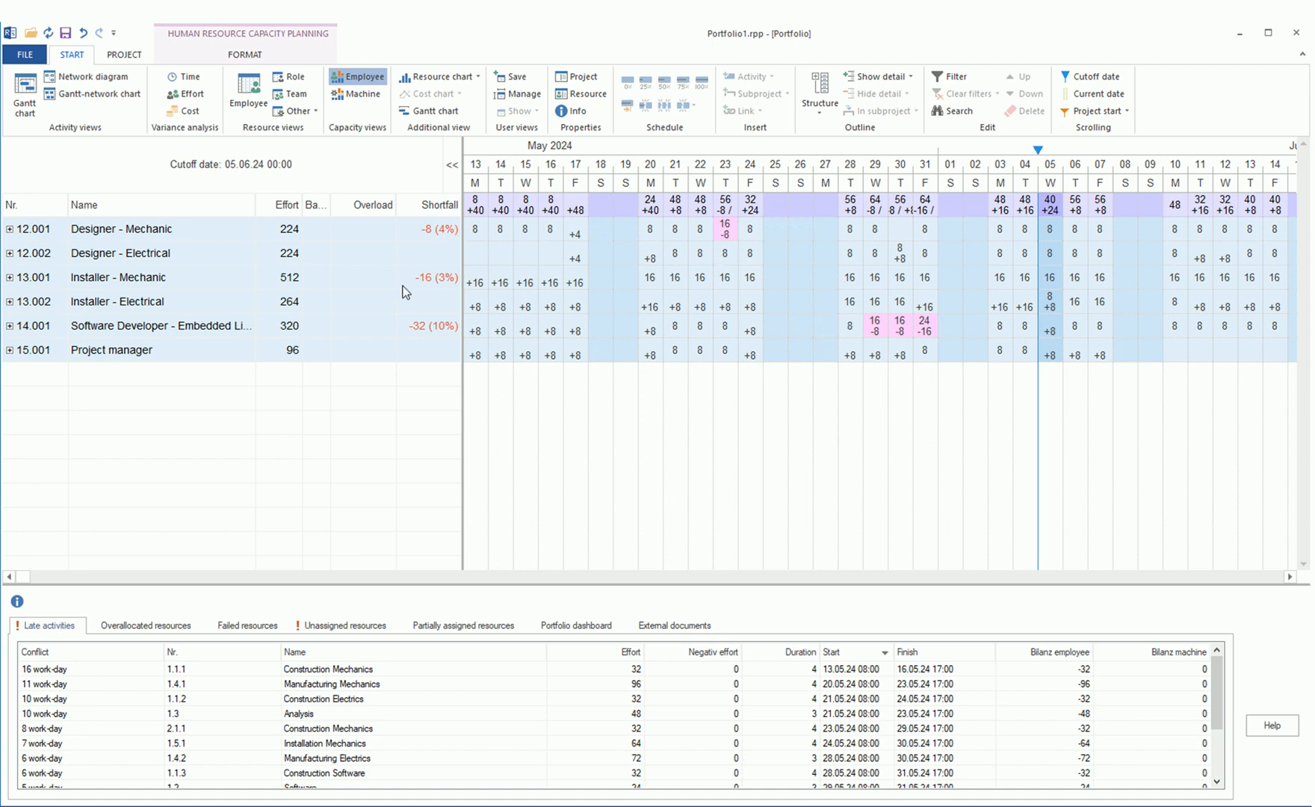
mouse_move(876, 342)
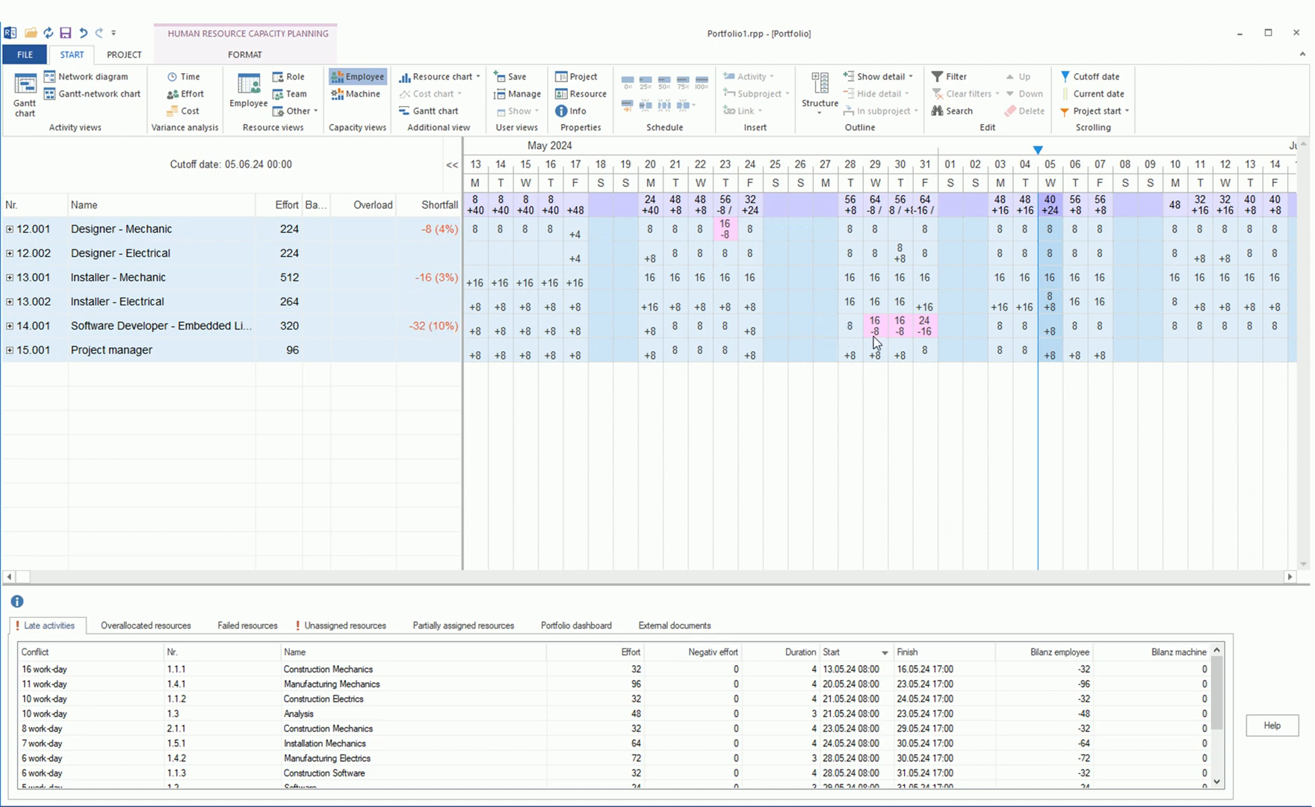
mouse_move(153, 233)
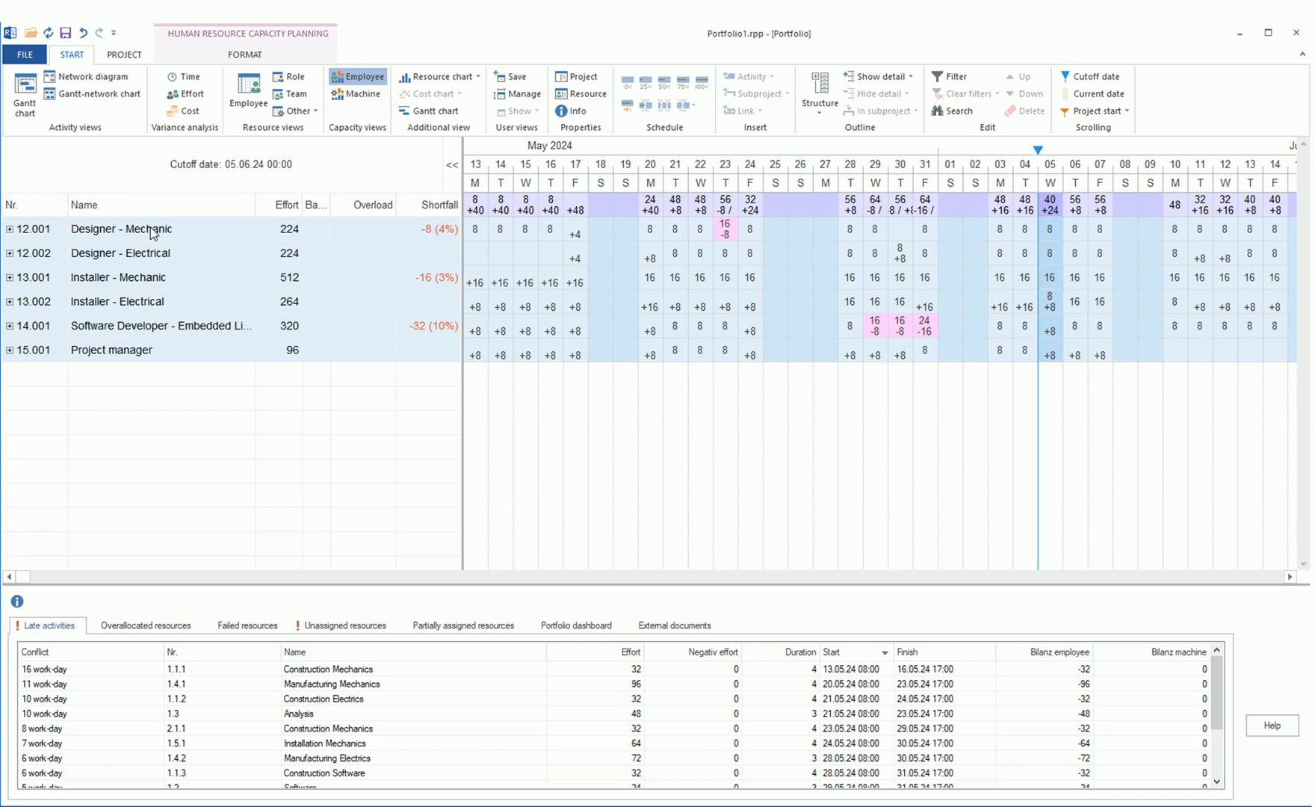
- Expand Designer - Mechanic to show Diligent, Bodo, and open Installer - Mechanic's activities
double_click(122, 228)
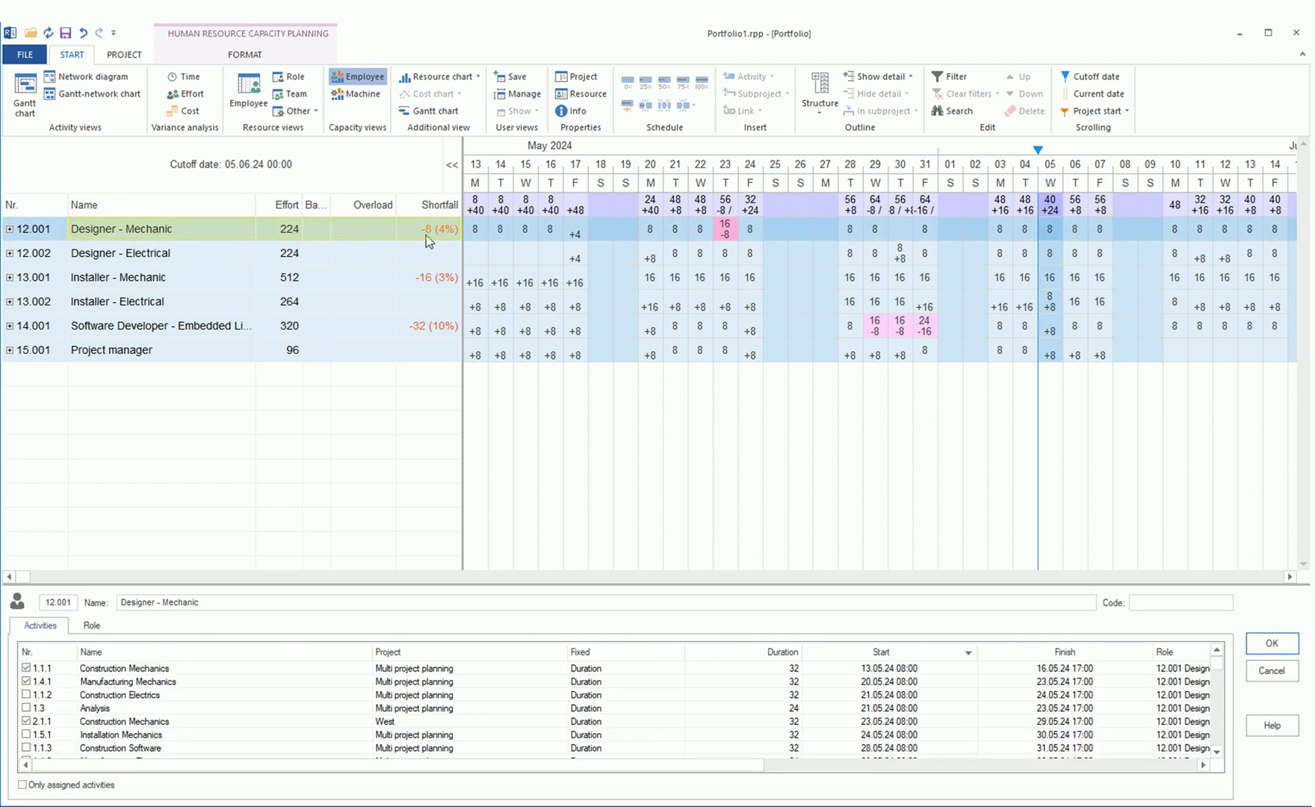
mouse_move(721, 165)
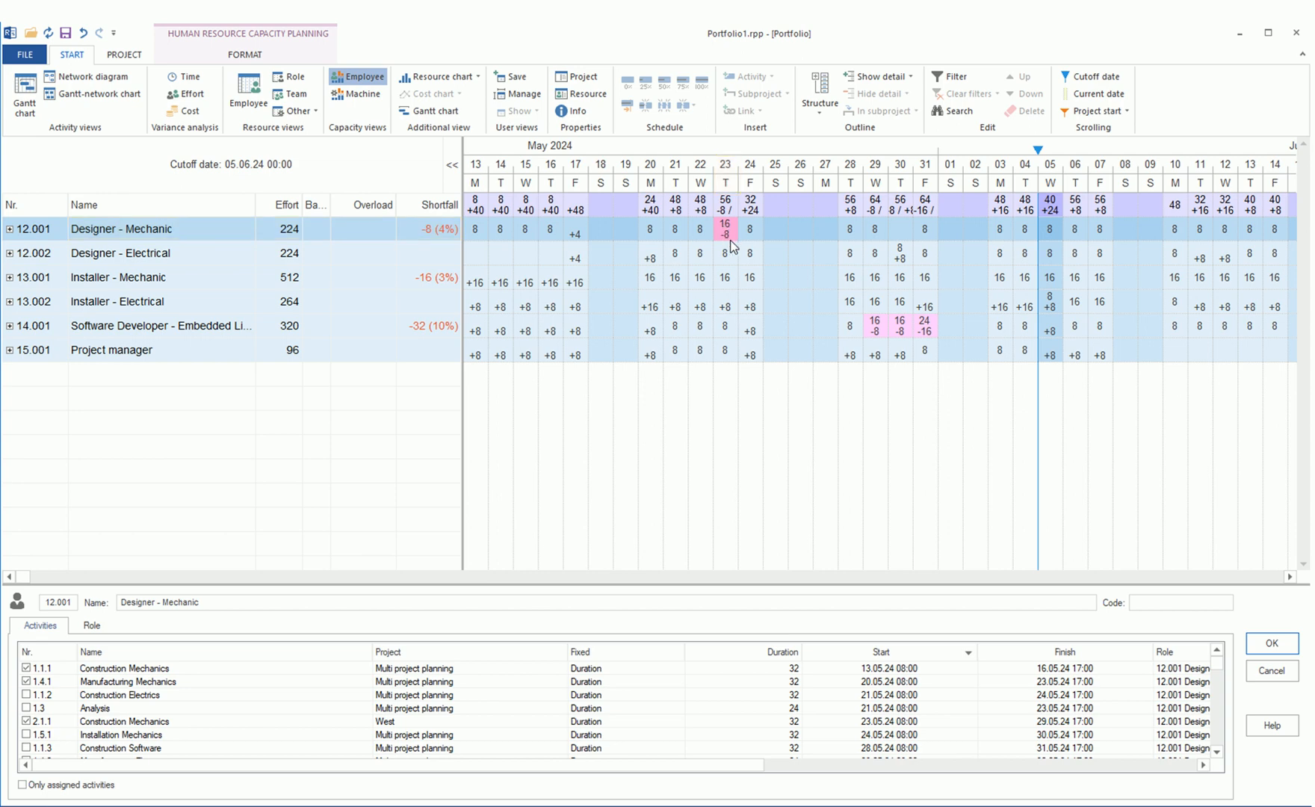
left_click(9, 228)
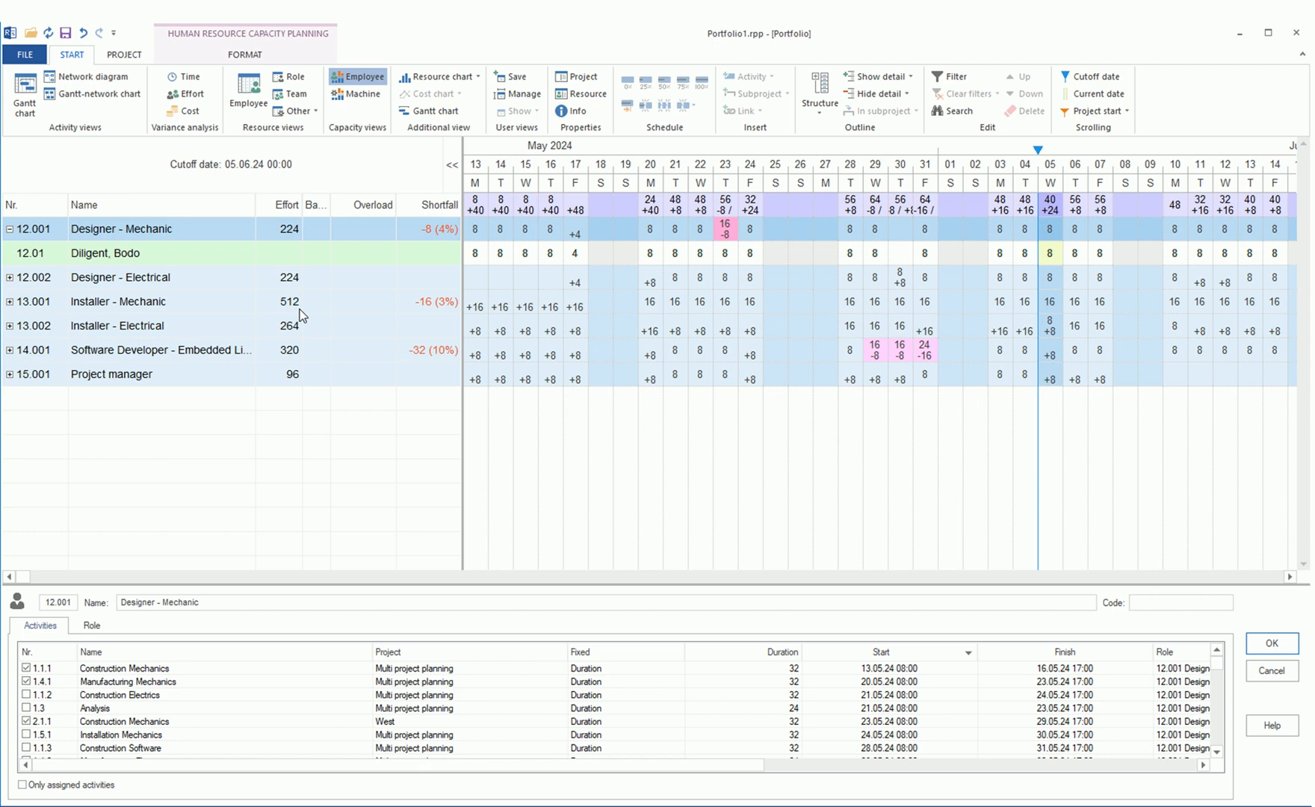
left_click(125, 301)
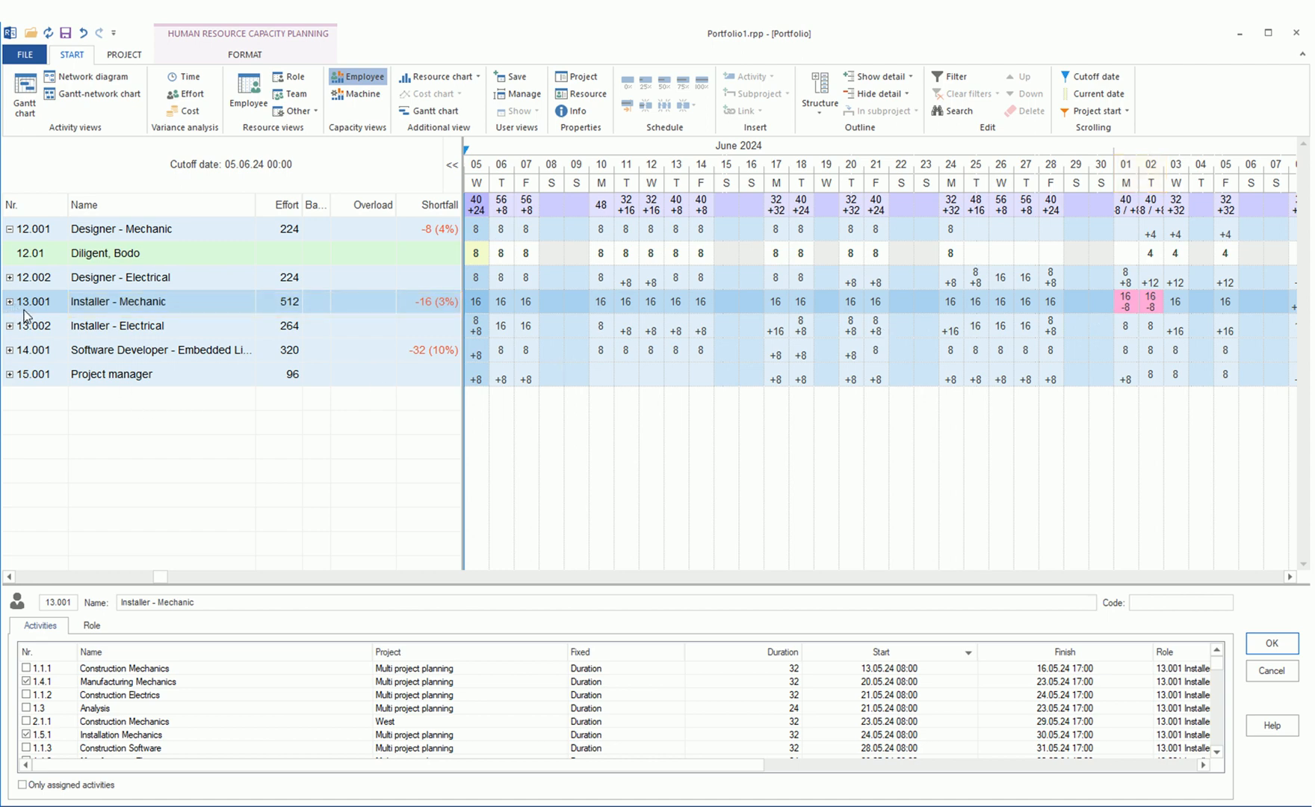
mouse_move(122, 354)
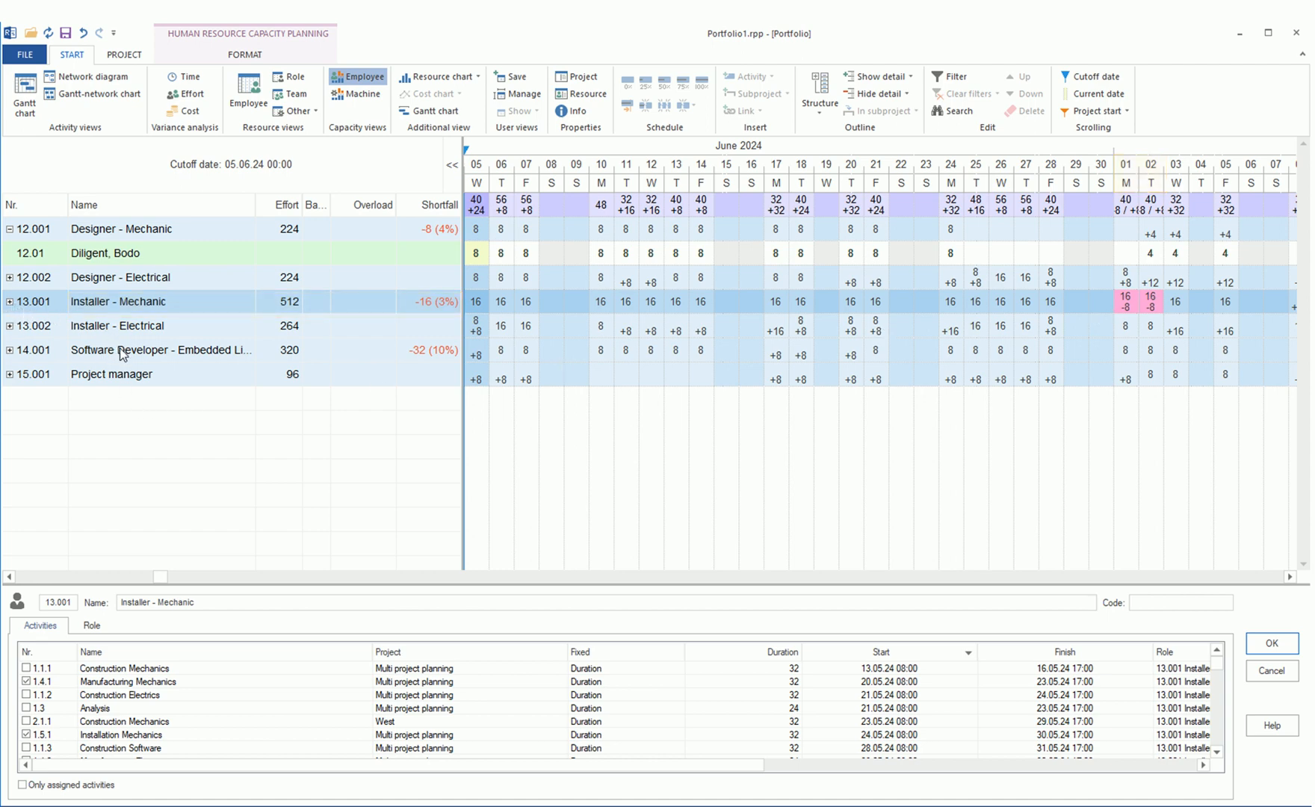
left_click(161, 350)
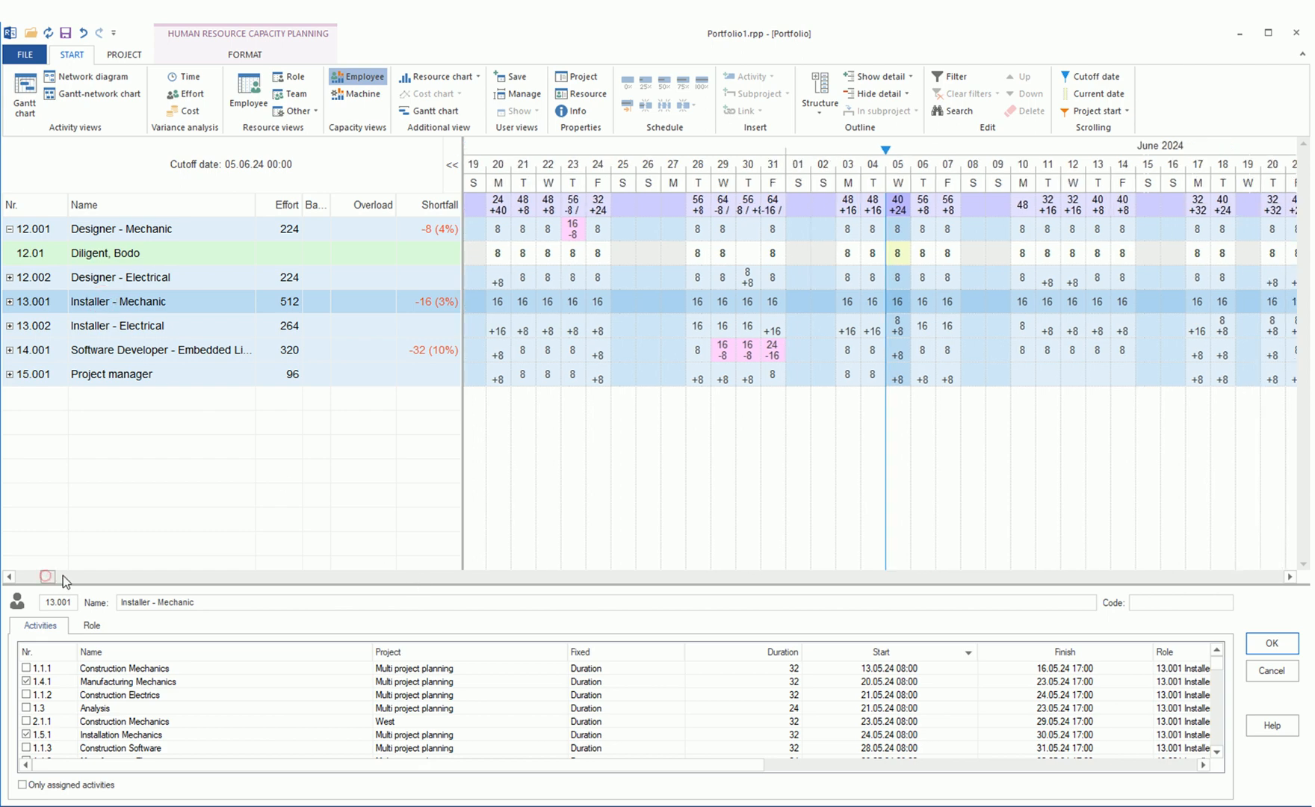
- Expand Installer - Mechanic by project and open East's two -64 mechanics activities
scroll("right", 3)
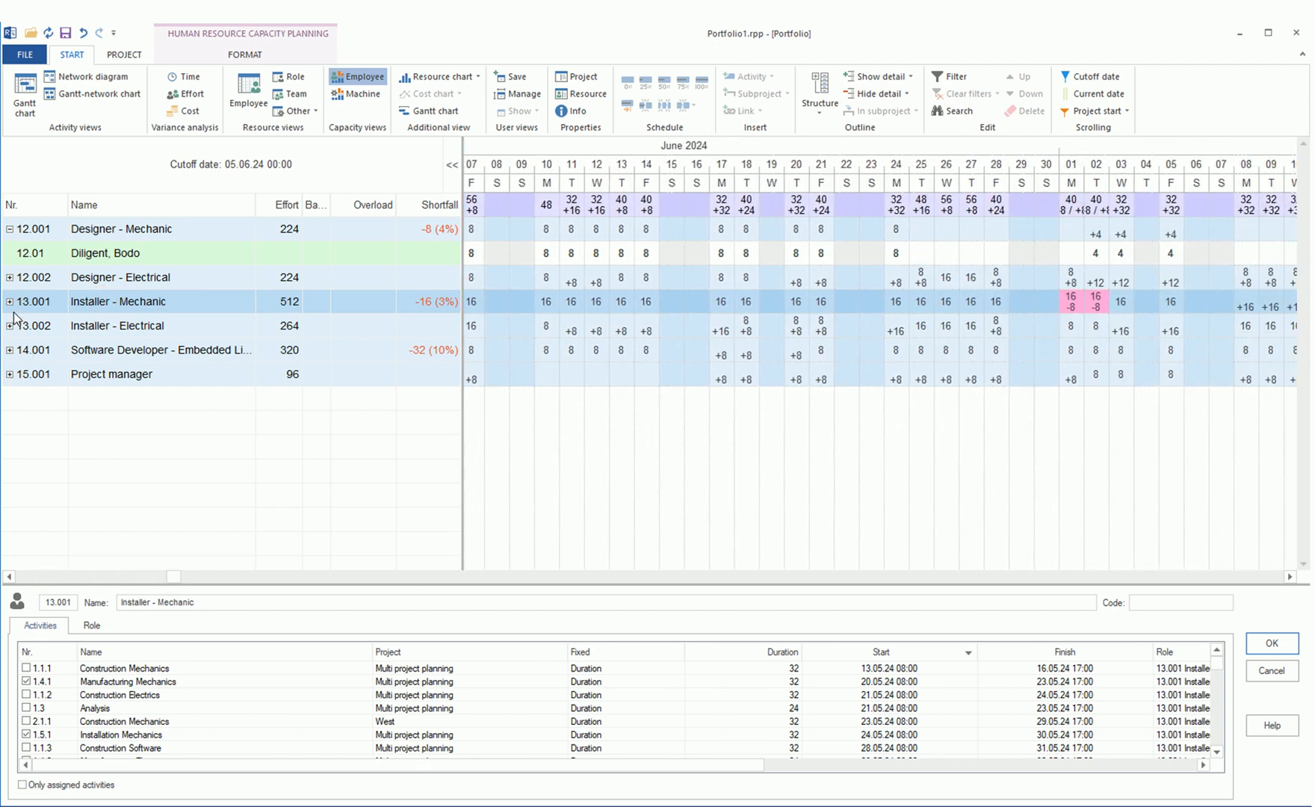
left_click(9, 301)
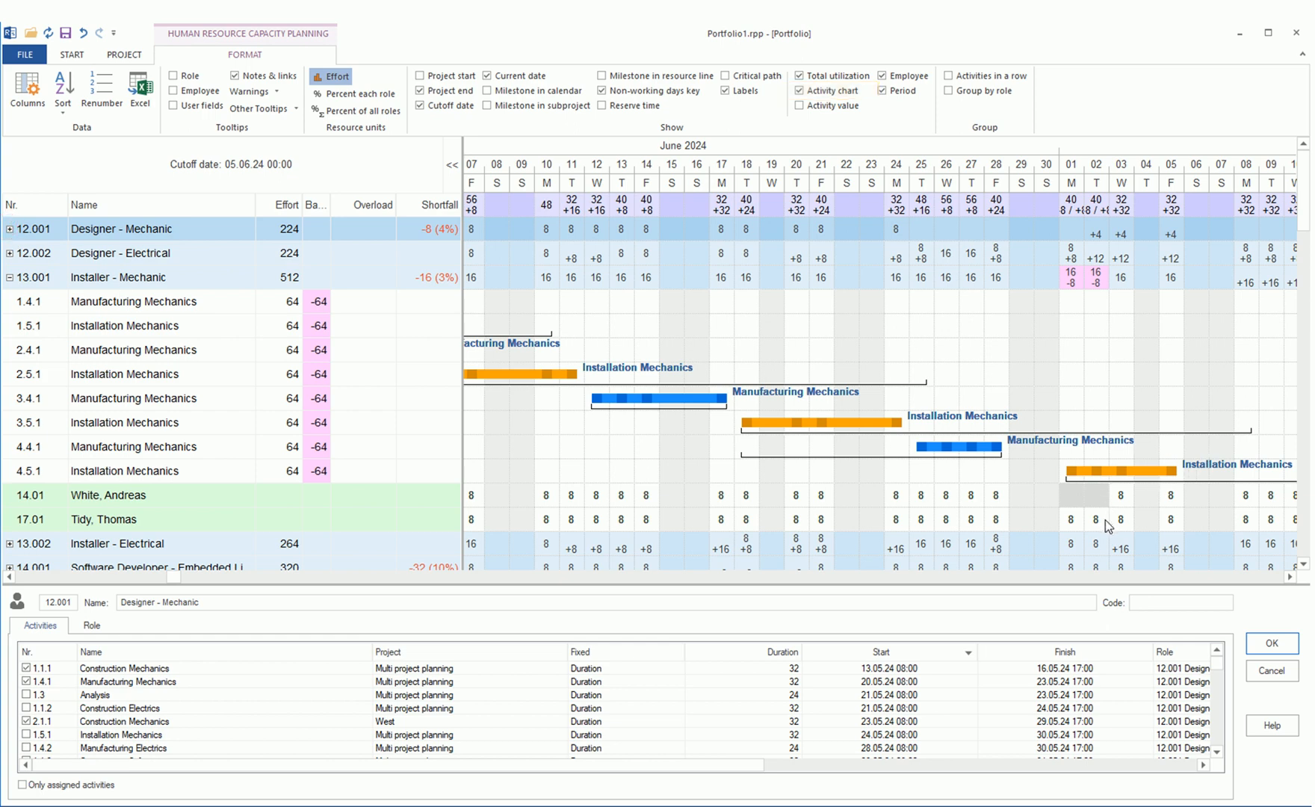
left_click(71, 55)
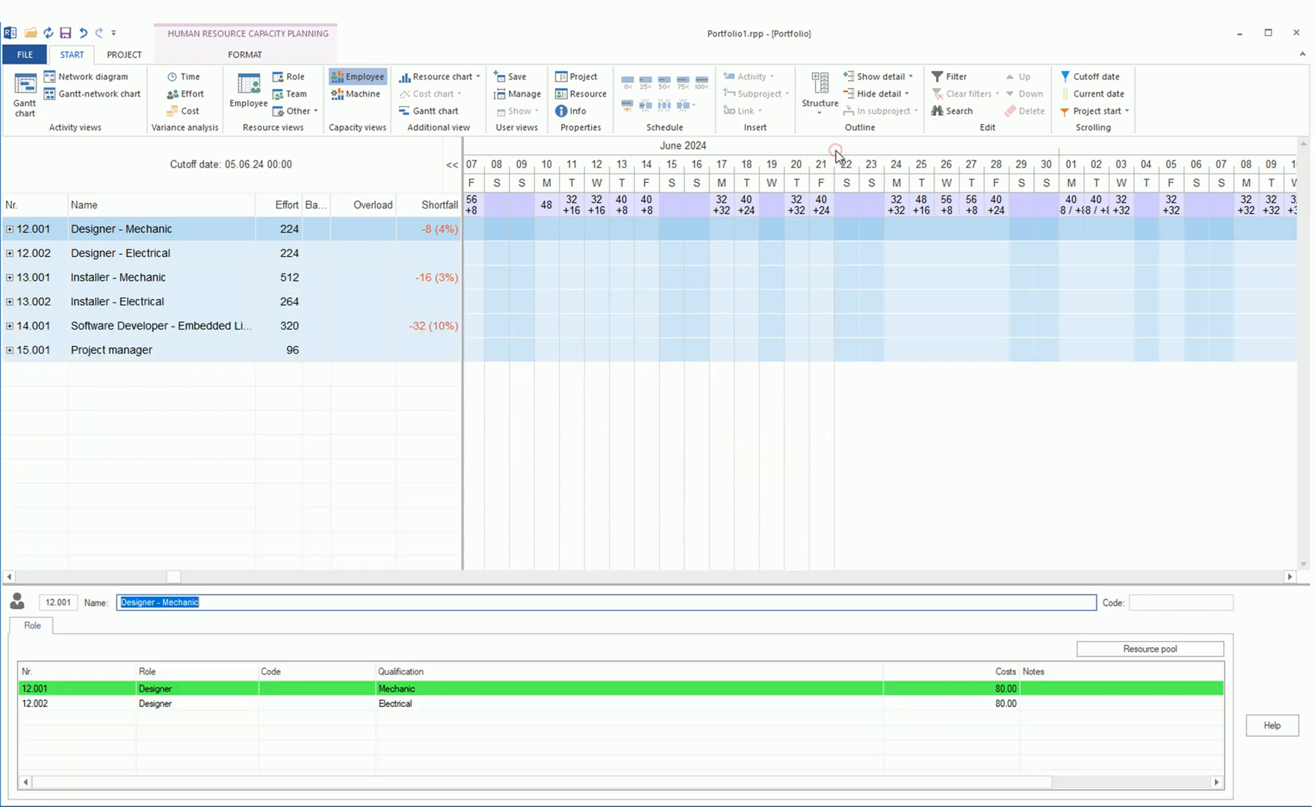
left_click(877, 76)
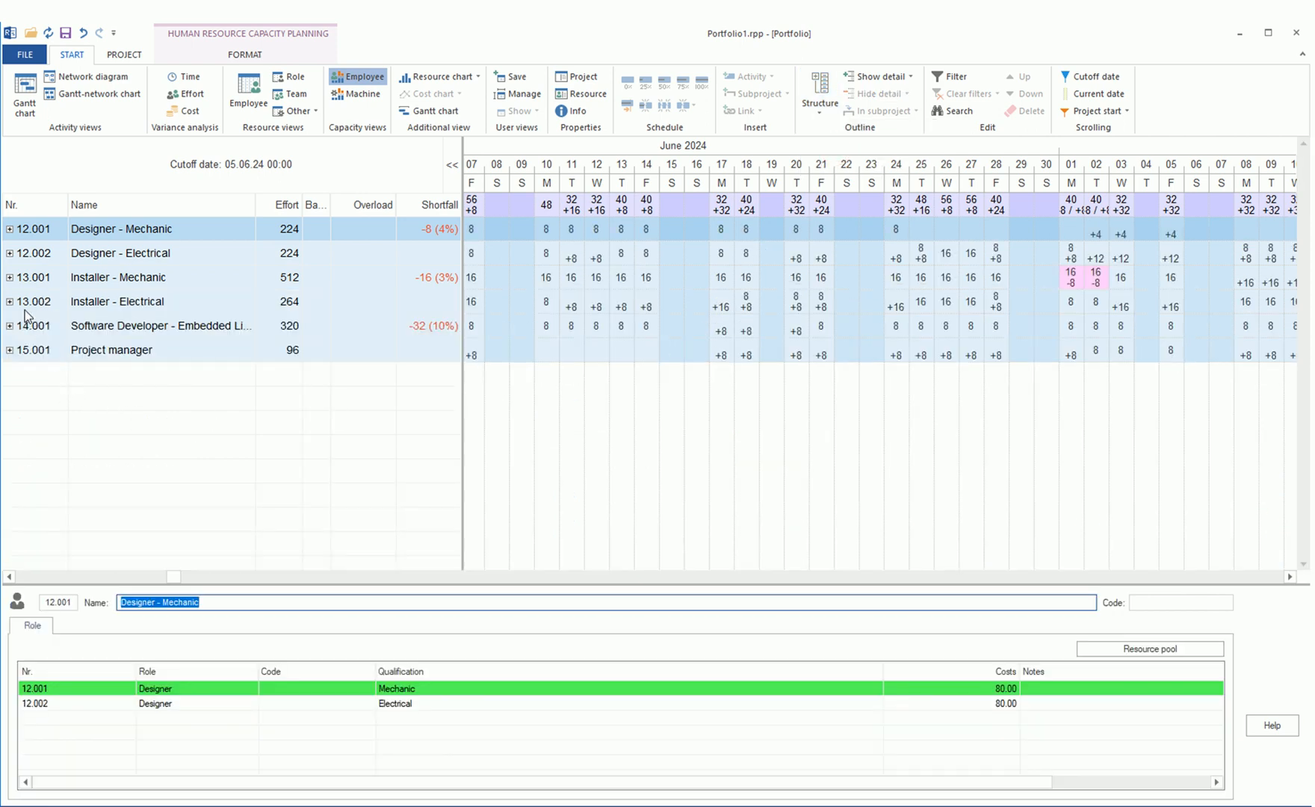
left_click(9, 276)
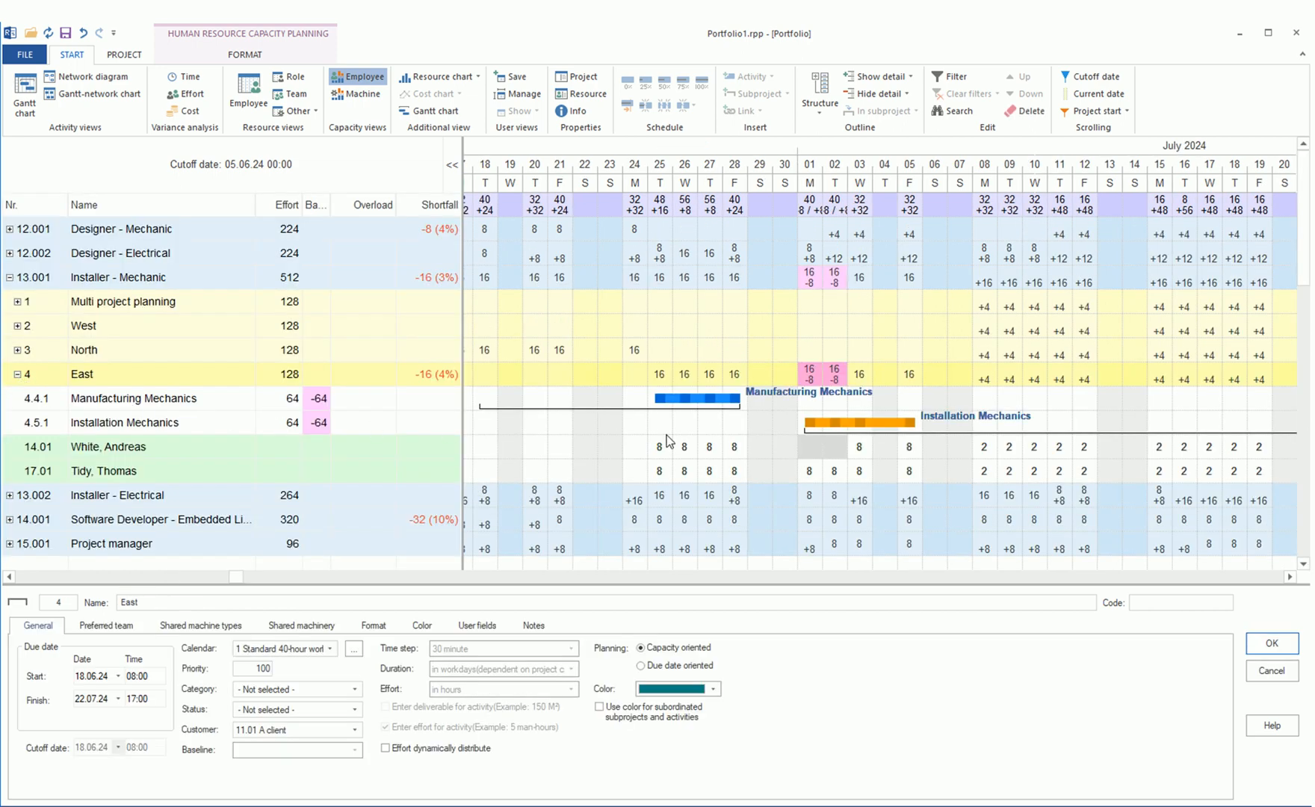
left_click(124, 422)
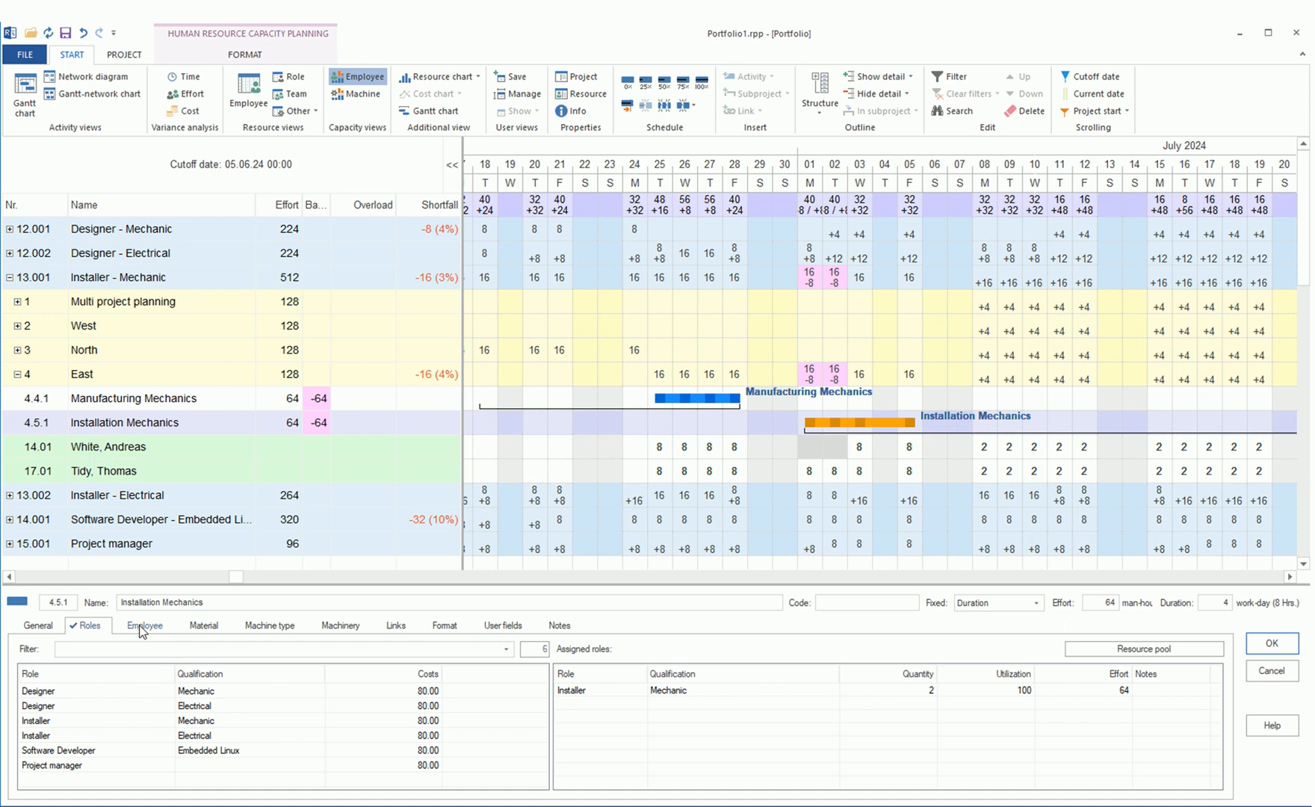
left_click(144, 625)
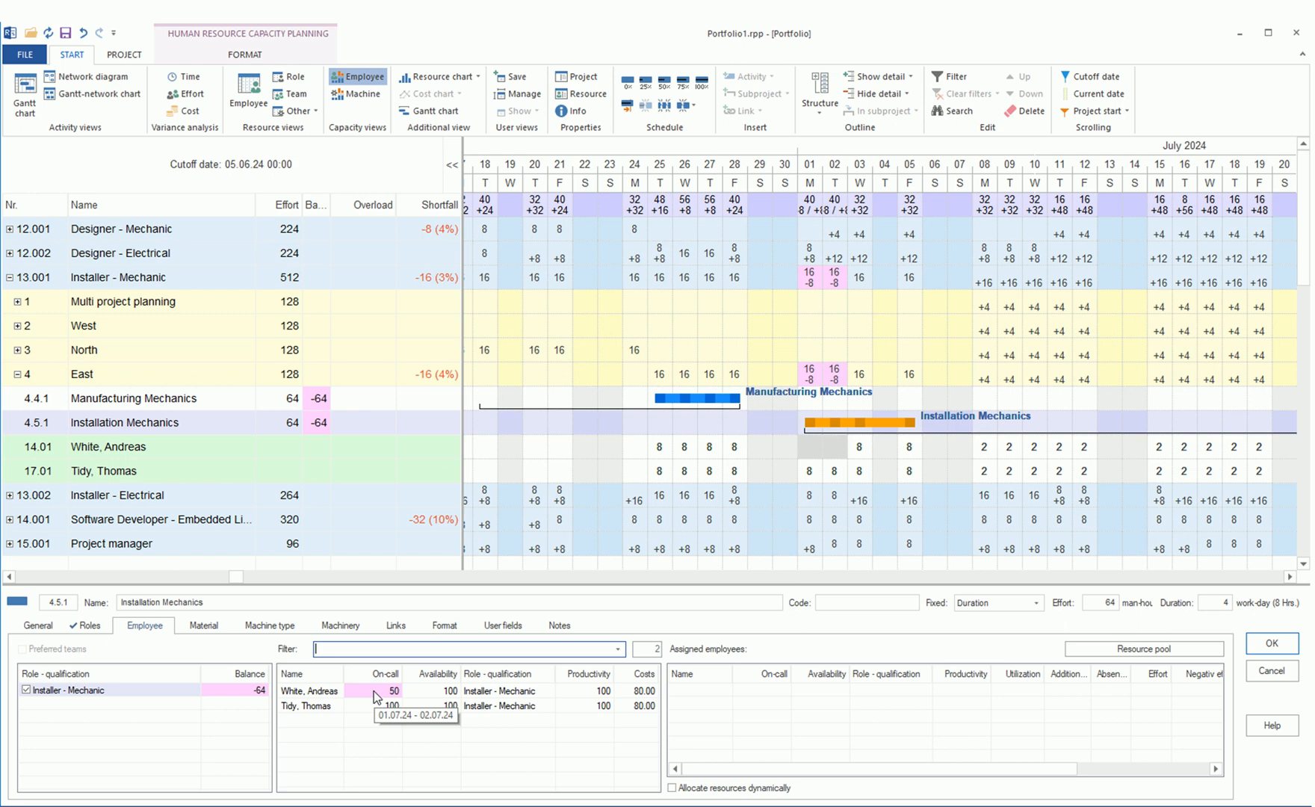
double_click(311, 690)
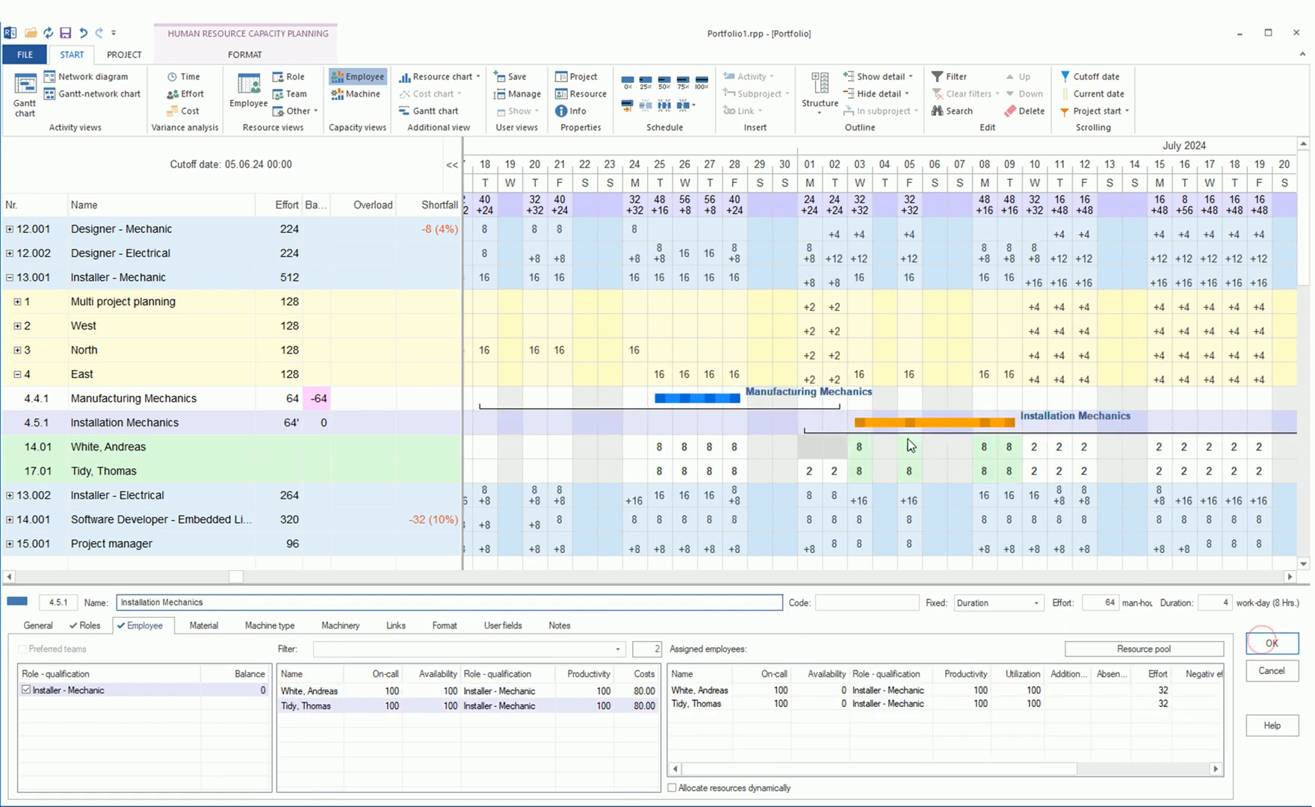
mouse_move(994, 417)
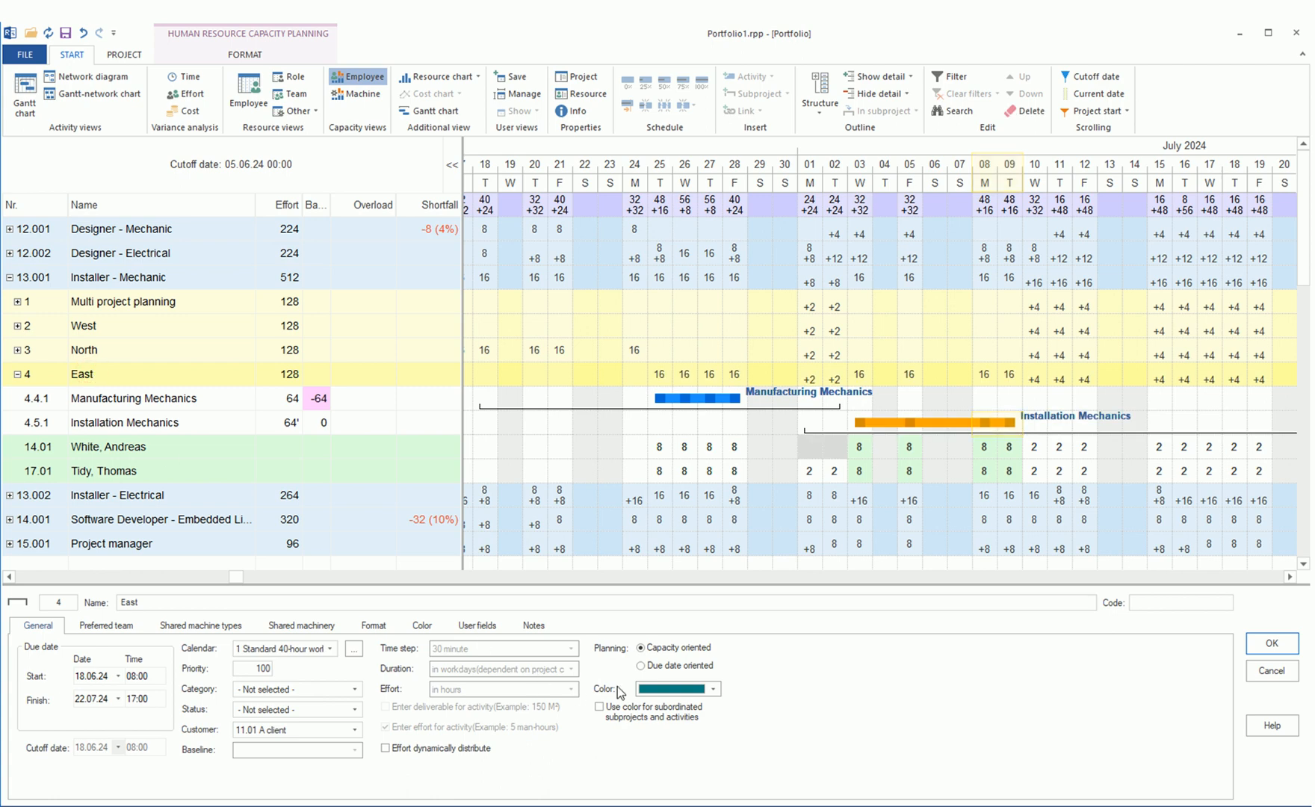
left_click(641, 648)
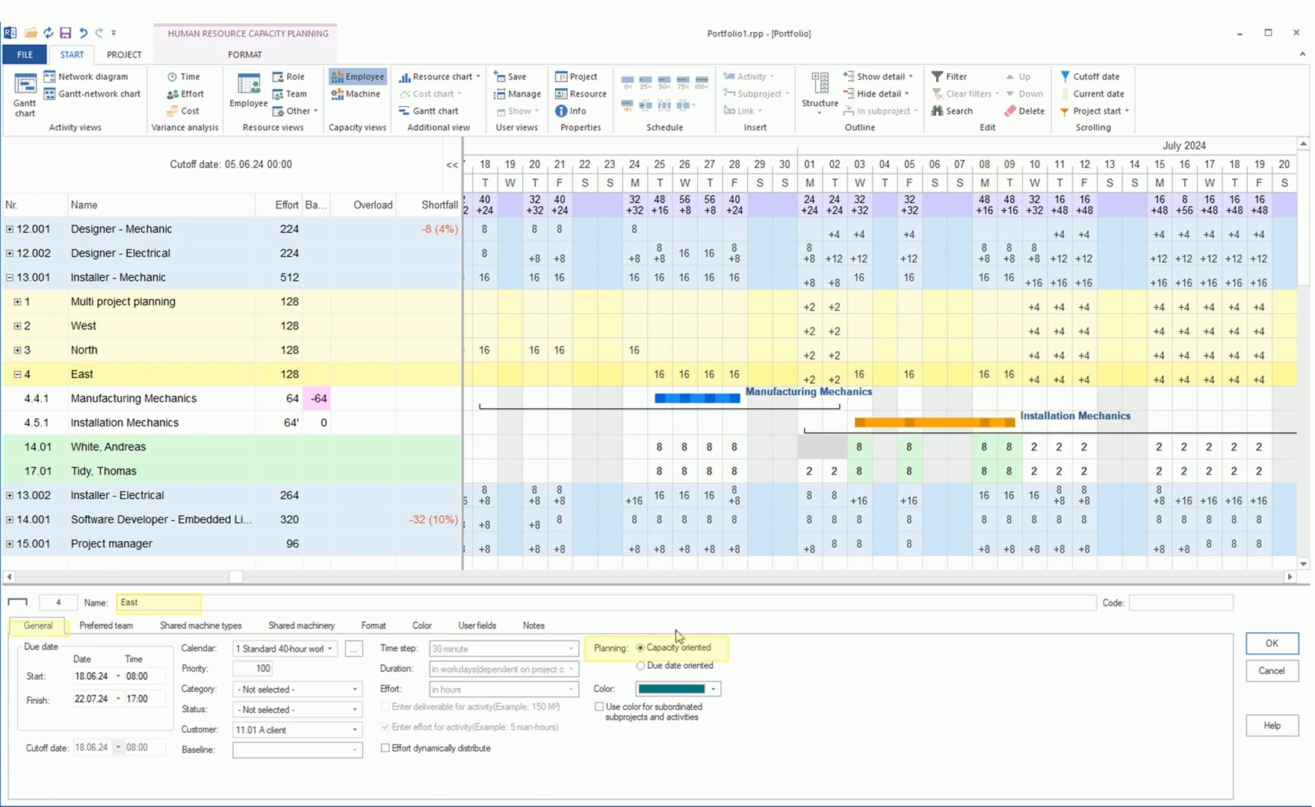
mouse_move(82, 33)
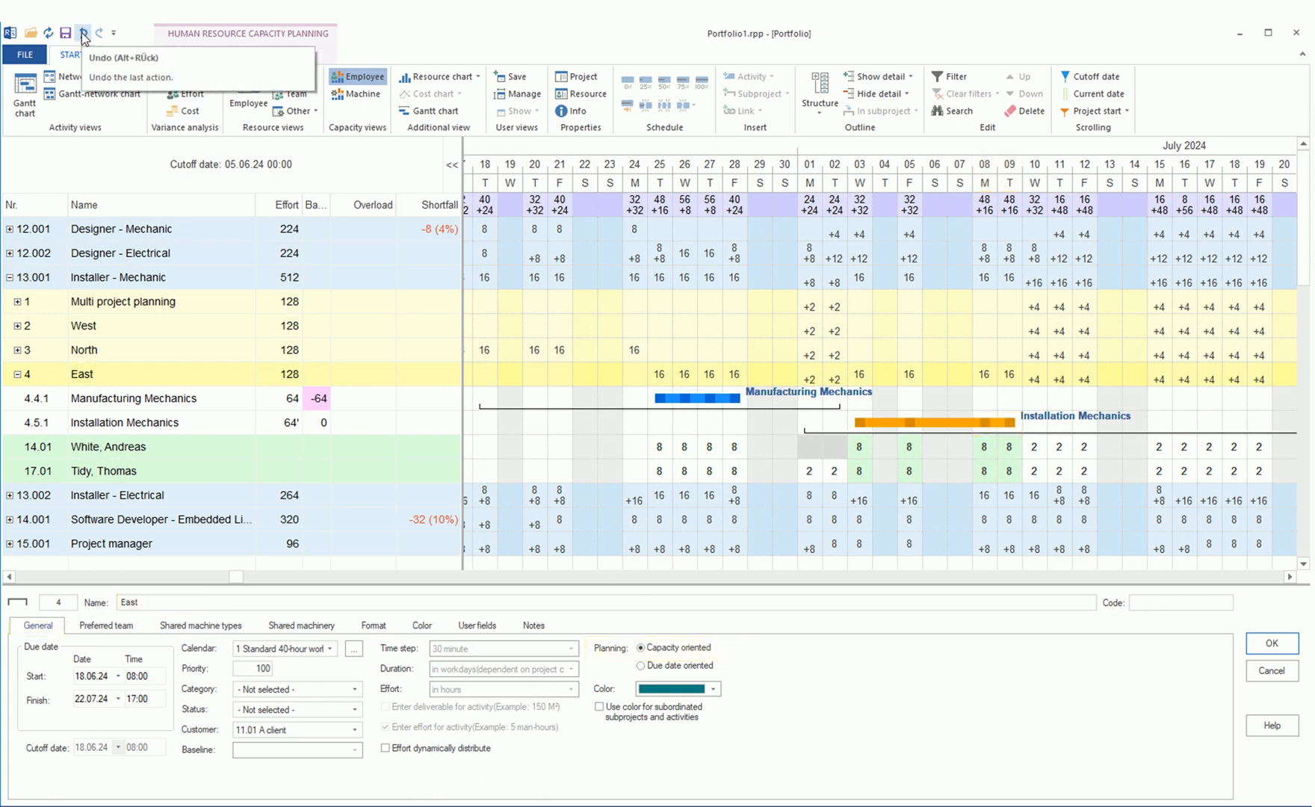
left_click(83, 33)
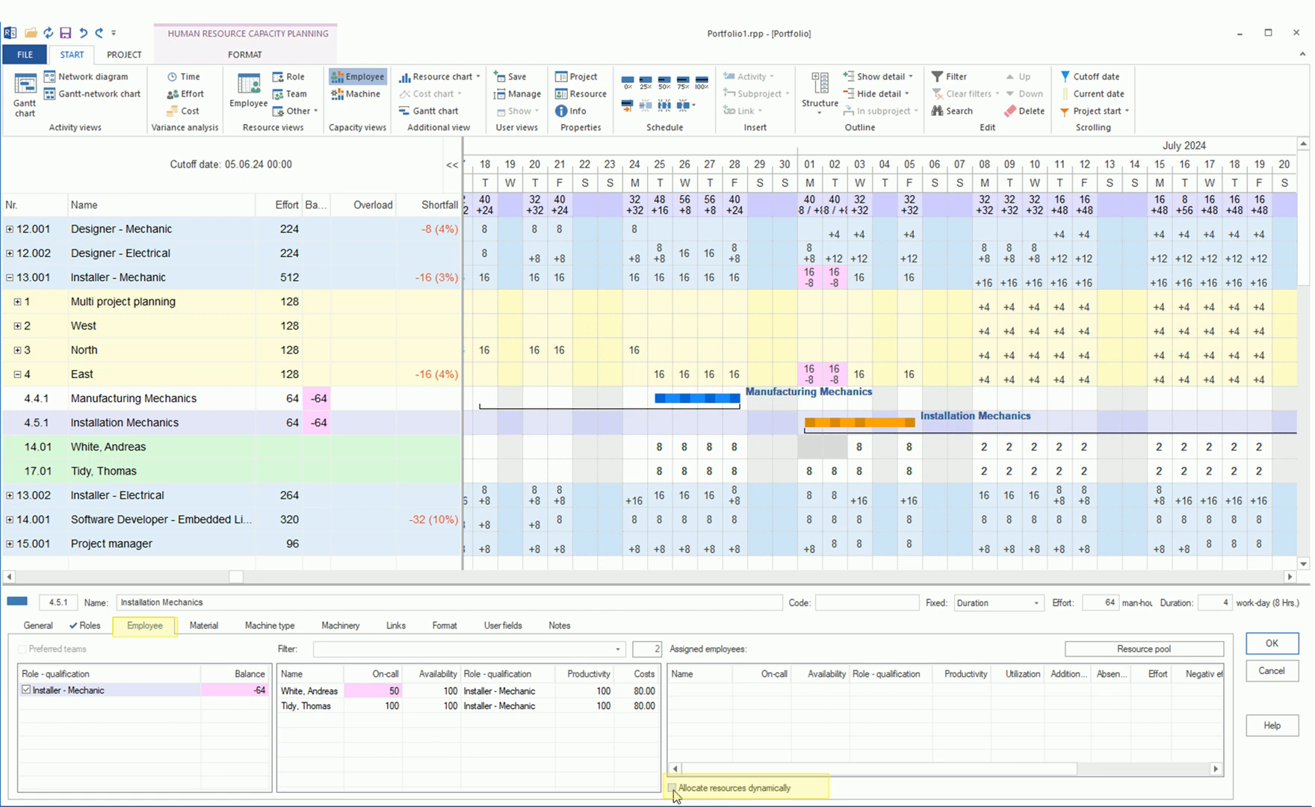
left_click(671, 787)
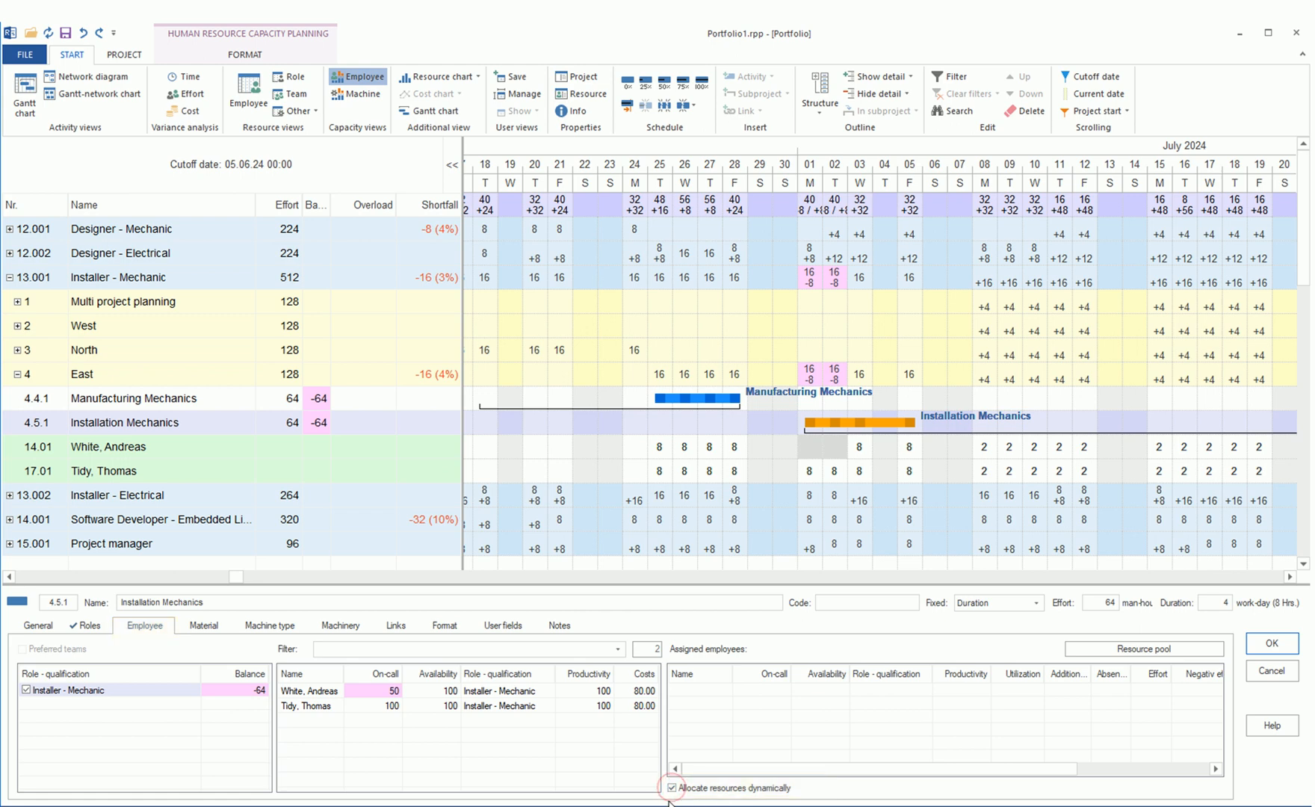
double_click(309, 690)
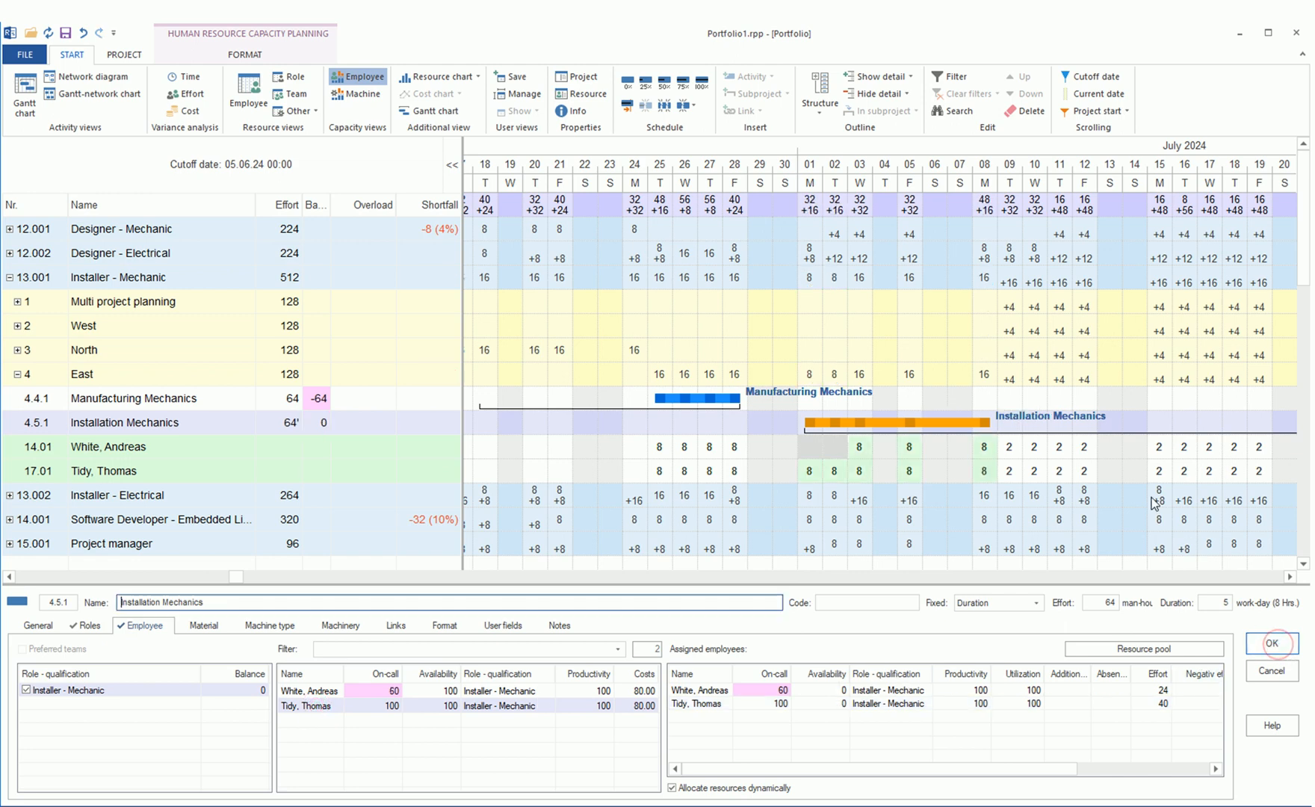
mouse_move(990, 422)
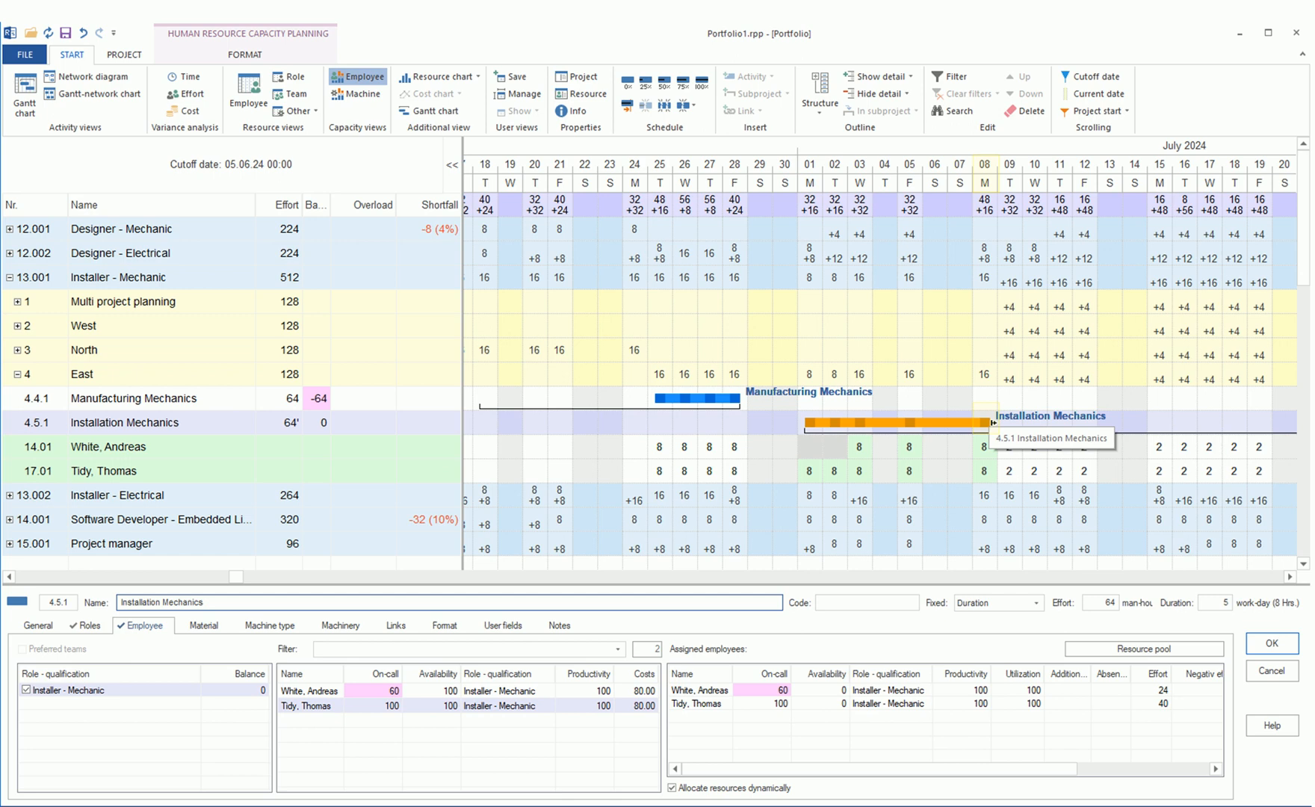
mouse_move(87, 76)
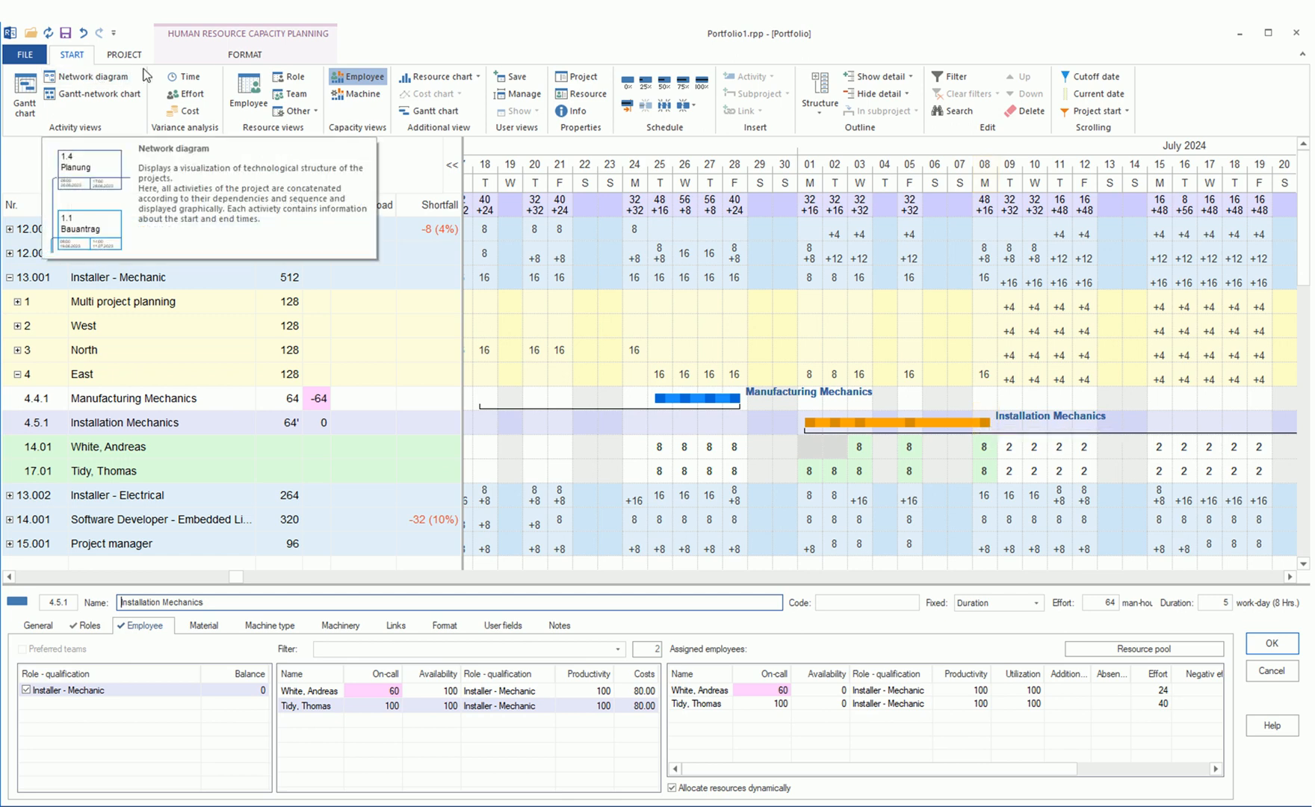
- Collapse the expanded Installer - Mechanic and Designer - Mechanic groups
left_click(819, 91)
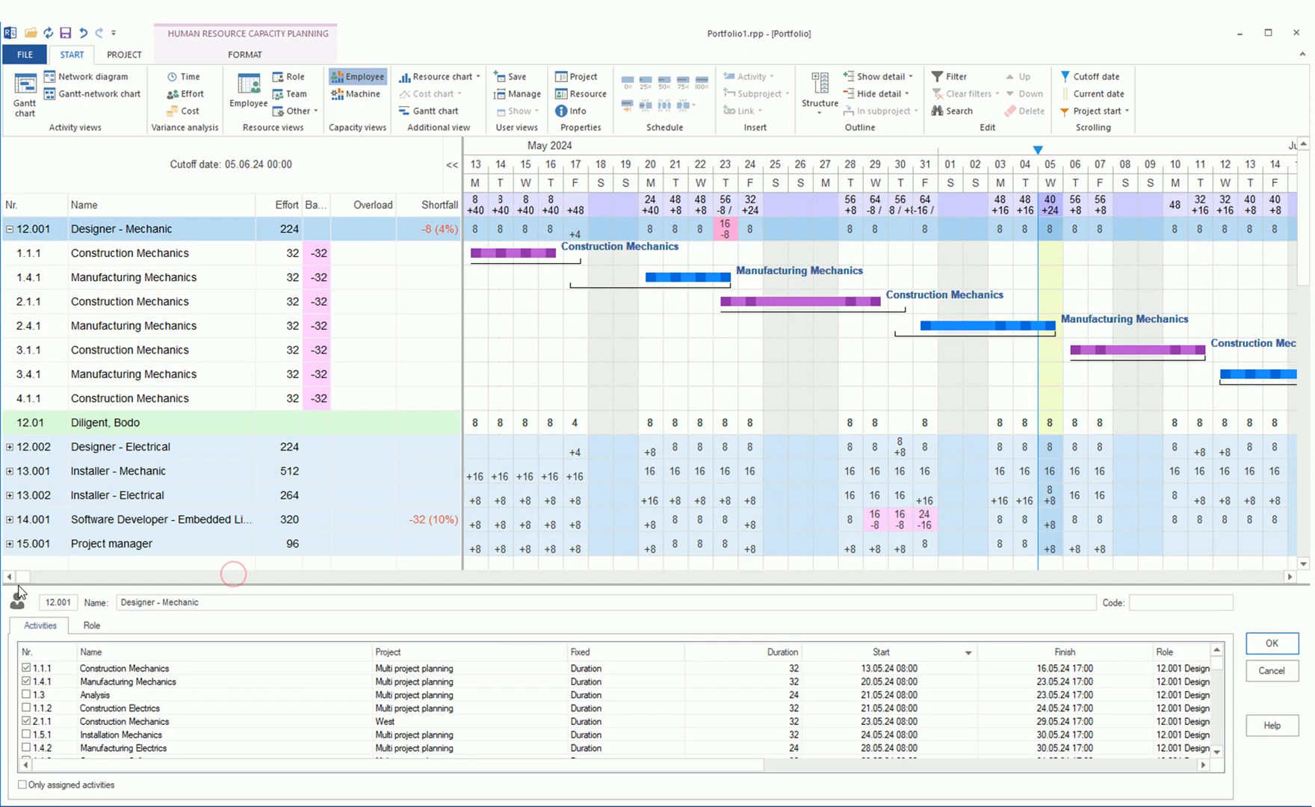
left_click(129, 301)
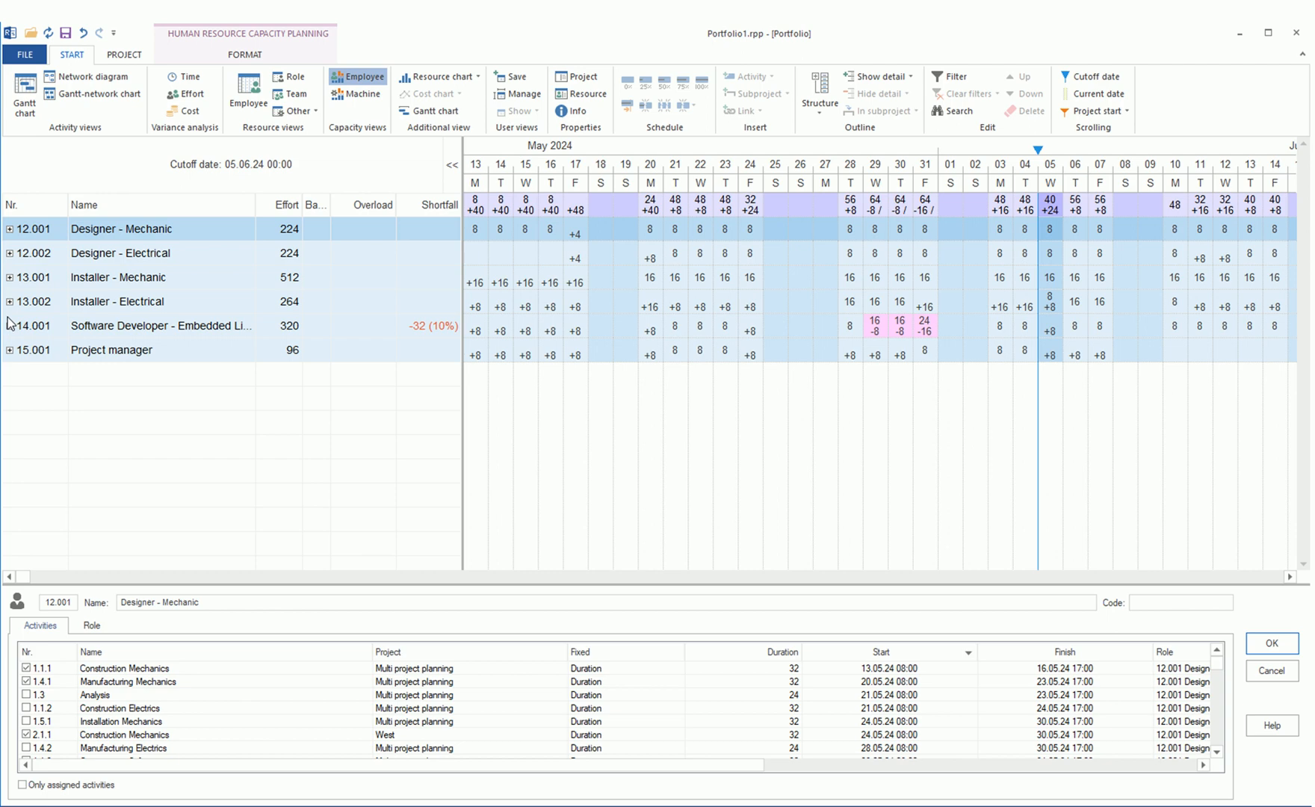
- Open the activity list for the 14.001 Software Developer - Embedded Linux role
left_click(11, 326)
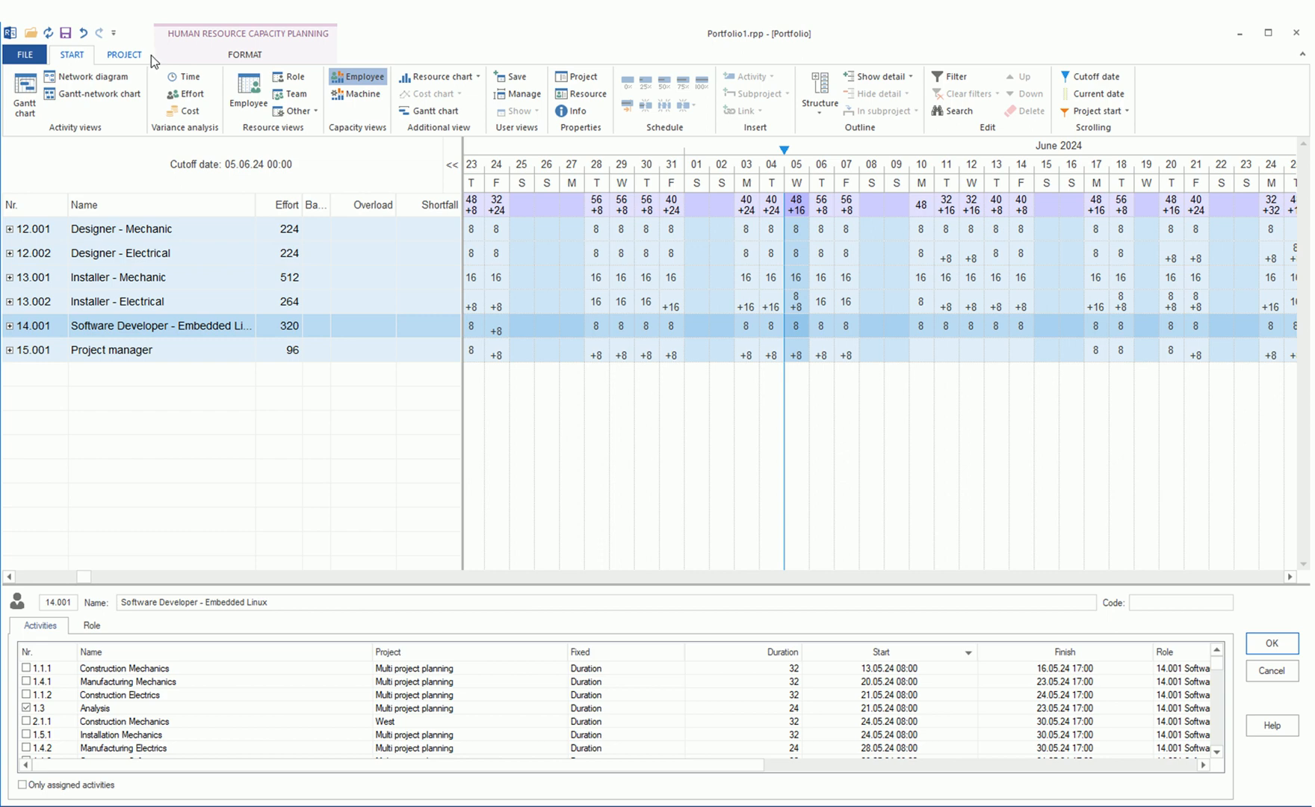
mouse_move(155, 60)
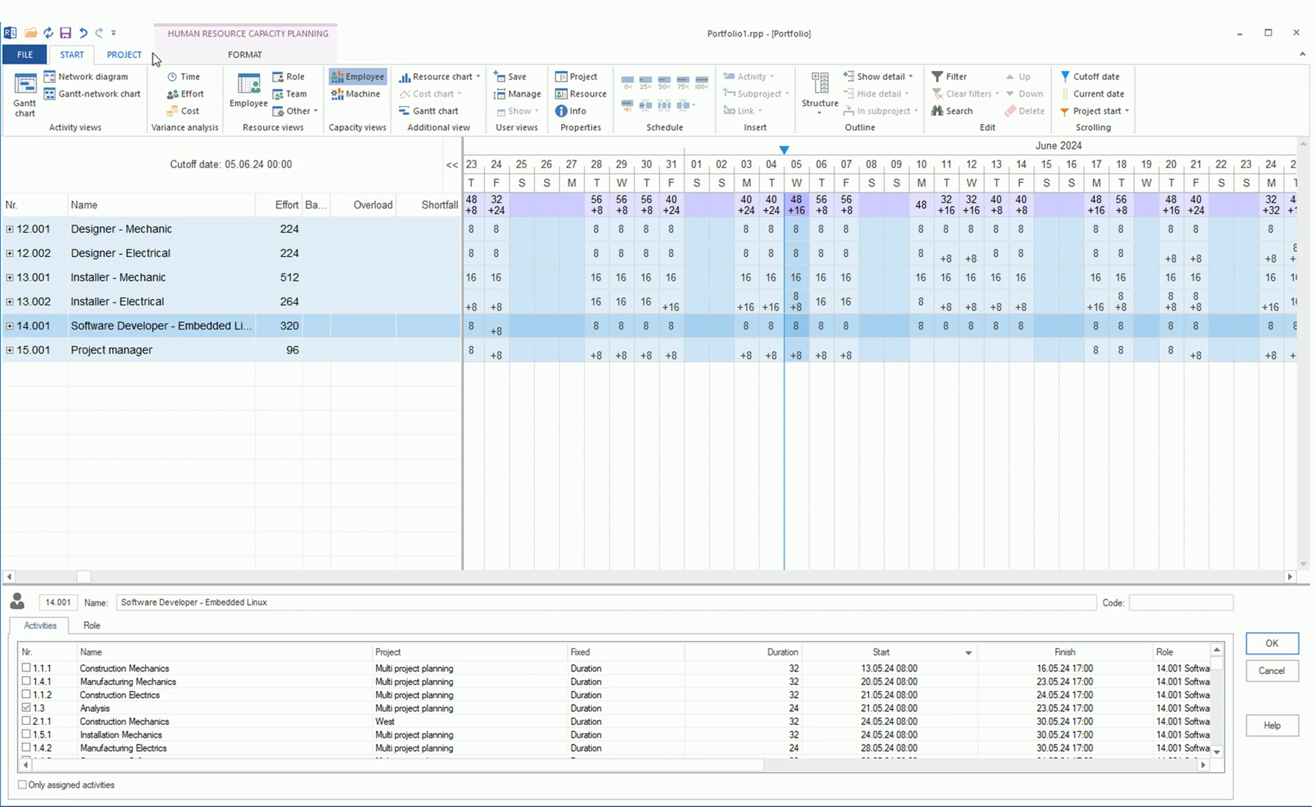
left_click(123, 54)
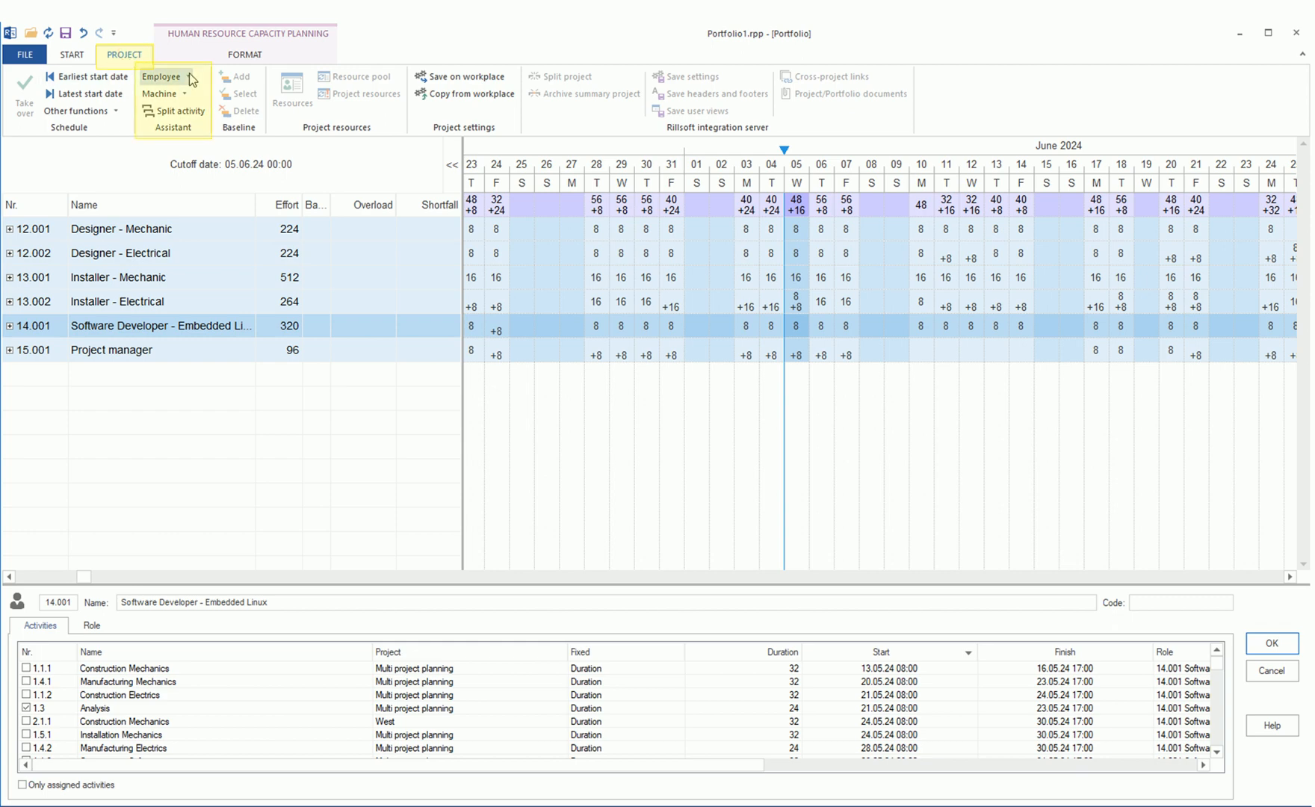
left_click(163, 76)
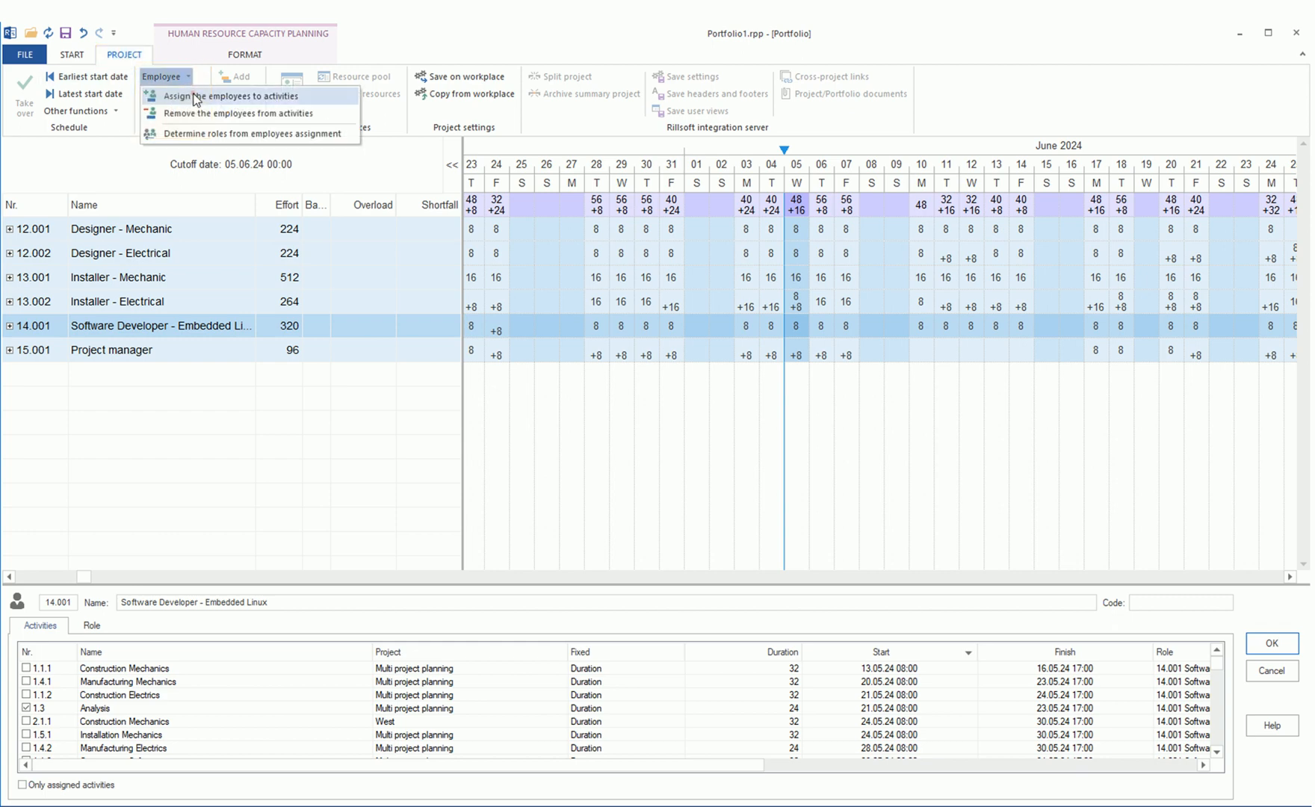
left_click(242, 95)
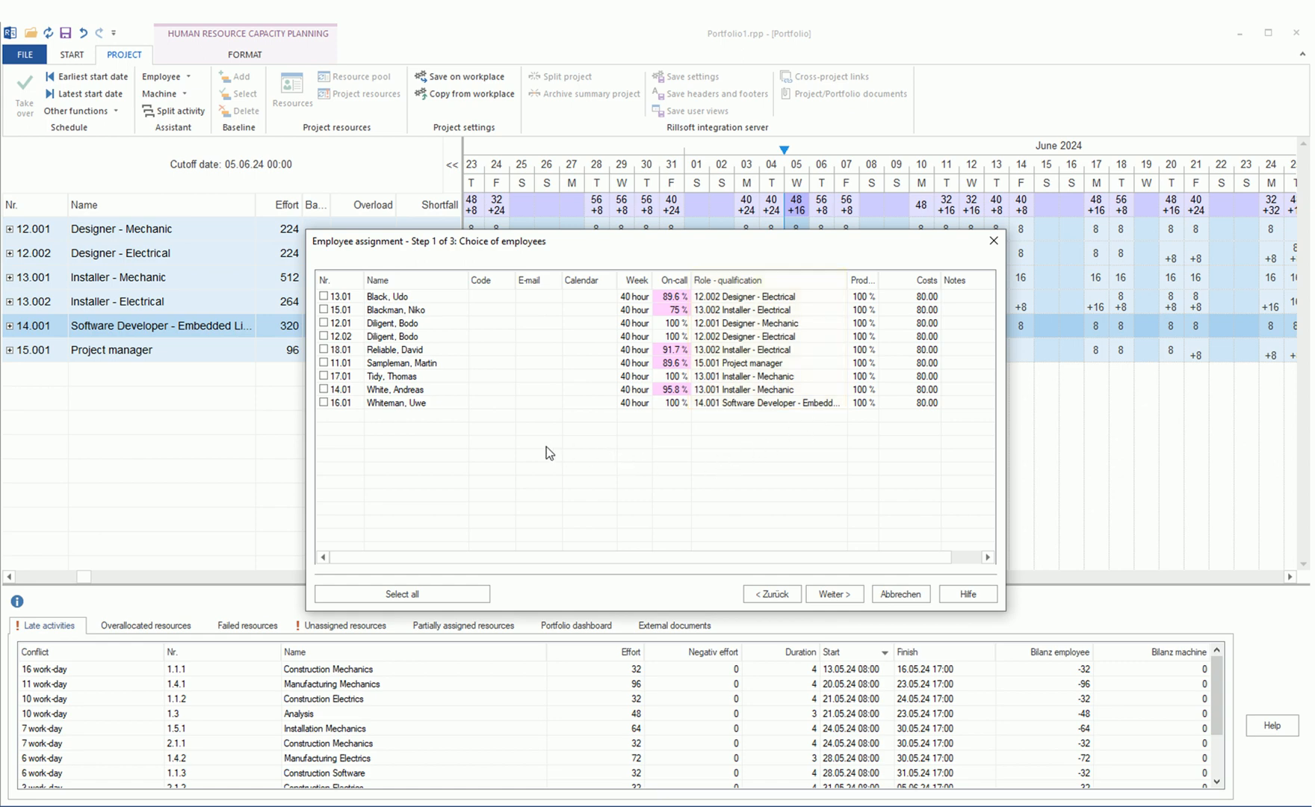
mouse_move(382, 426)
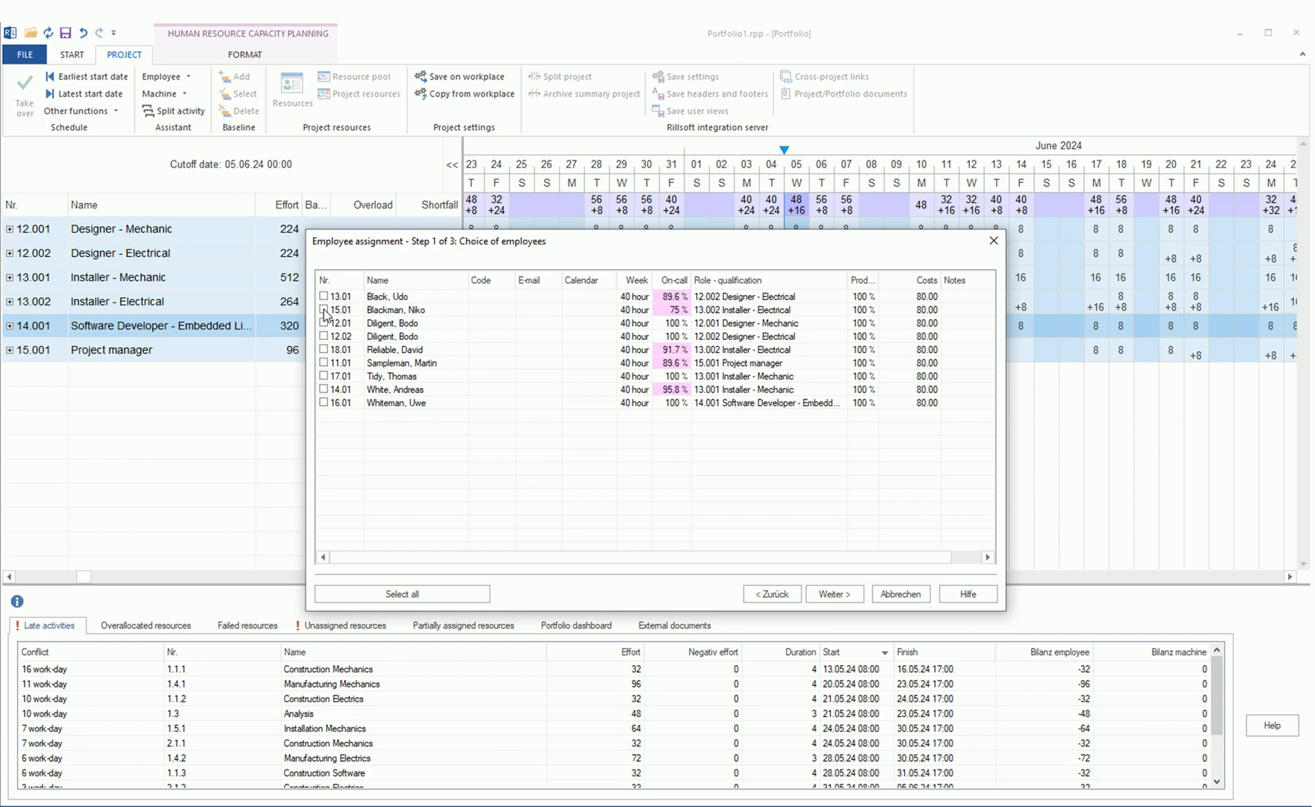
left_click(834, 594)
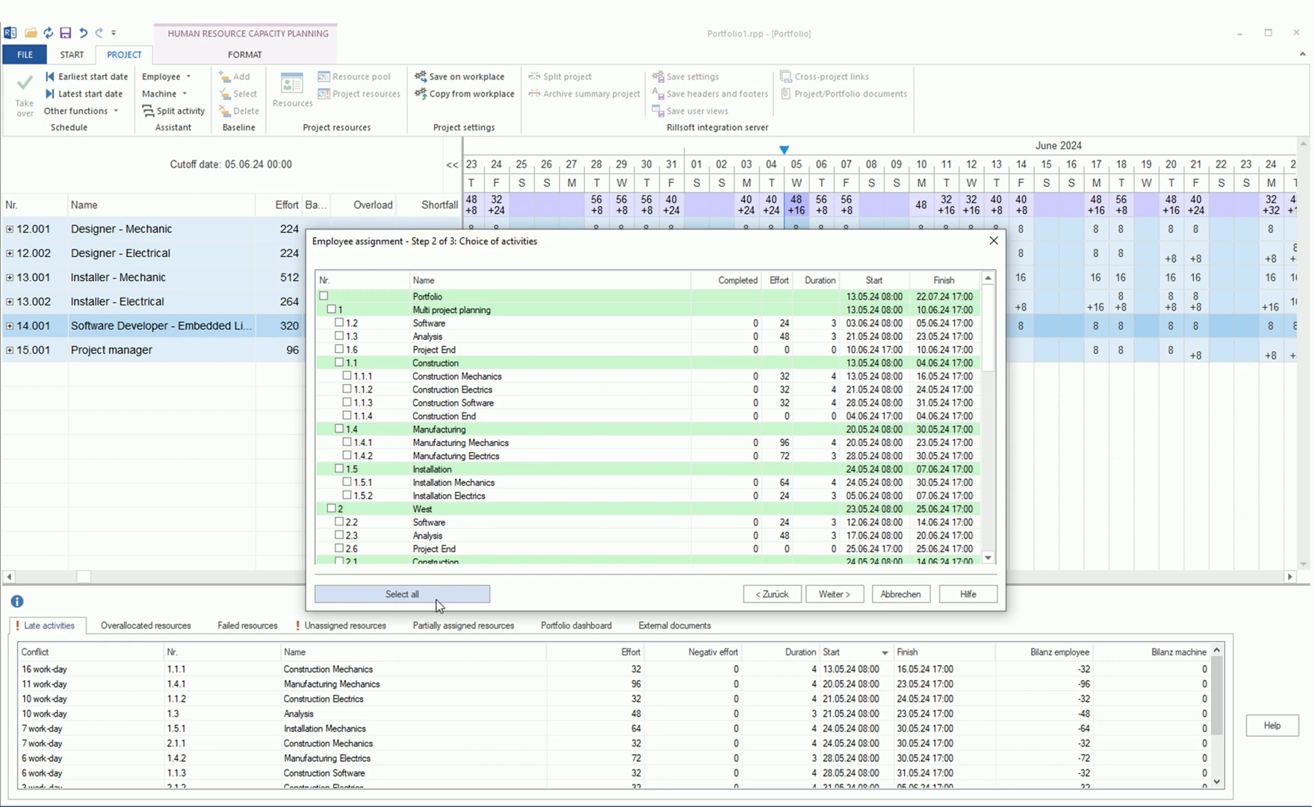
left_click(401, 594)
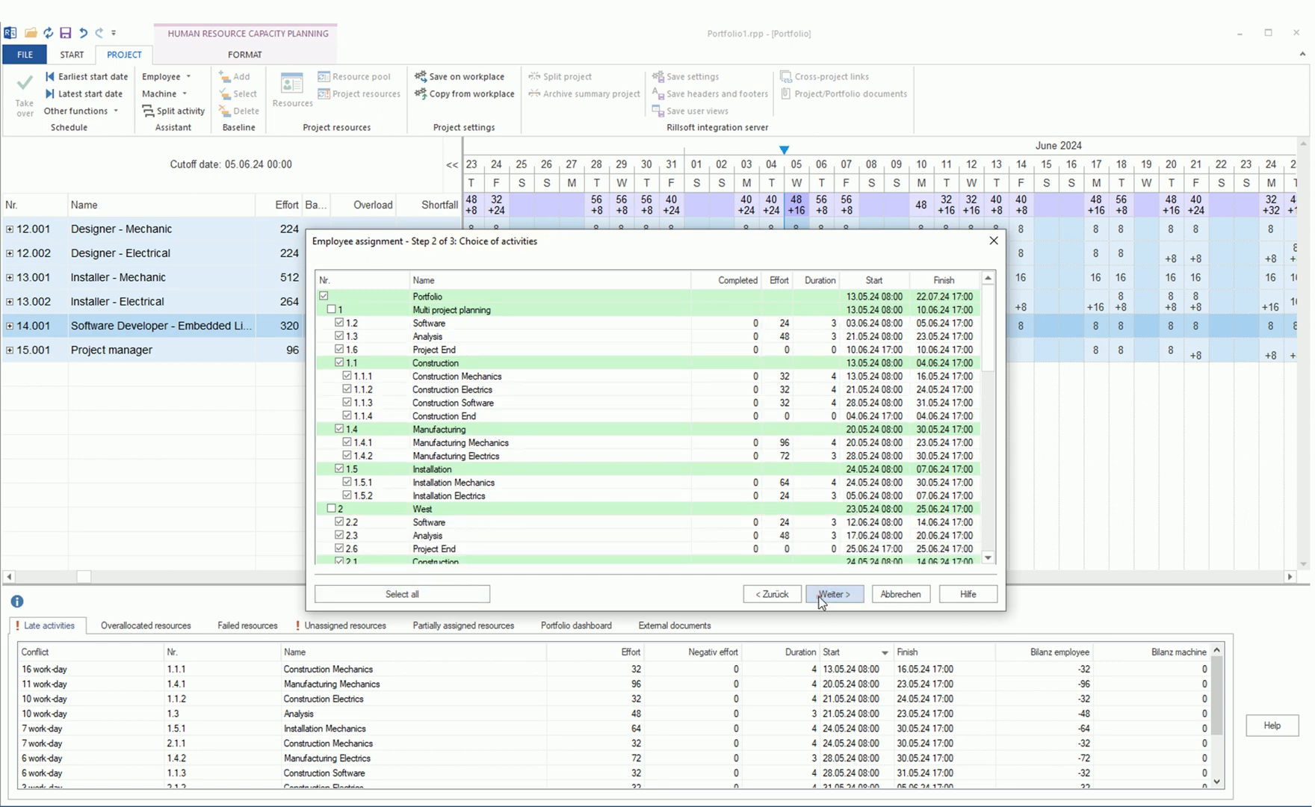
left_click(833, 594)
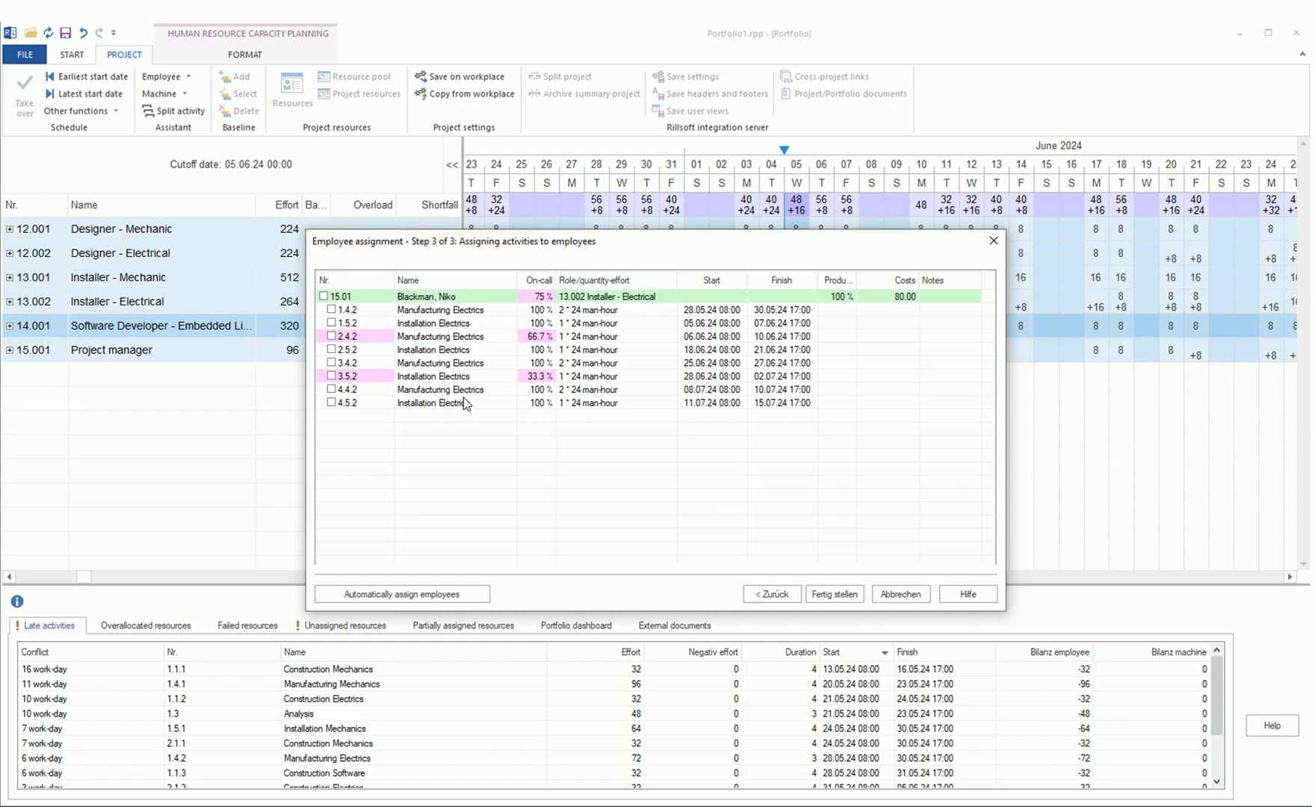
mouse_move(500, 344)
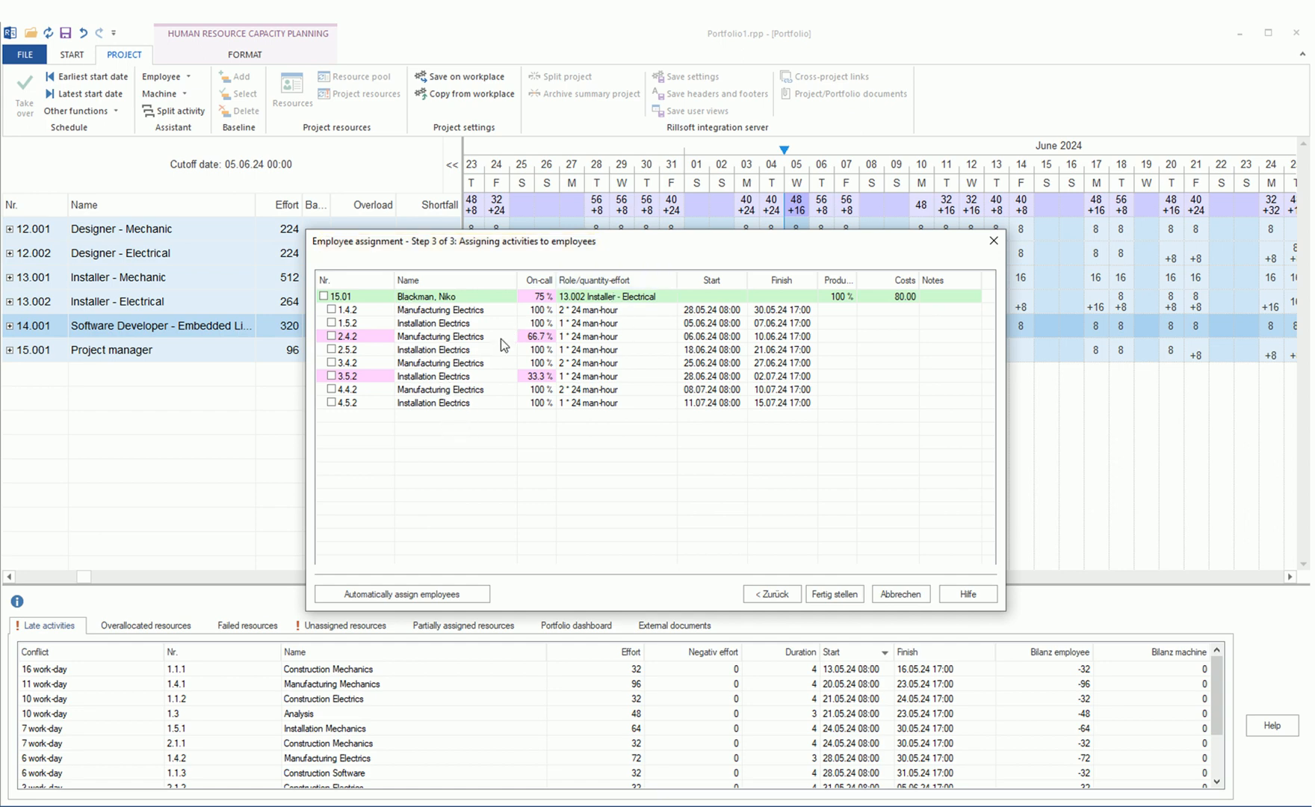
mouse_move(427, 436)
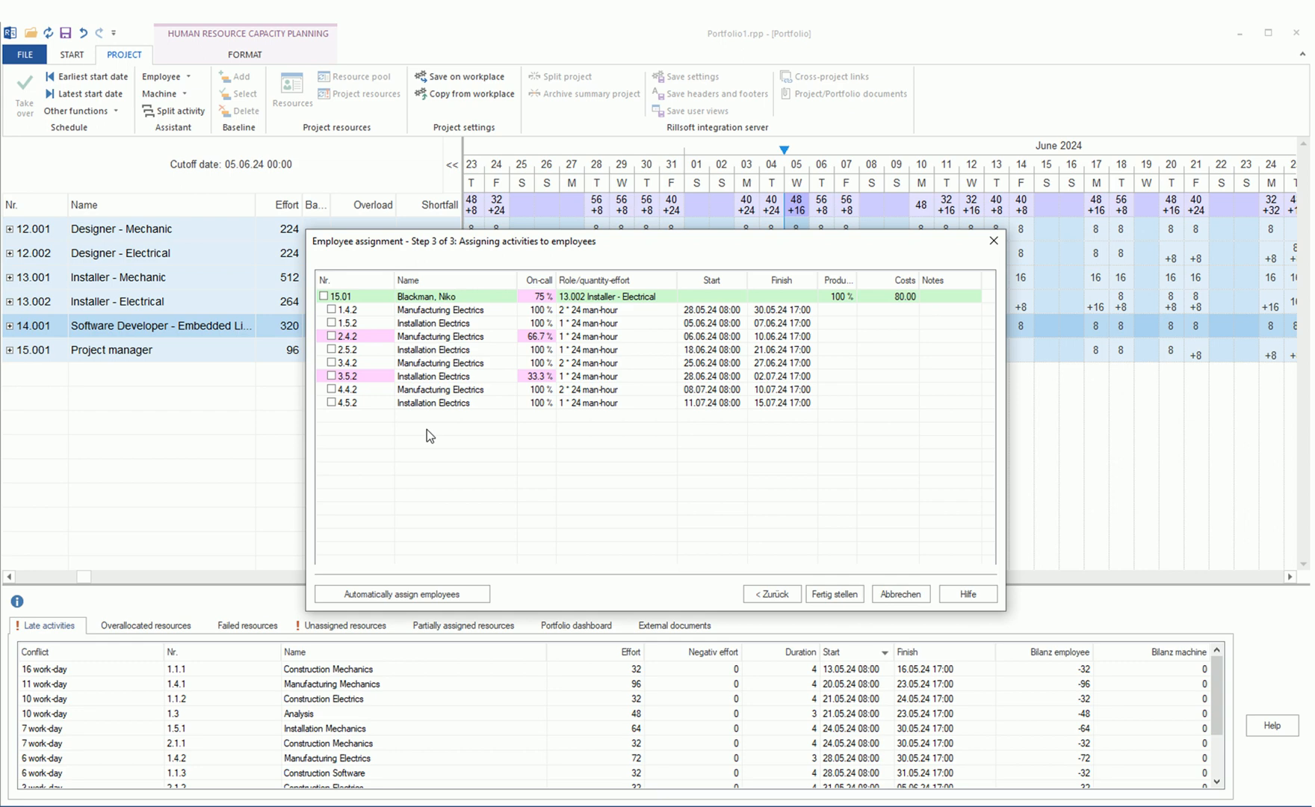
mouse_move(524, 340)
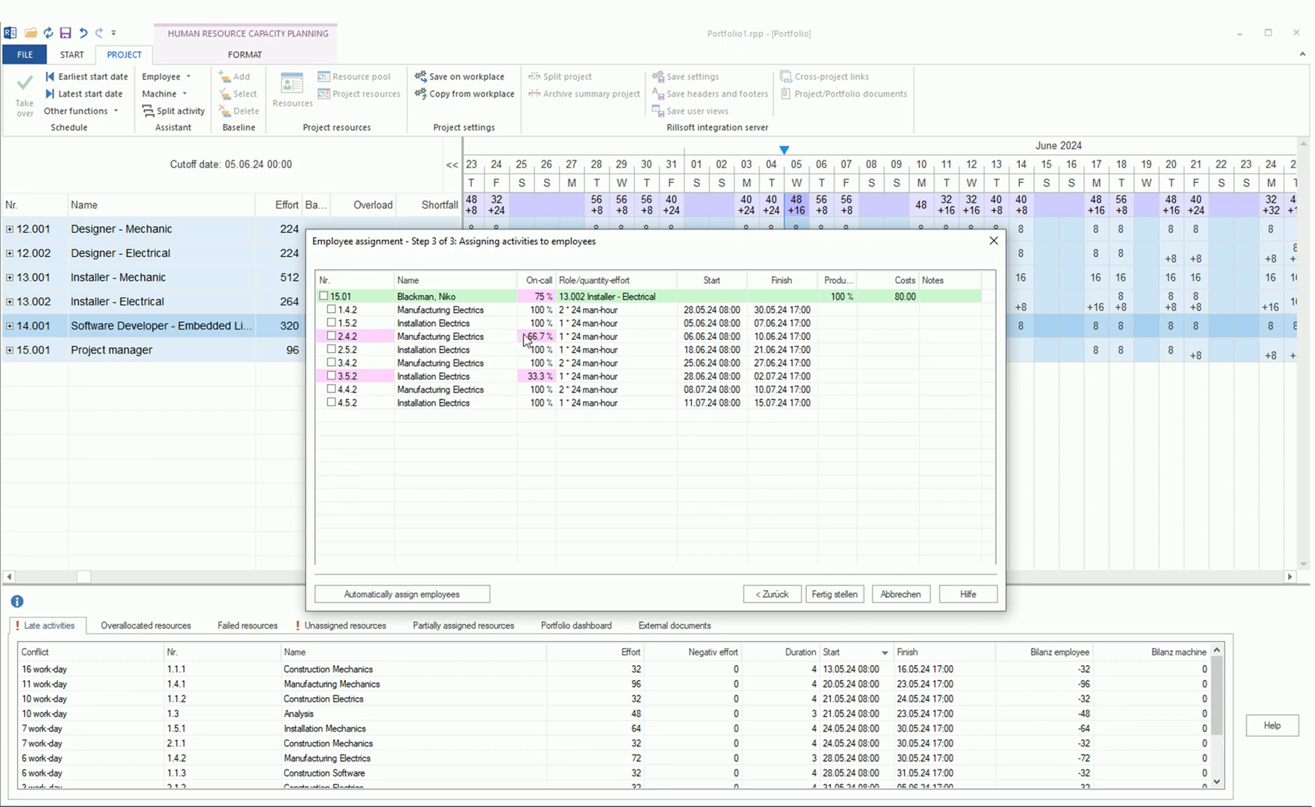
mouse_move(541, 371)
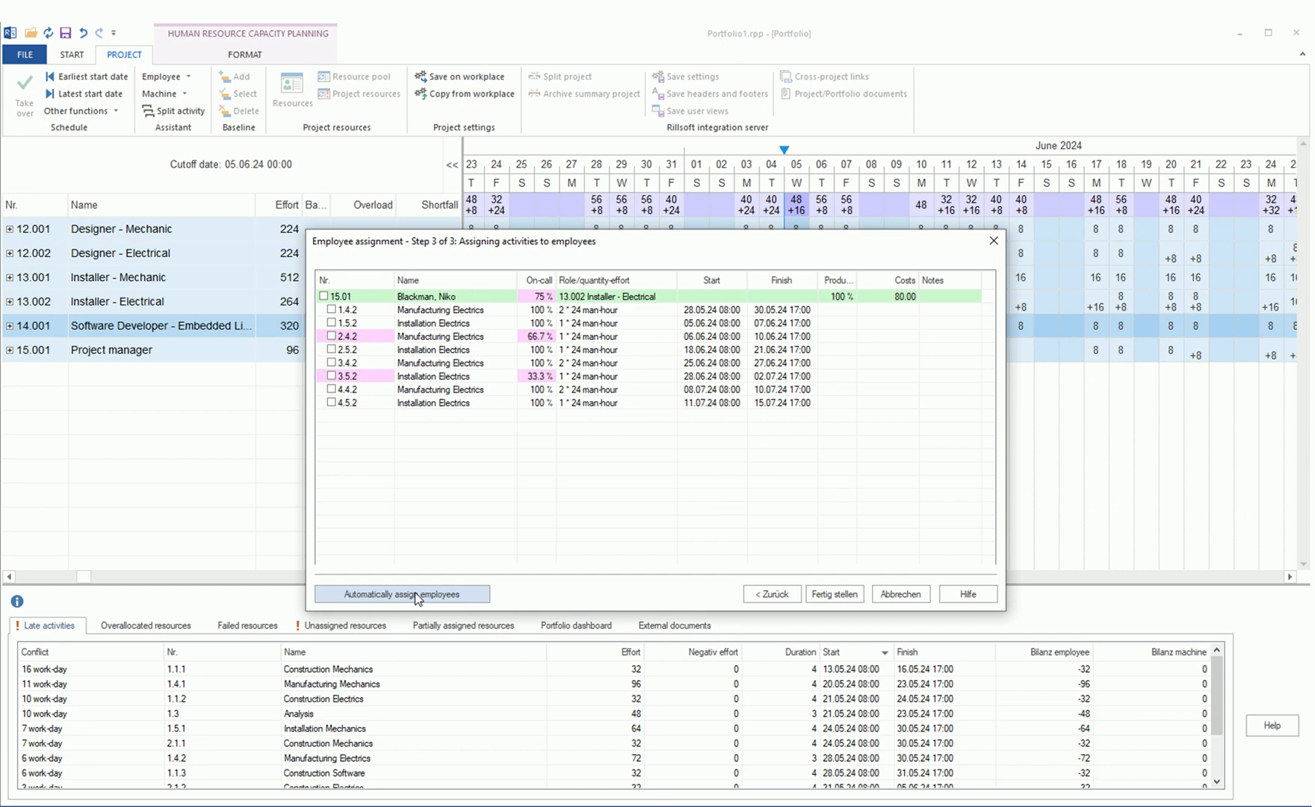
left_click(401, 594)
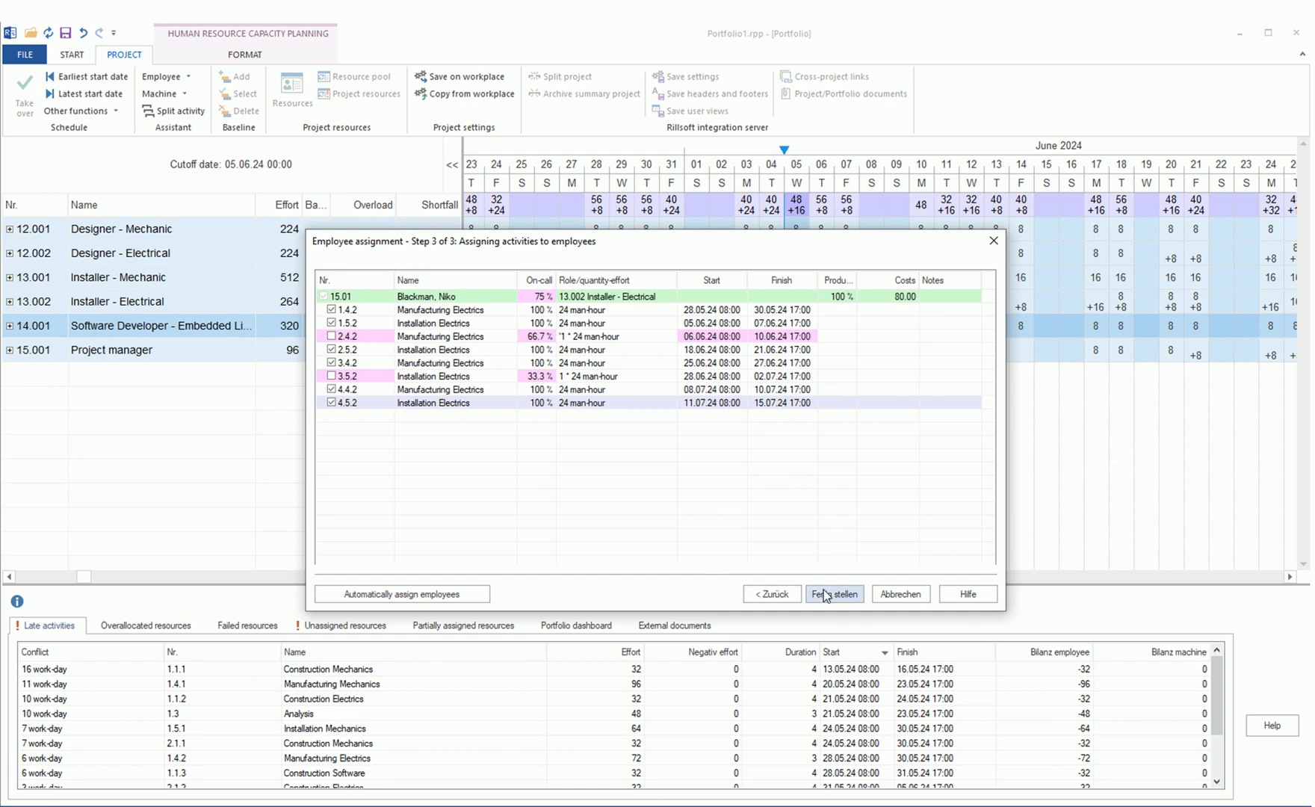
left_click(834, 594)
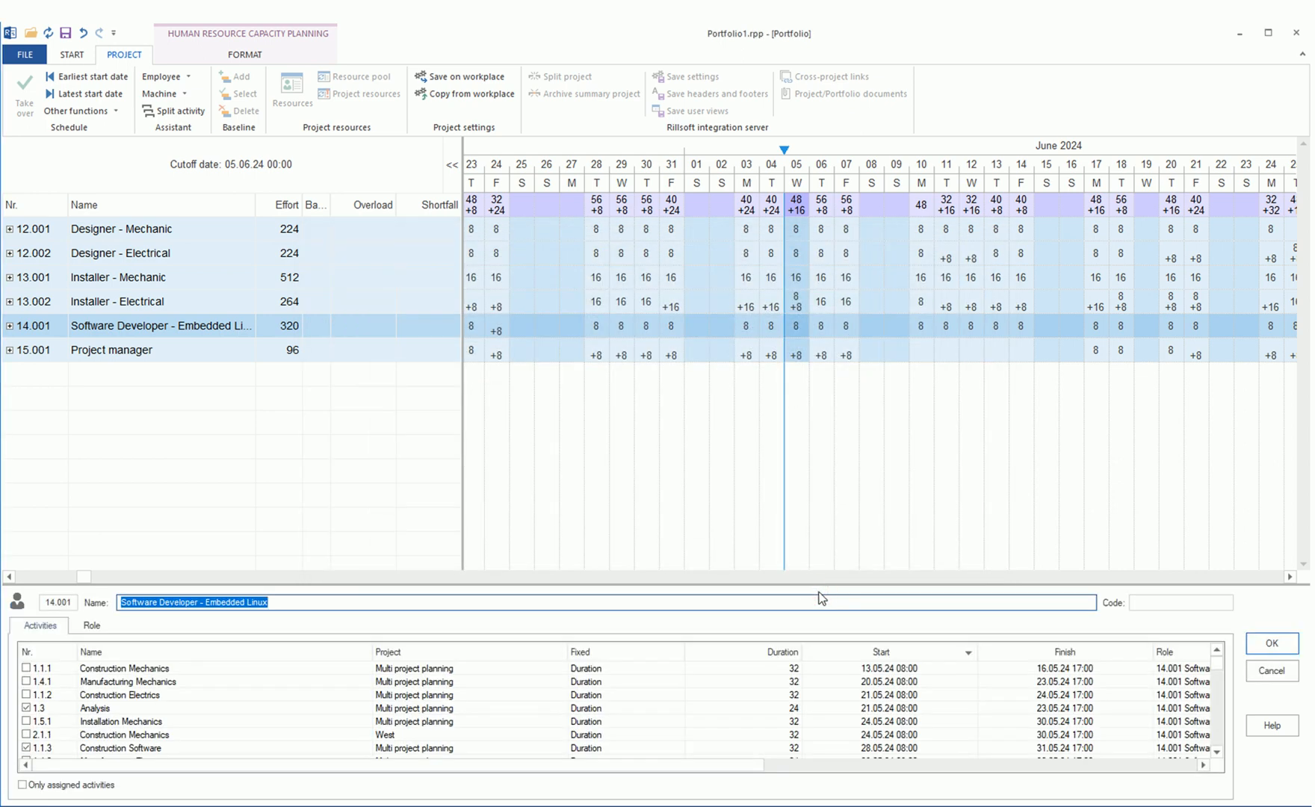
mouse_move(478, 462)
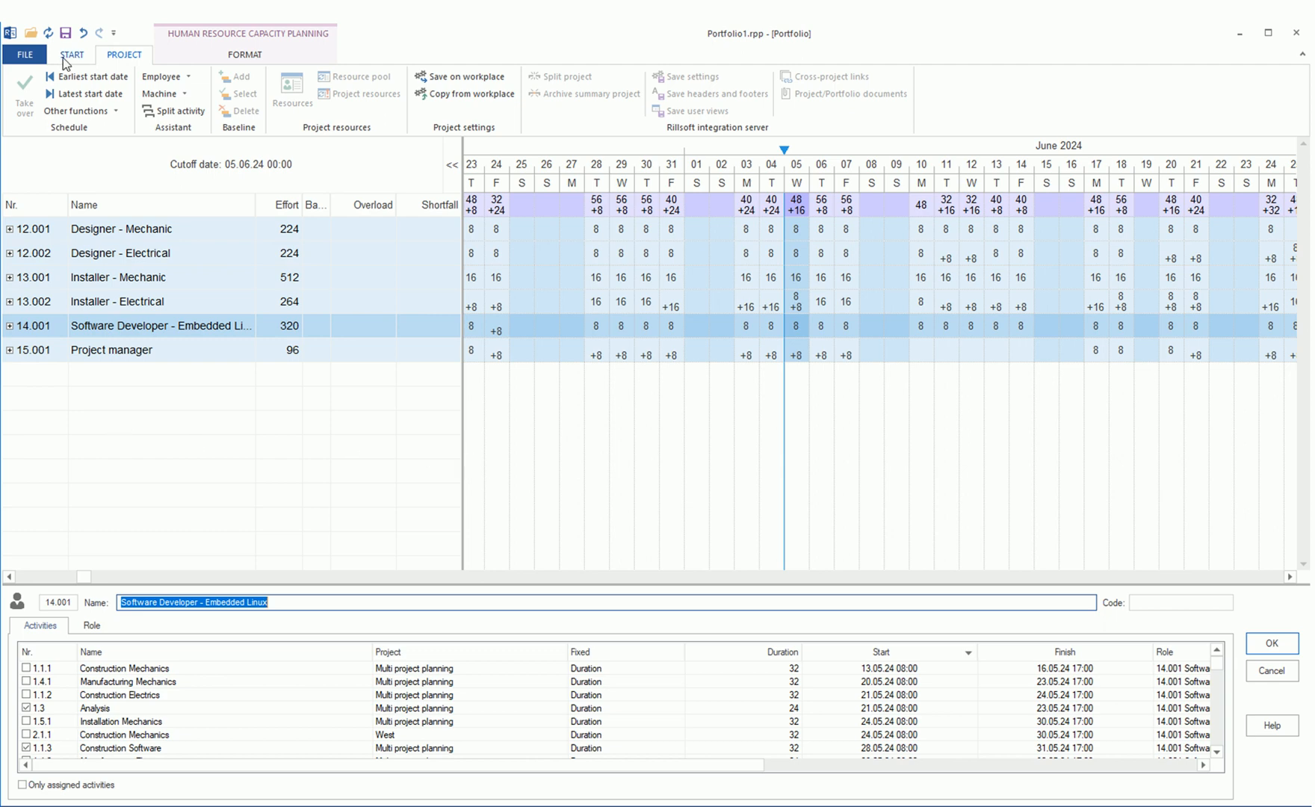
- Show employee usage with row 15.01 expanded, then reopen the employee assignment wizard
left_click(71, 55)
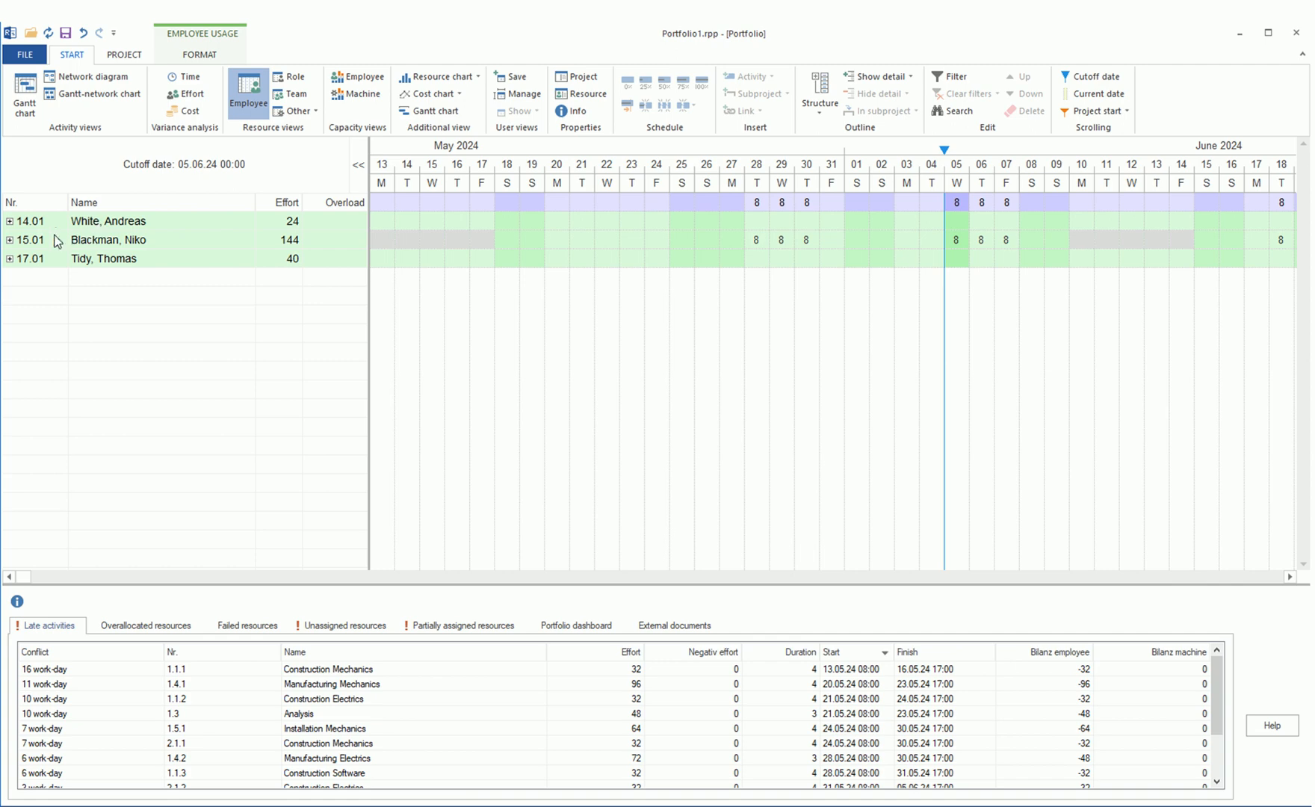
left_click(123, 54)
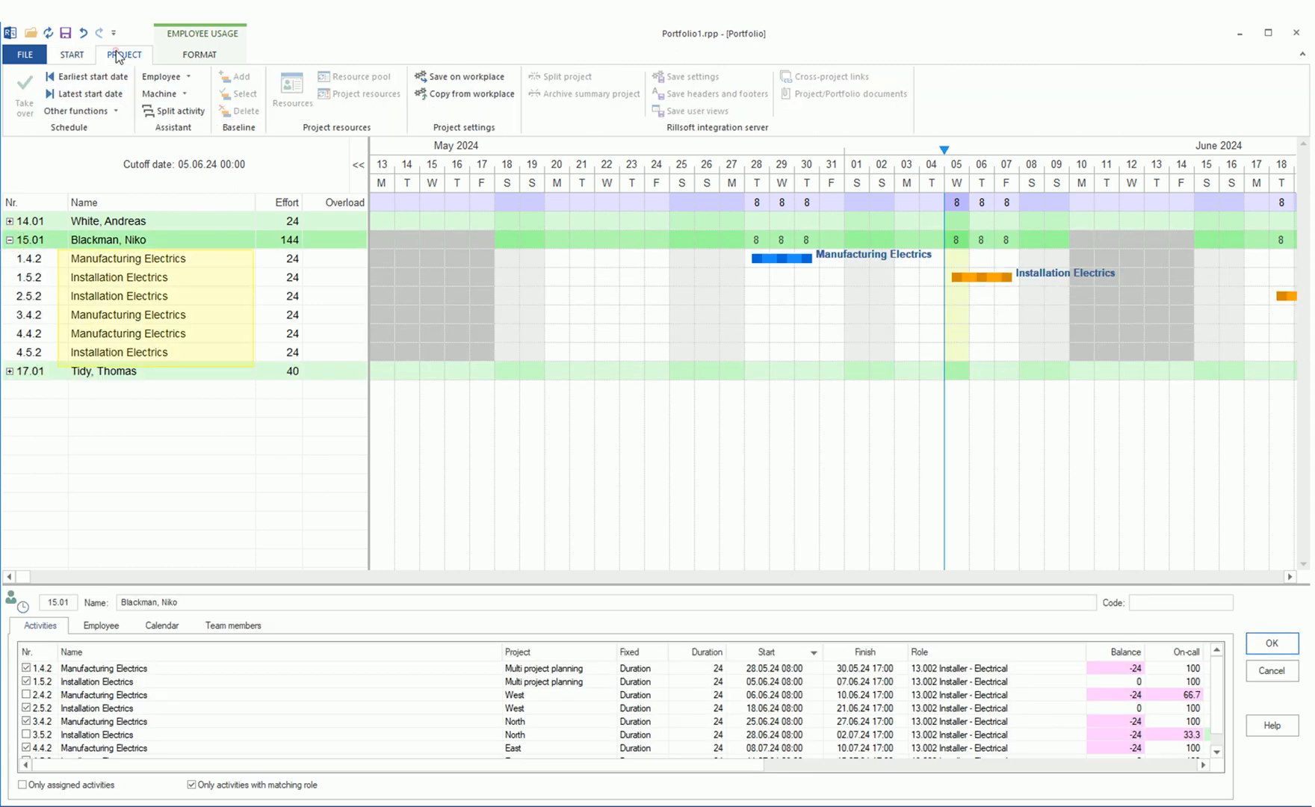
left_click(162, 76)
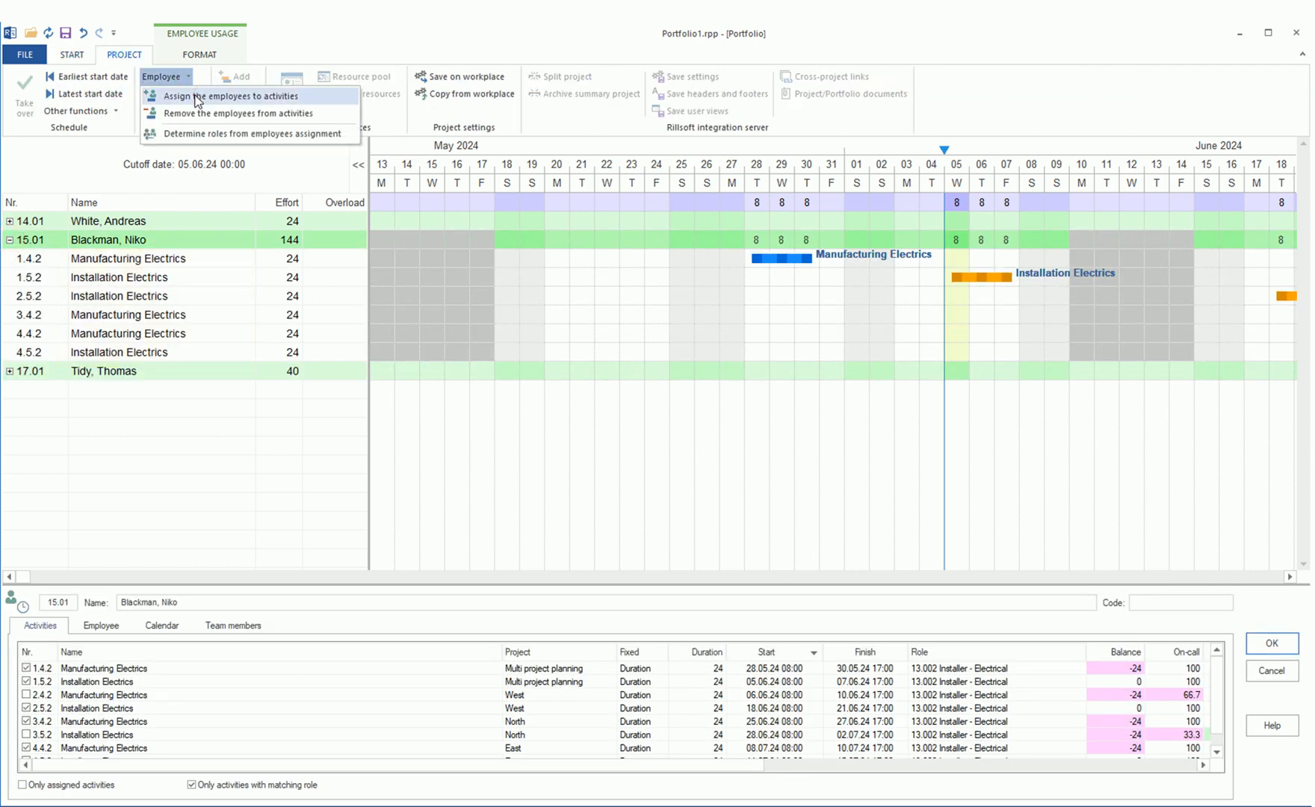
left_click(239, 95)
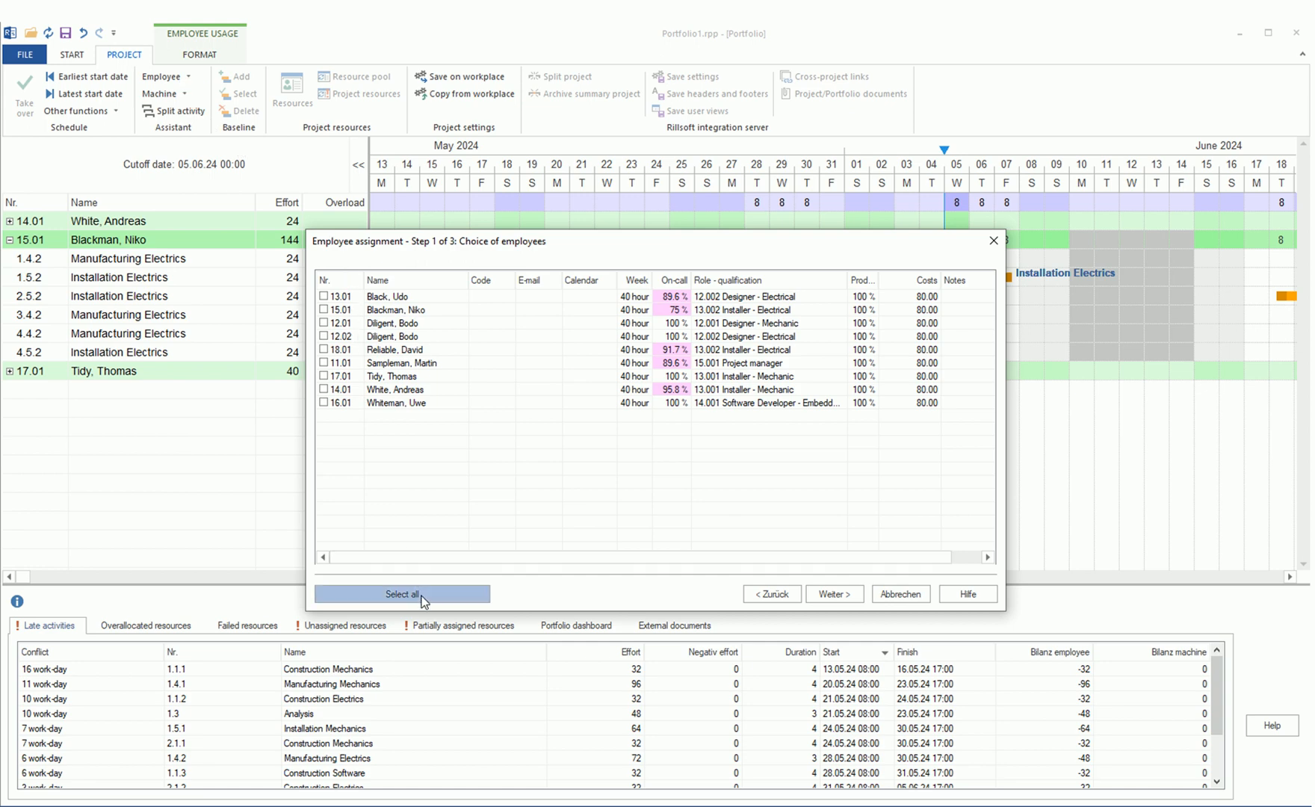
- Select all employees and all activities, auto-assign them, and apply with Fertig stellen
left_click(402, 594)
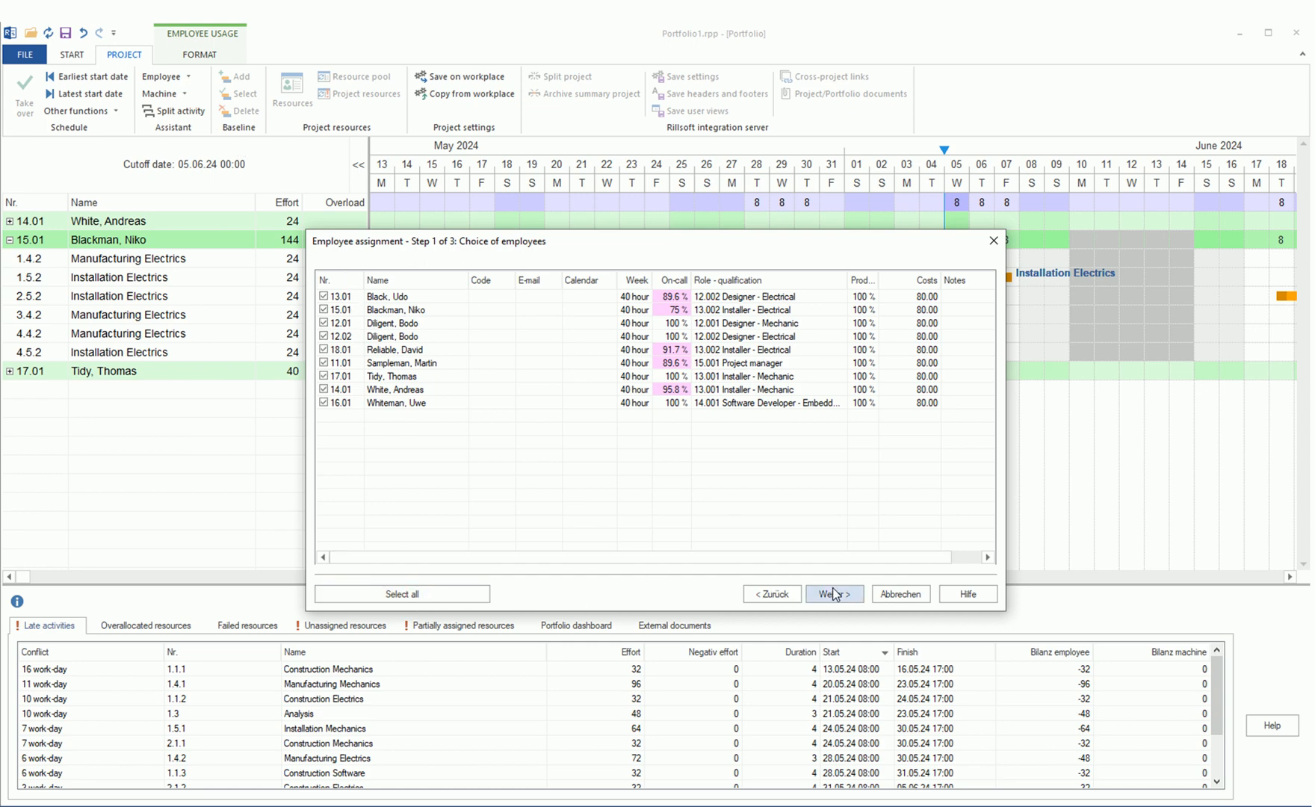
left_click(834, 594)
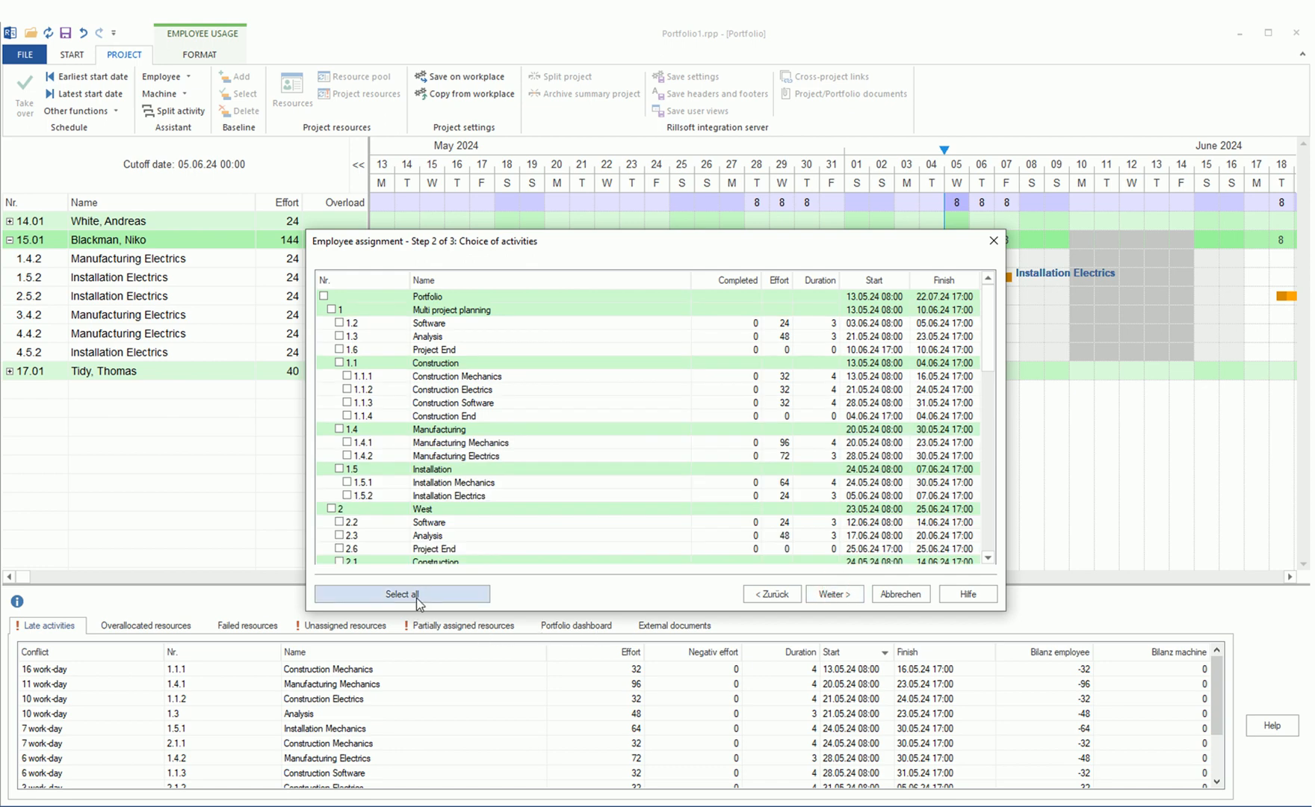
left_click(402, 594)
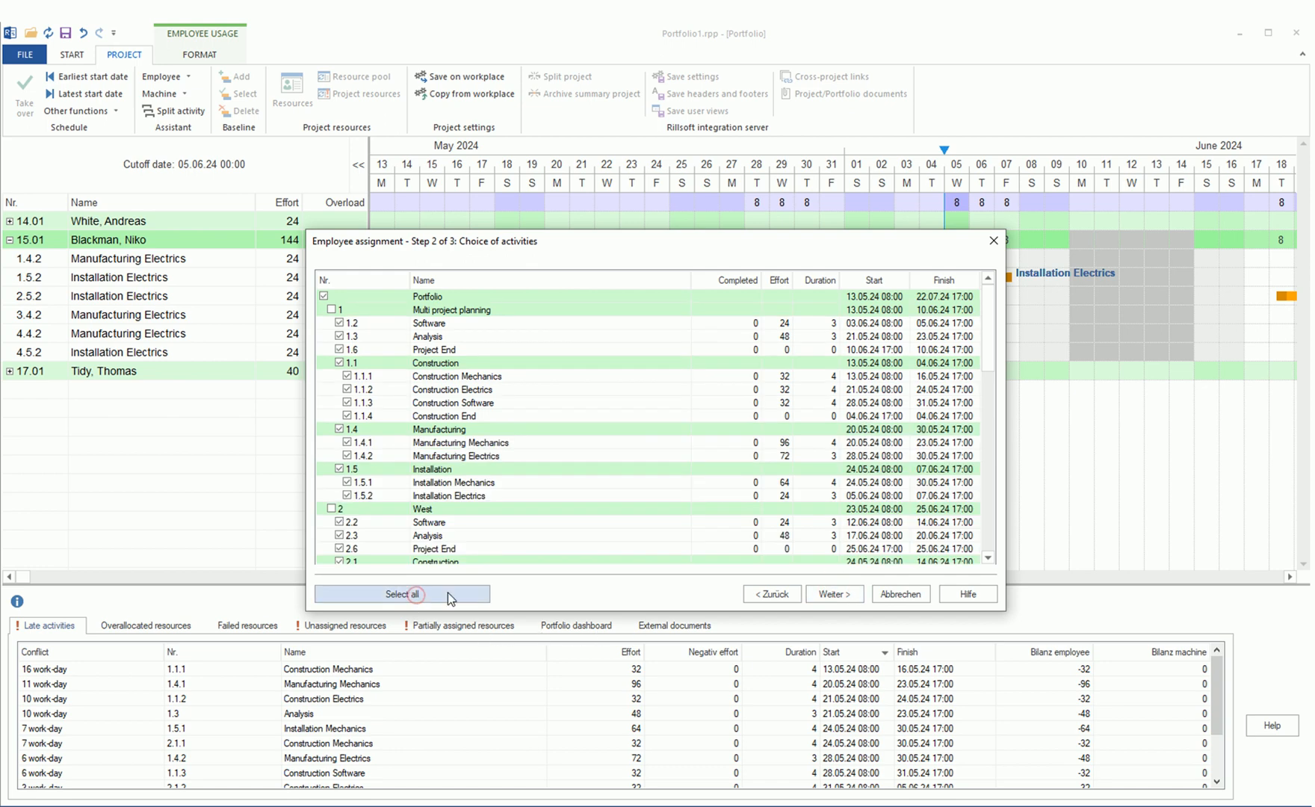
left_click(834, 594)
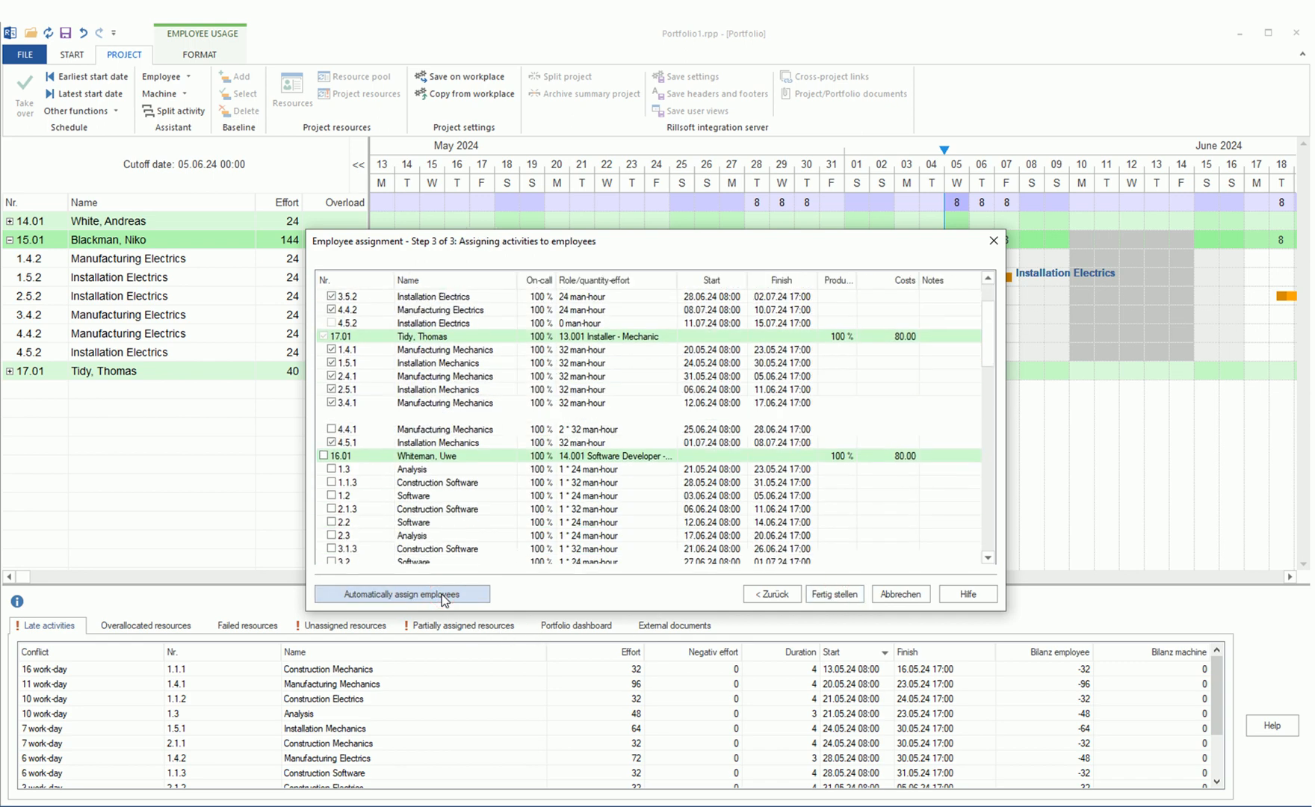
left_click(402, 594)
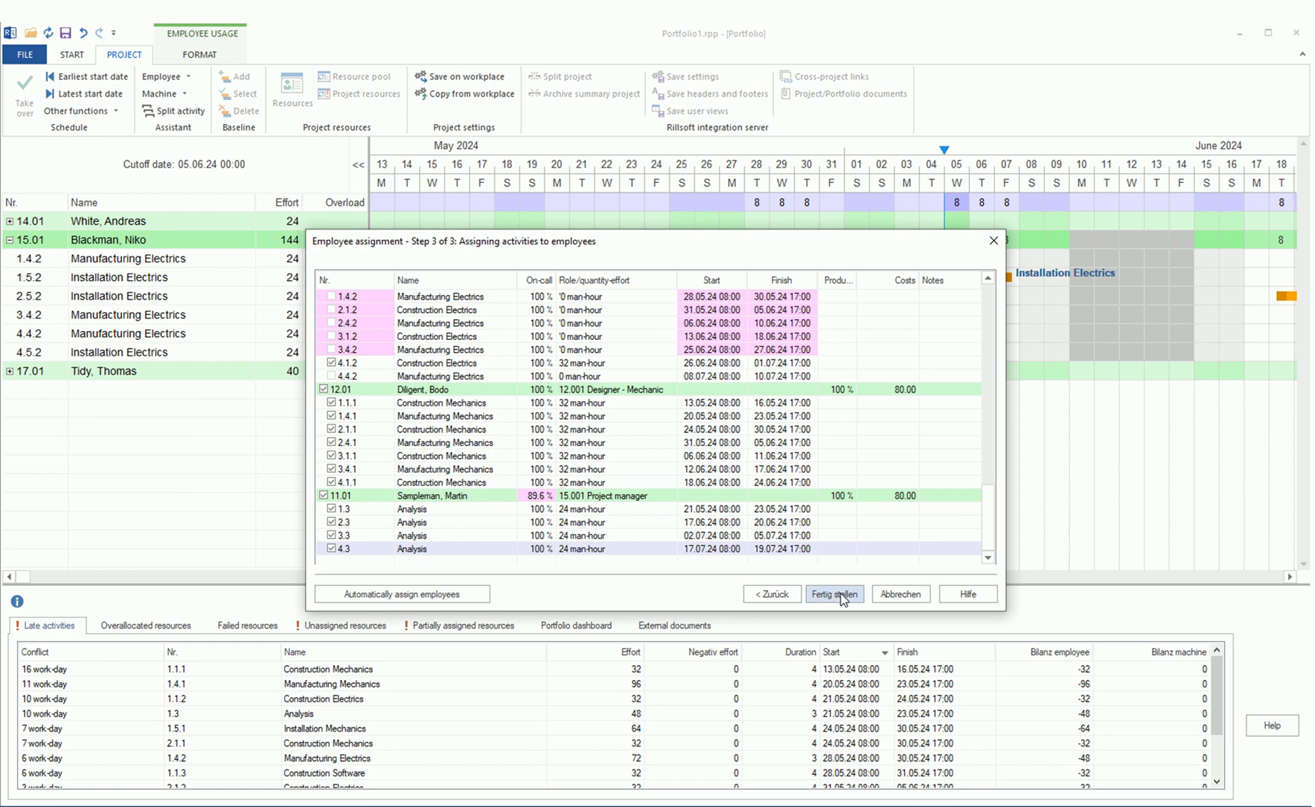
left_click(834, 594)
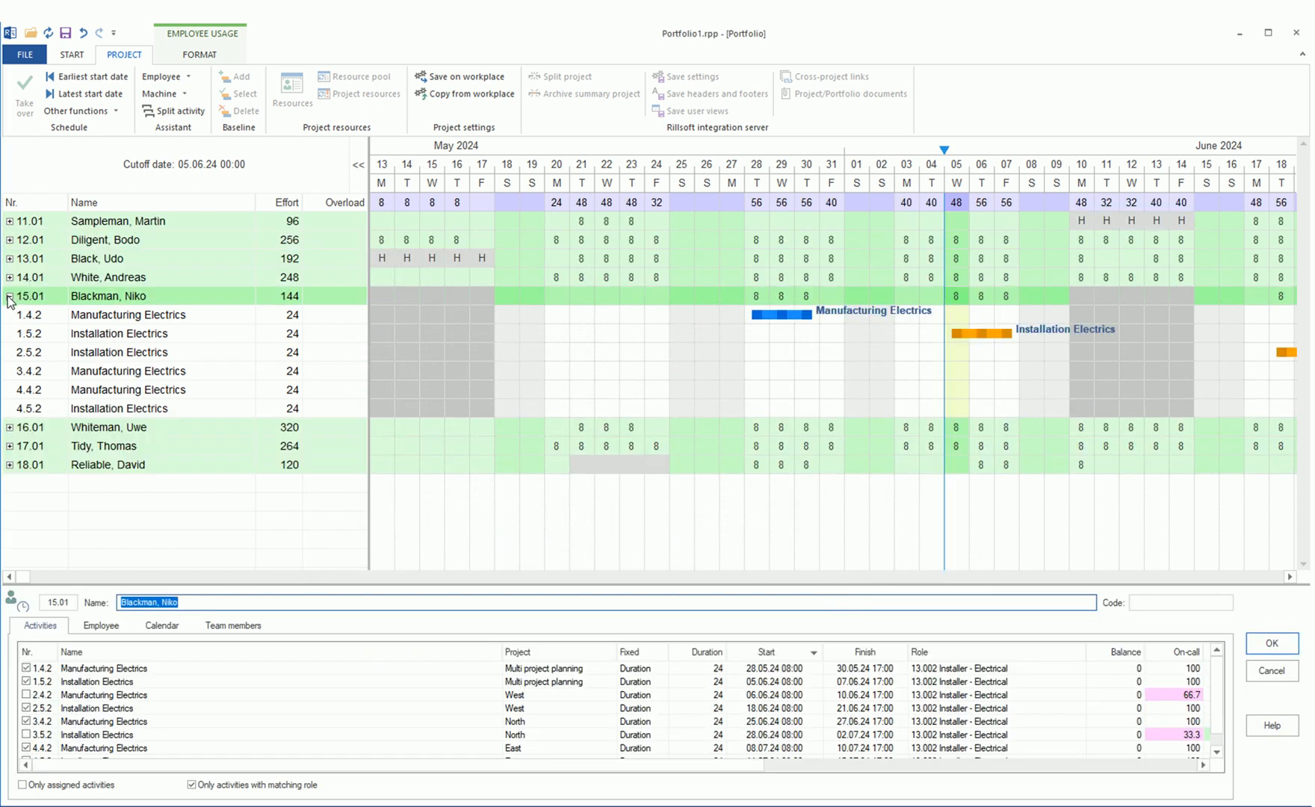
- Collapse row 15.01, group by Role > Employee, and open the column arrangement
left_click(8, 296)
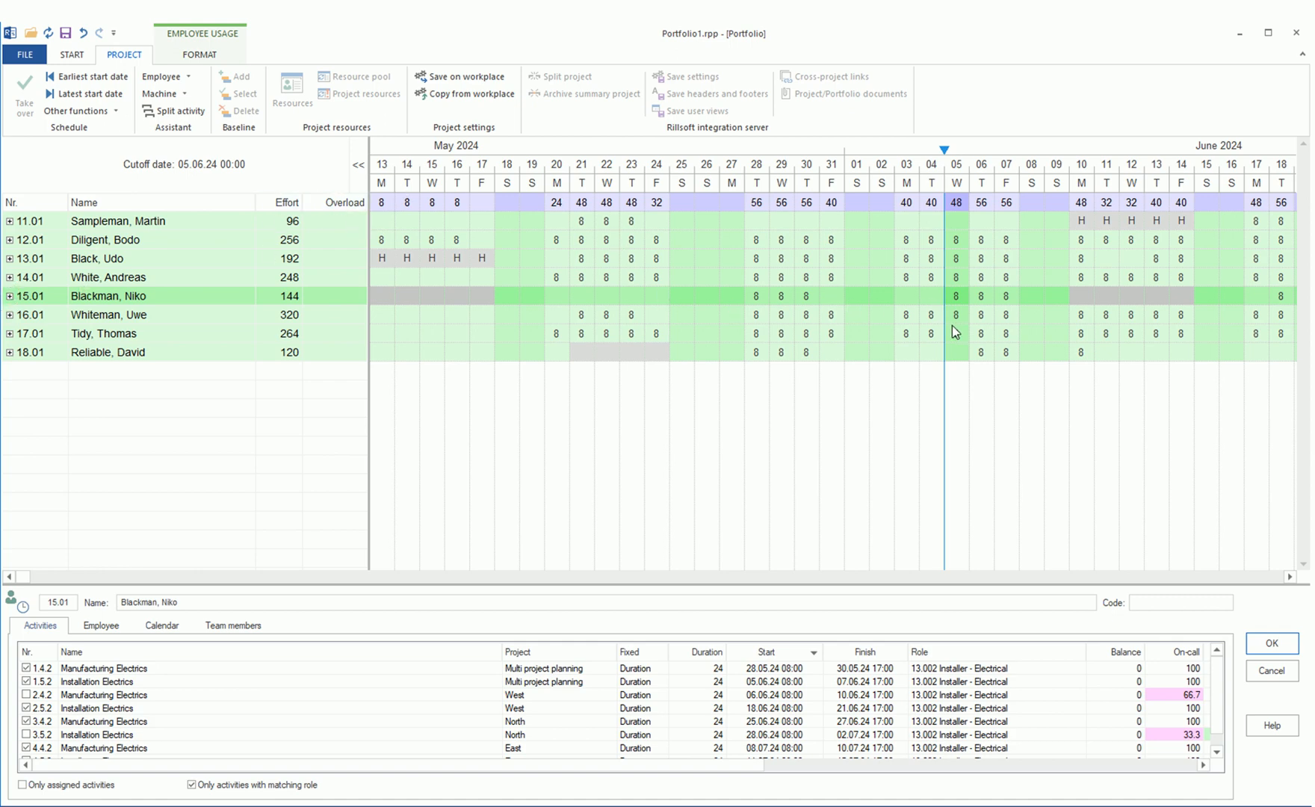
left_click(820, 94)
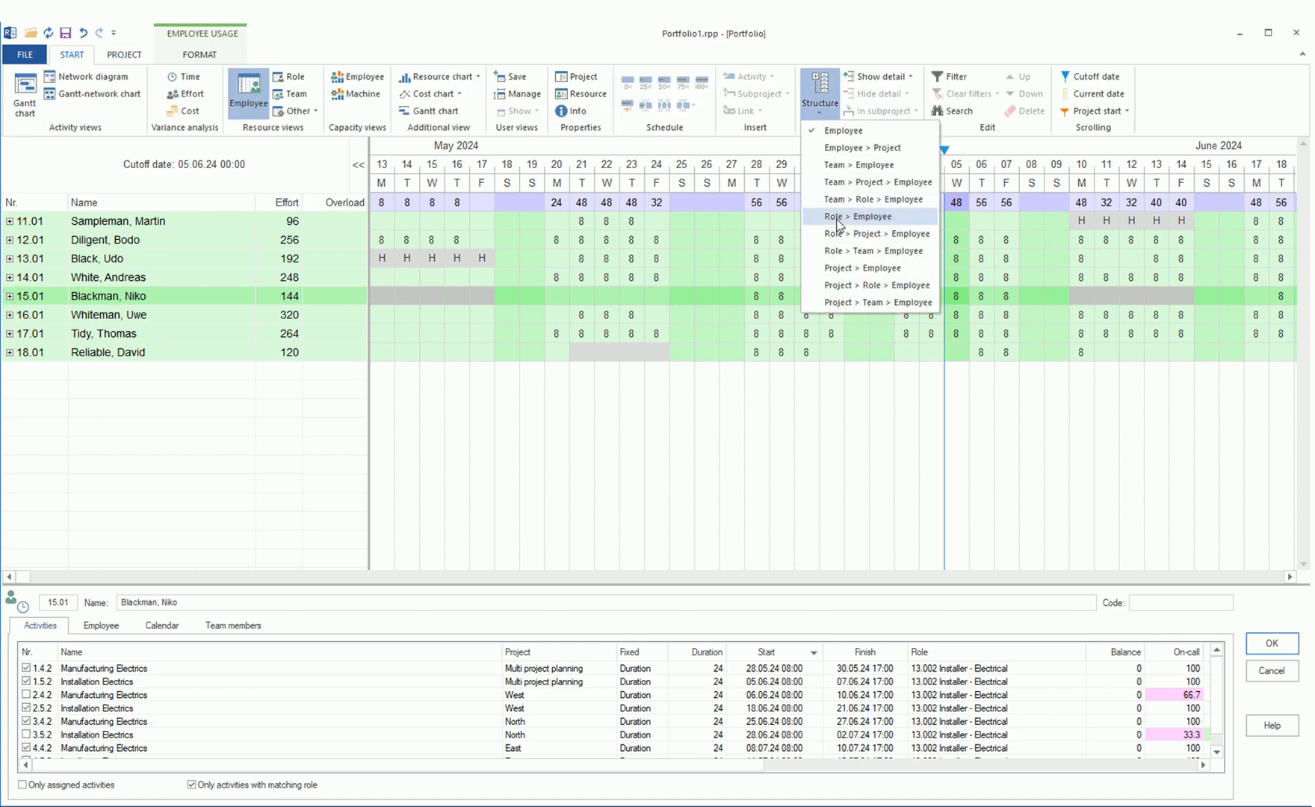
left_click(864, 217)
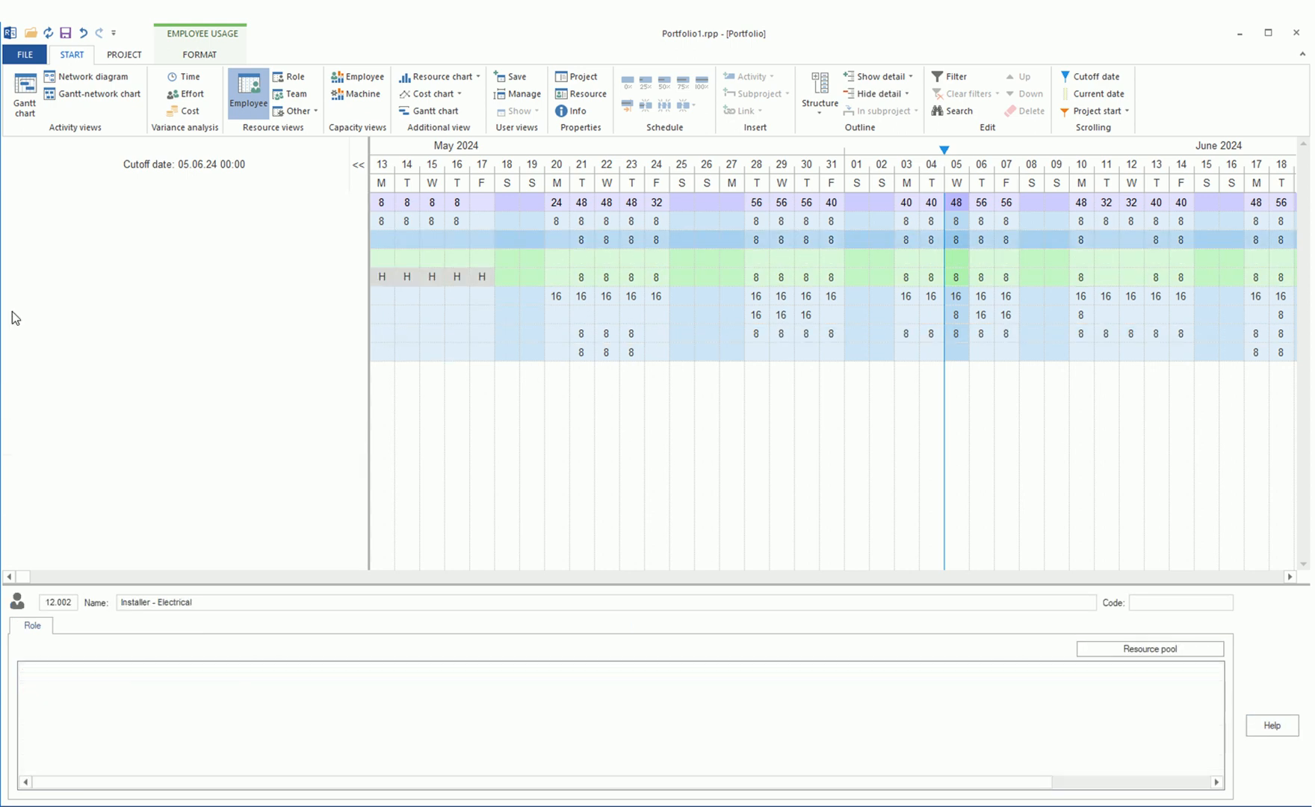
left_click(24, 94)
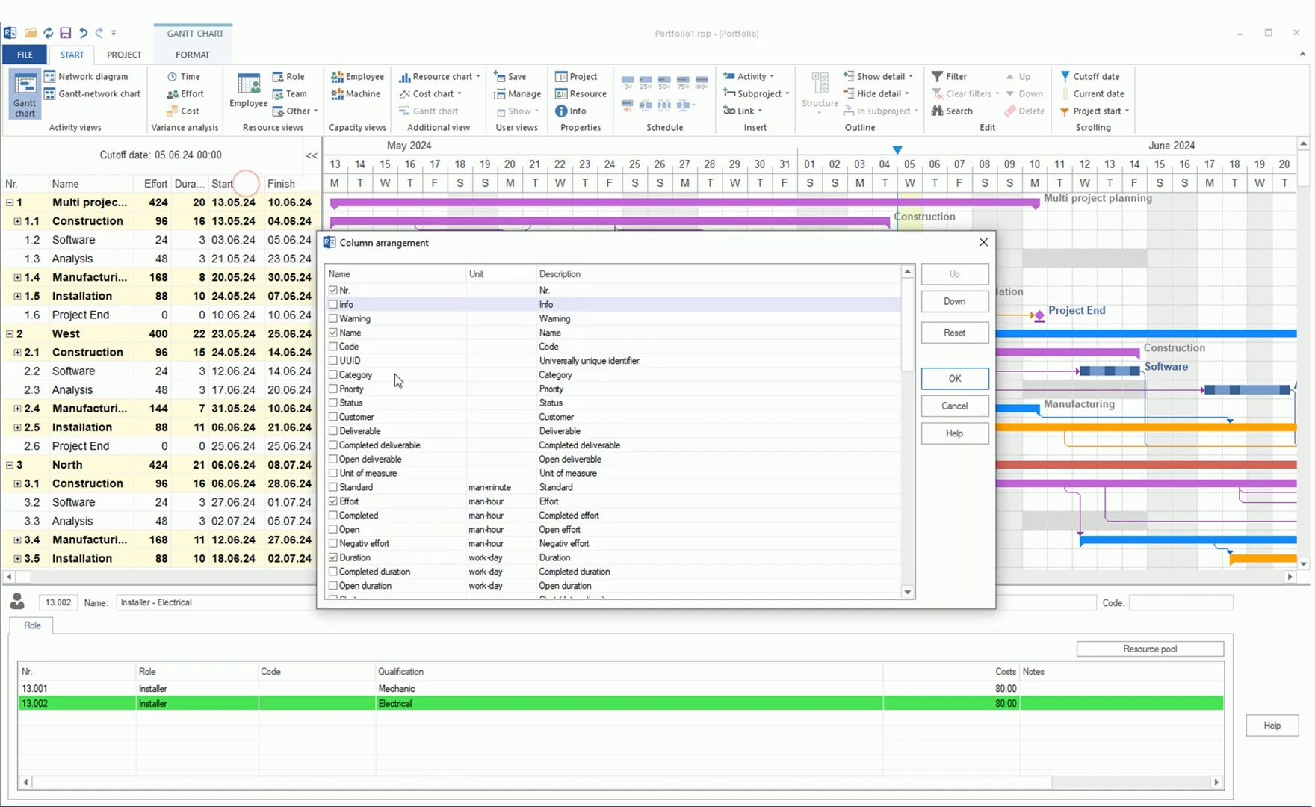
- Enable the Bilanz employee column and confirm the column arrangement with OK
scroll("down", 3)
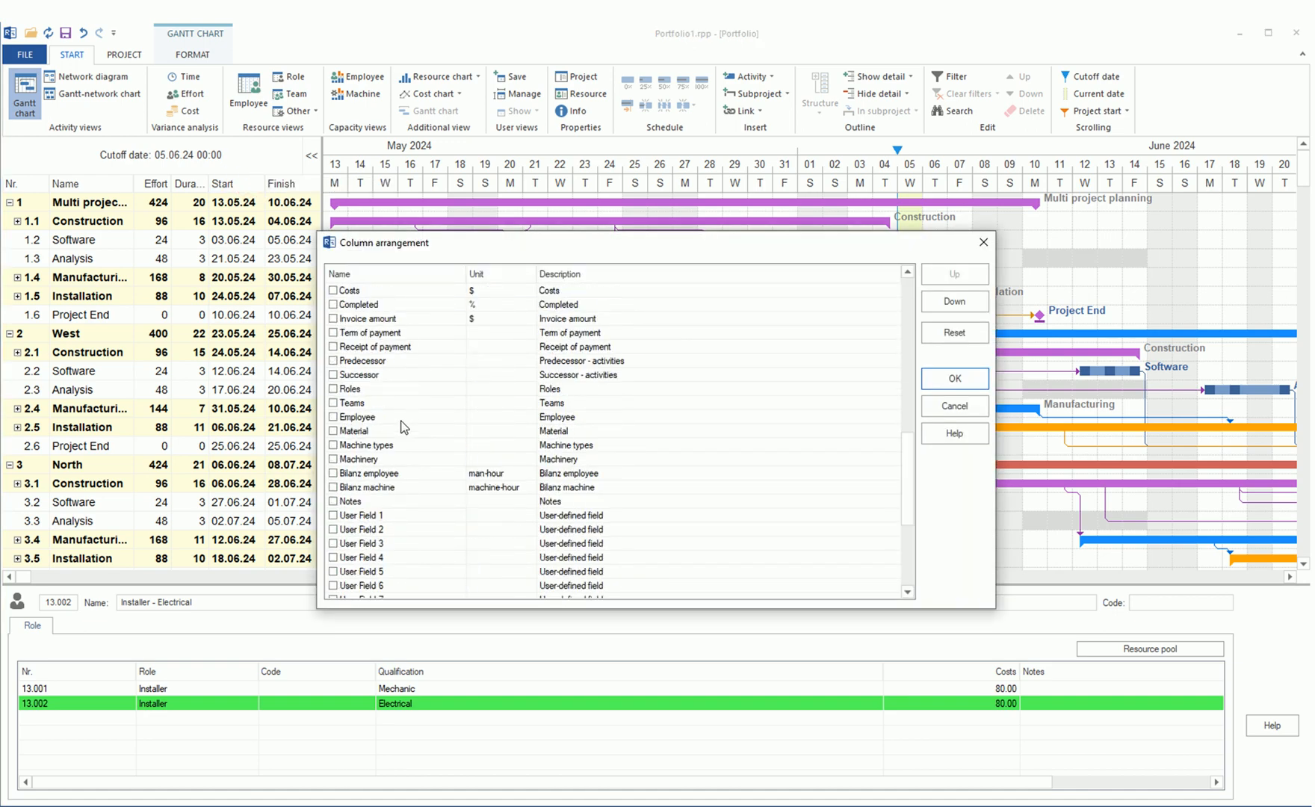
left_click(333, 473)
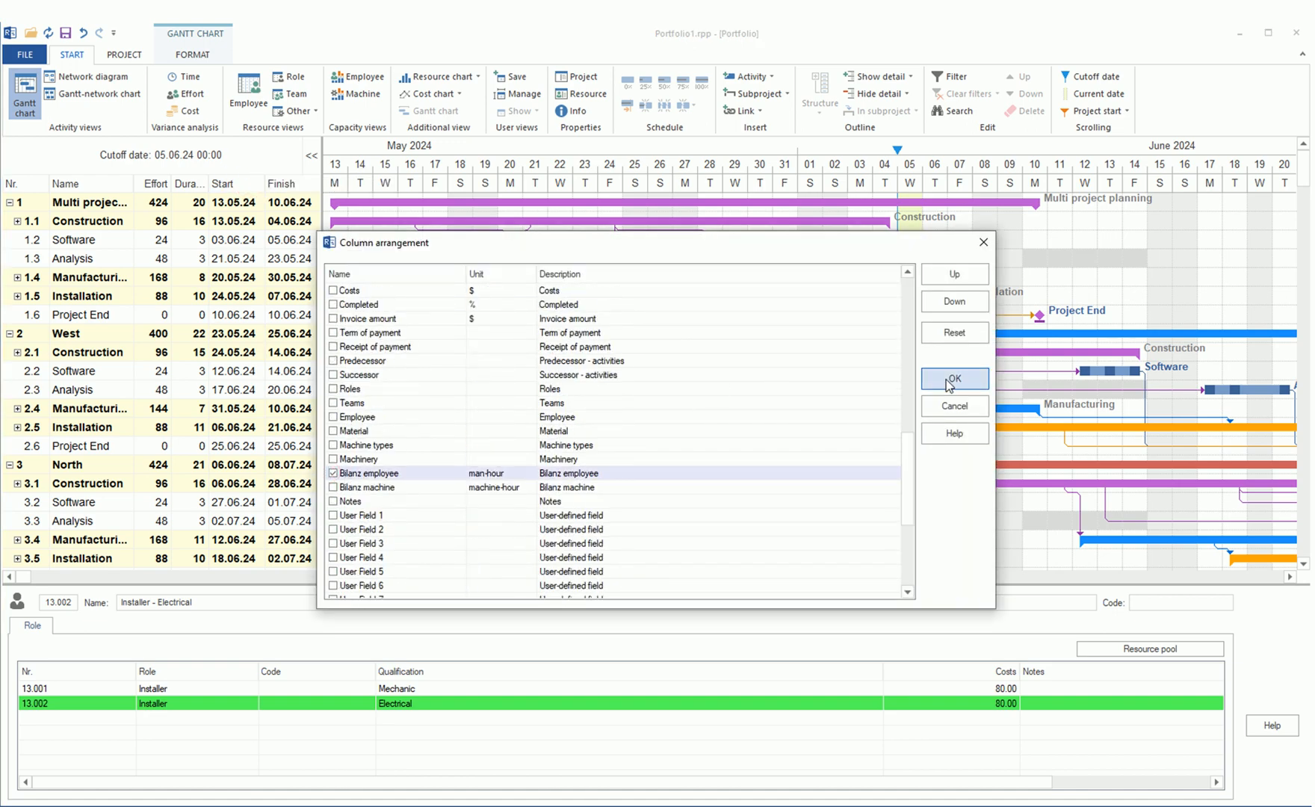
left_click(954, 378)
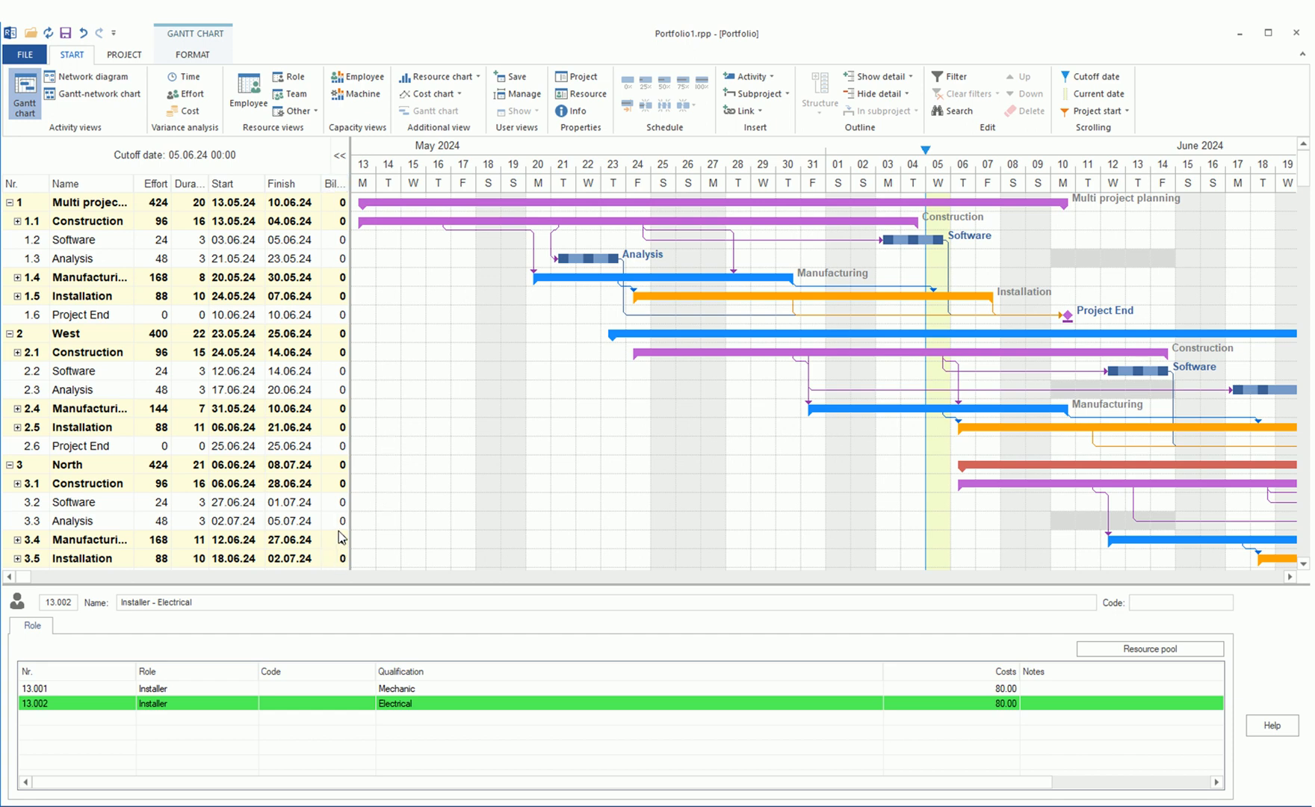
scroll("down", 3)
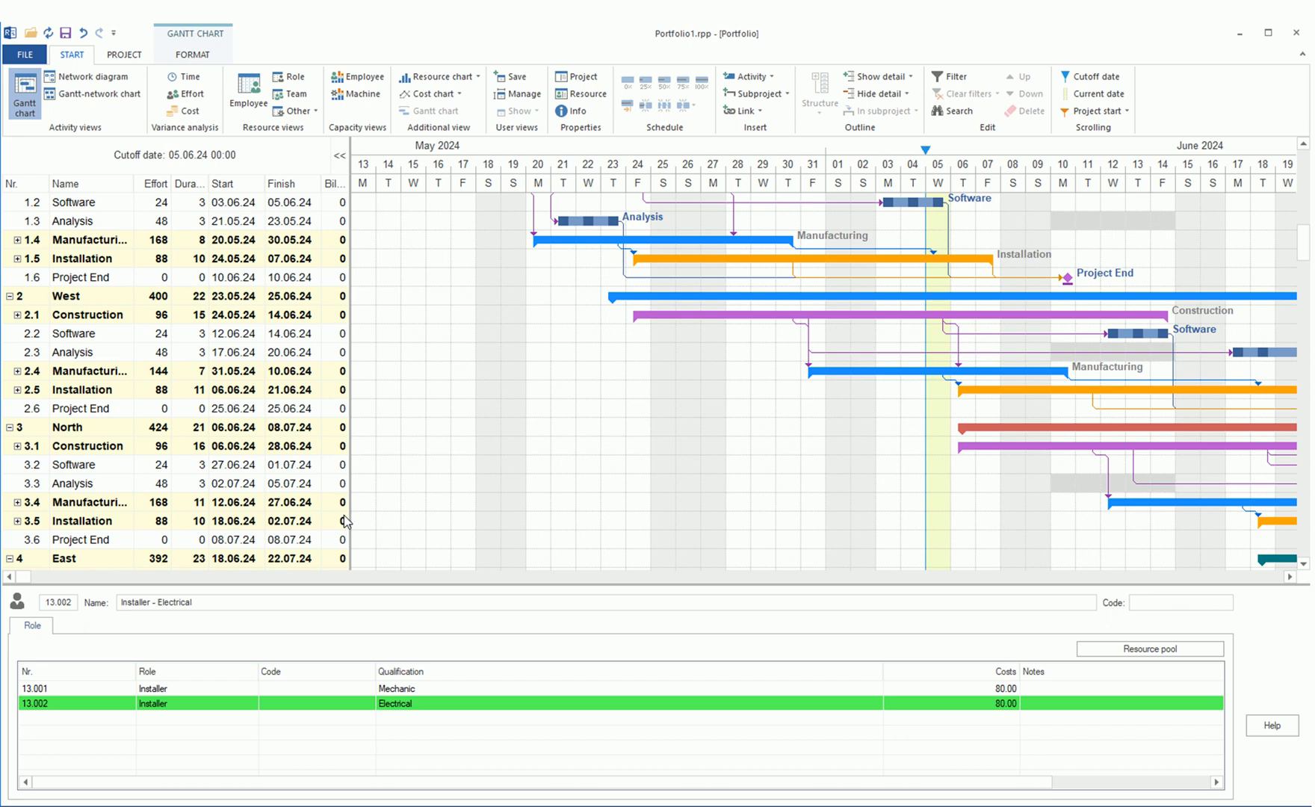
mouse_move(442, 506)
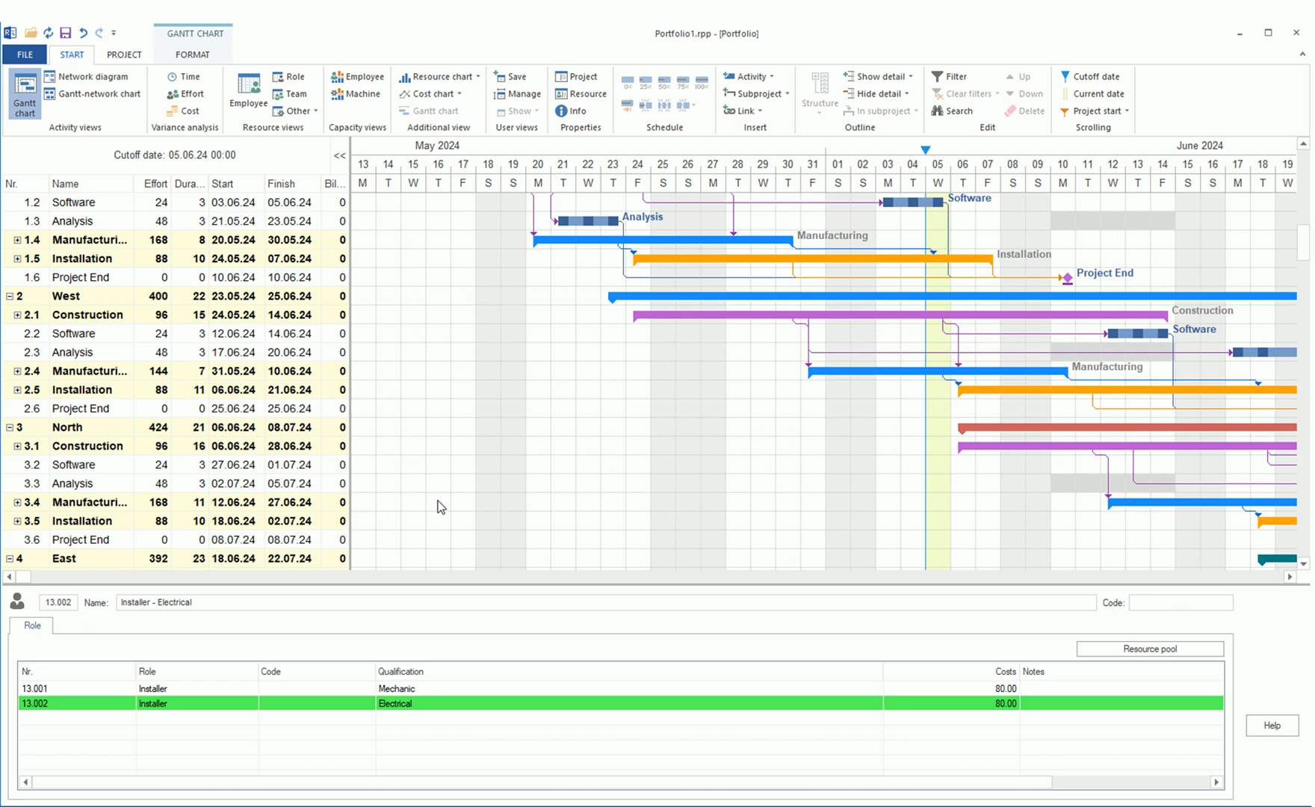
mouse_move(555, 392)
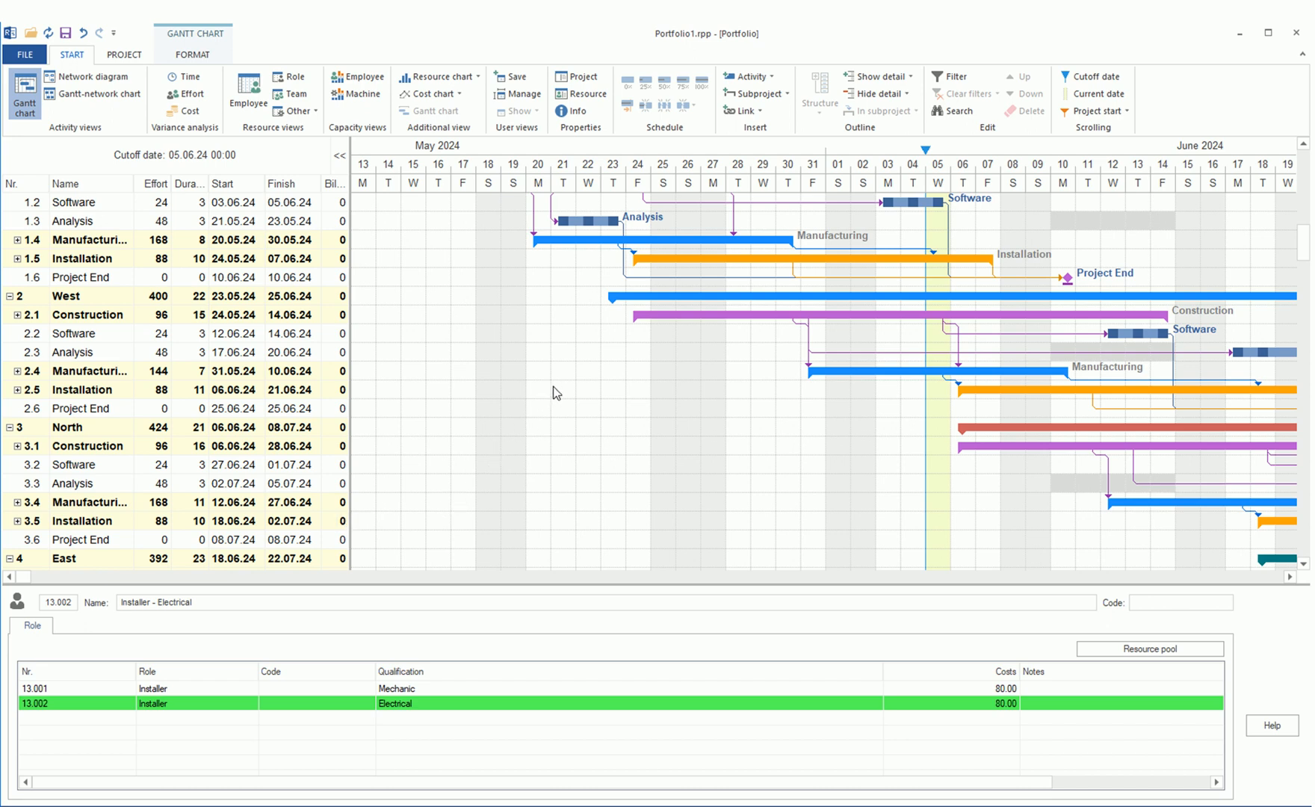